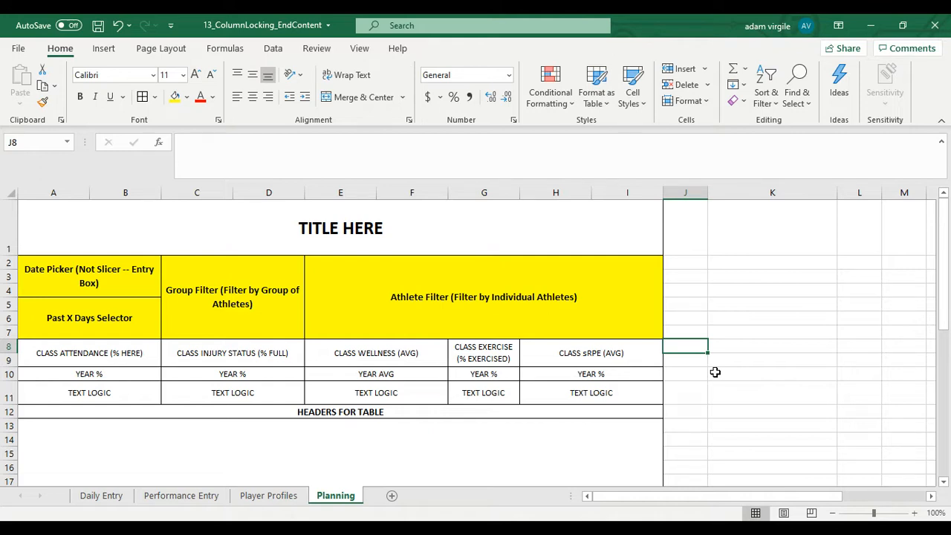
pyautogui.moveTo(269, 495)
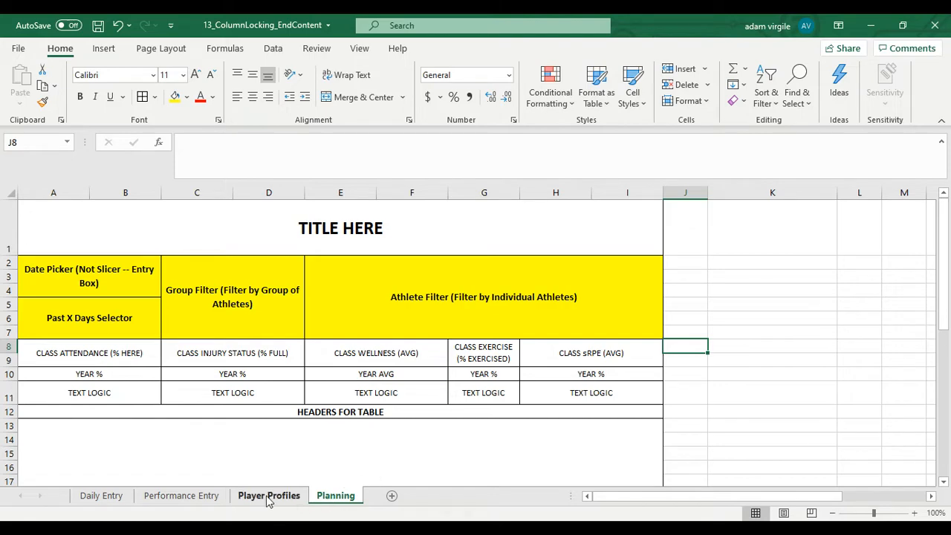
# Browse the Performance Entry and Player Profiles sheets, ending on the Daily Entry sheet.
pyautogui.click(180, 496)
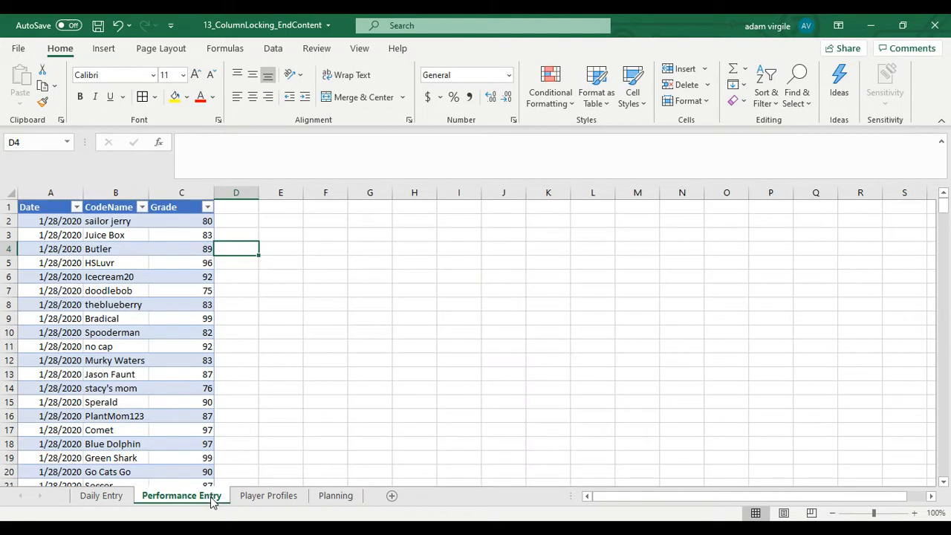
pyautogui.click(268, 495)
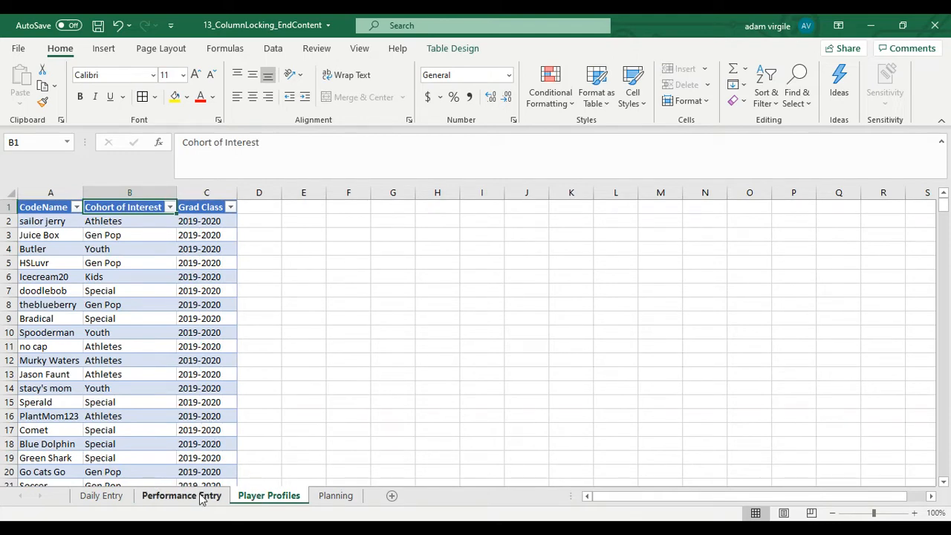
pyautogui.click(101, 495)
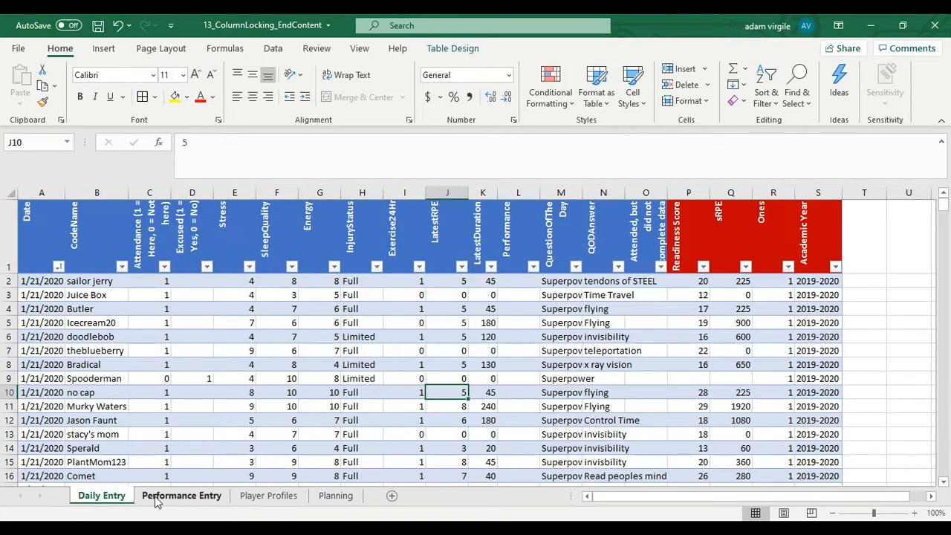
pyautogui.moveTo(446, 56)
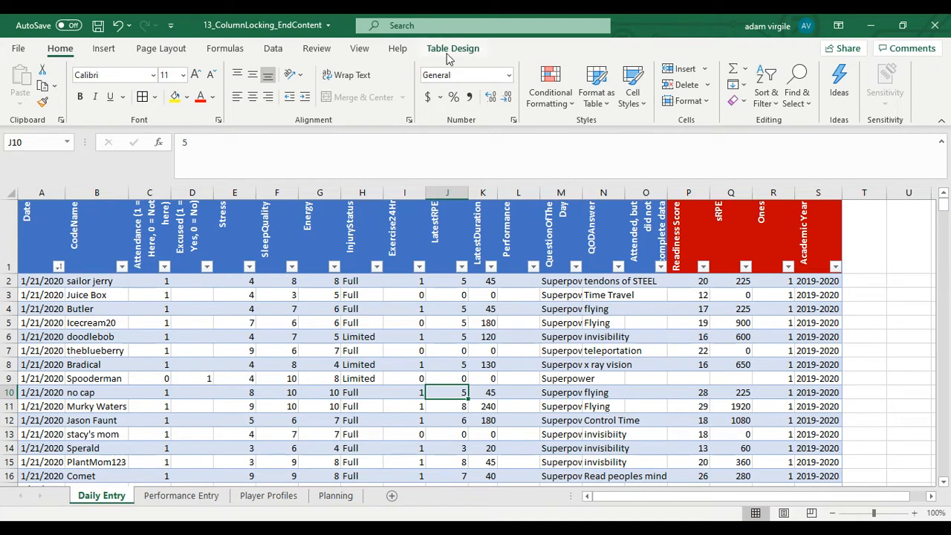
# Name the Daily Entry, Performance Entry and Player Profiles tables tbl_daily, tbl_perf and tbl_prof.
pyautogui.click(452, 48)
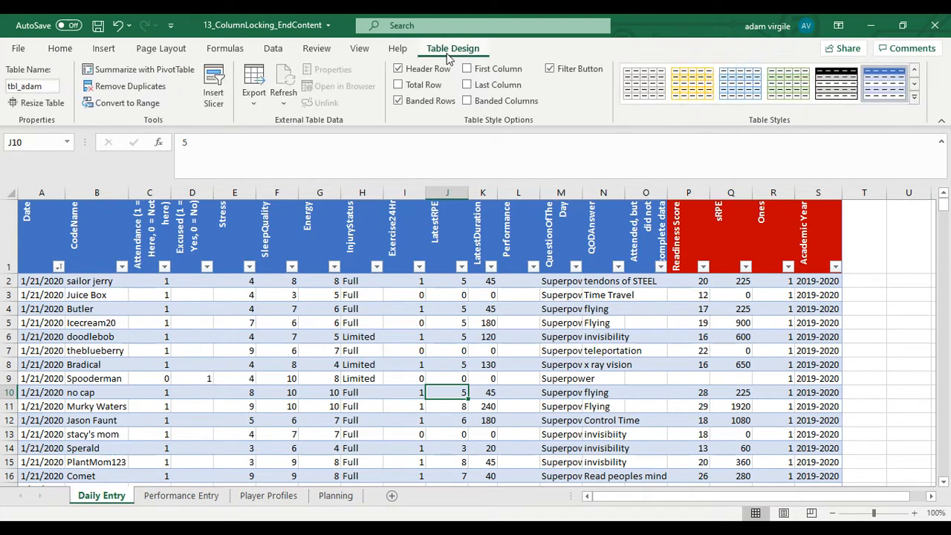
pyautogui.click(31, 86)
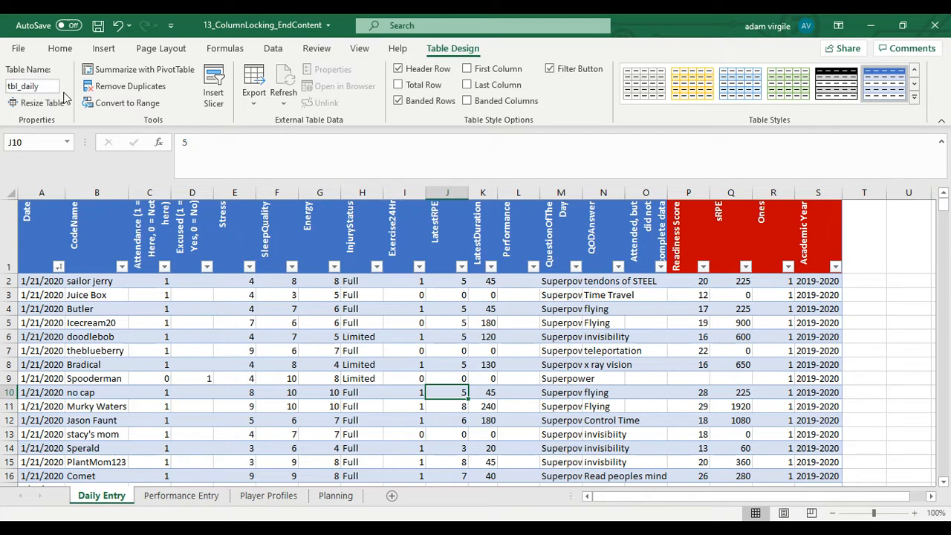
pyautogui.click(180, 495)
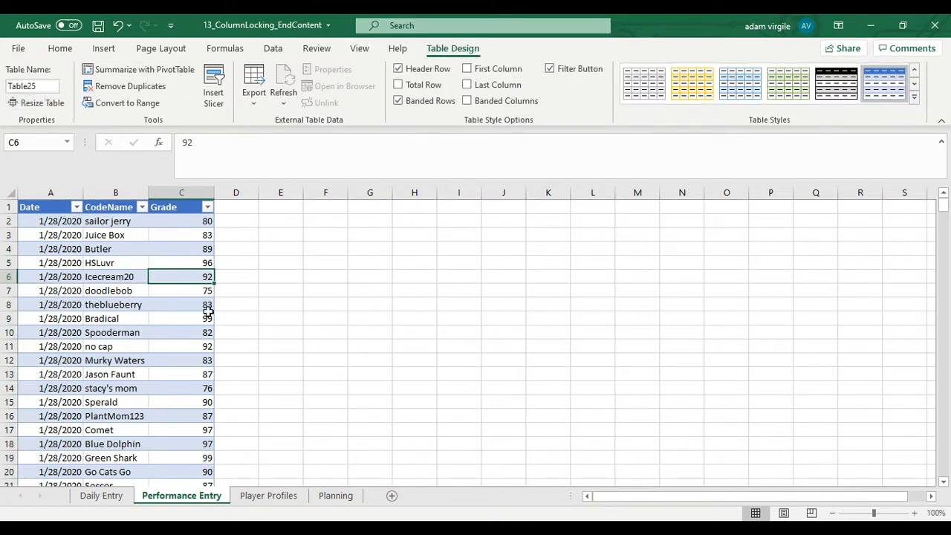
pyautogui.write('tbl_perf')
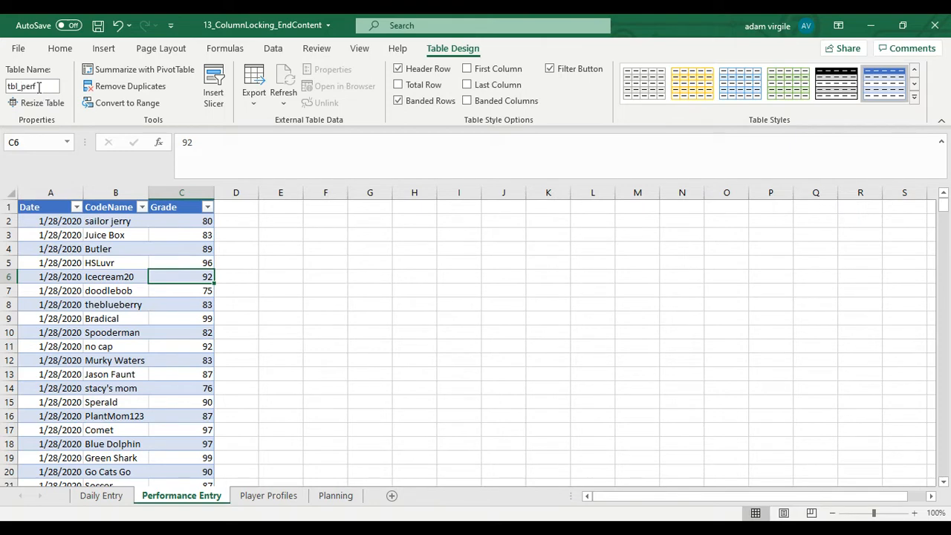
pyautogui.click(268, 496)
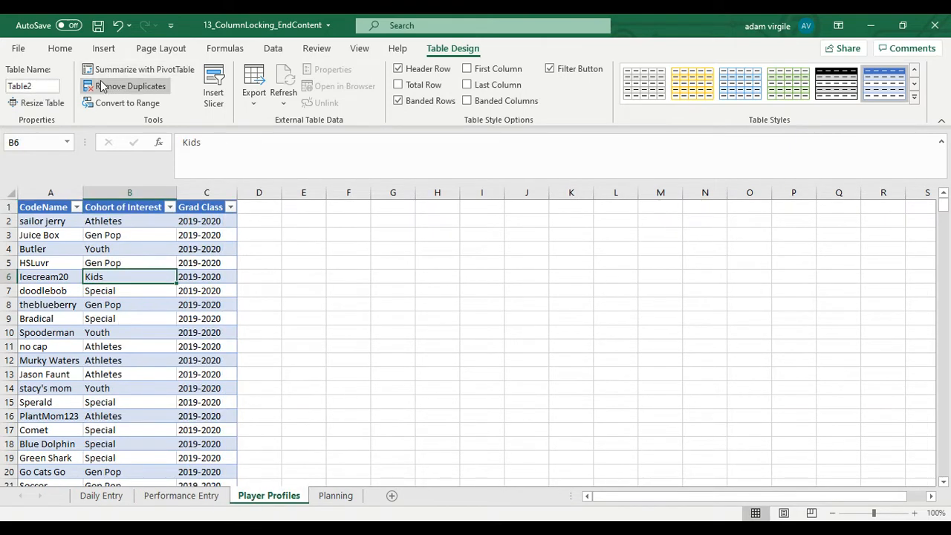
pyautogui.write('tbl_prof')
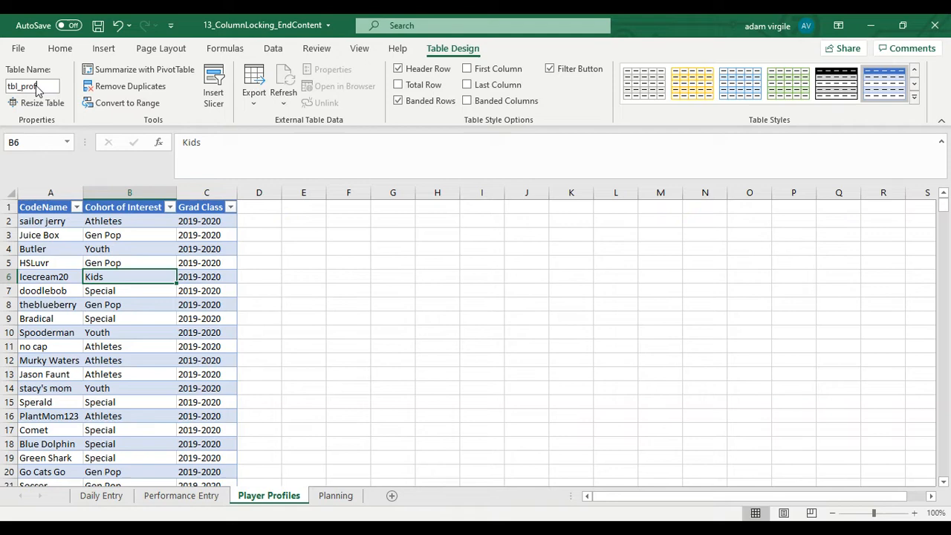
pyautogui.click(130, 332)
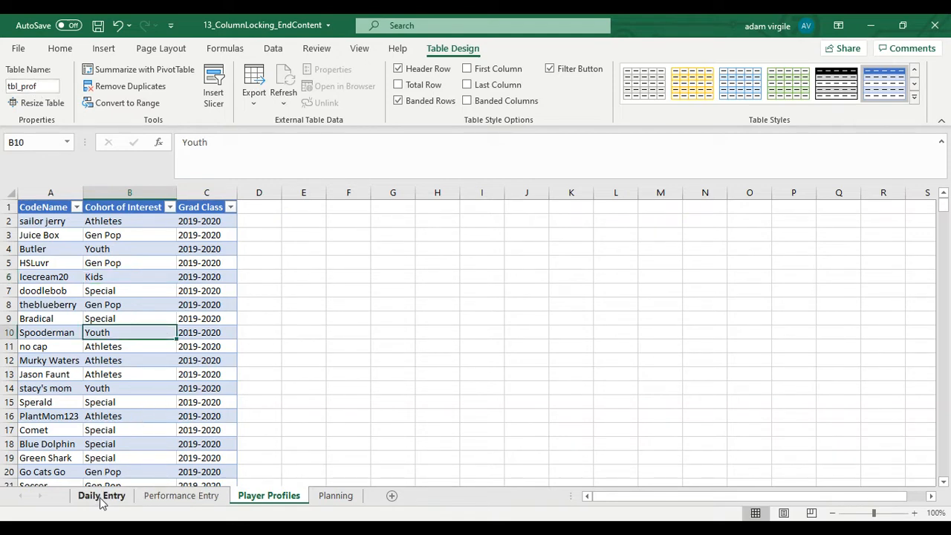
# Look over the Daily Entry table's columns, then return to Player Profiles.
pyautogui.click(101, 496)
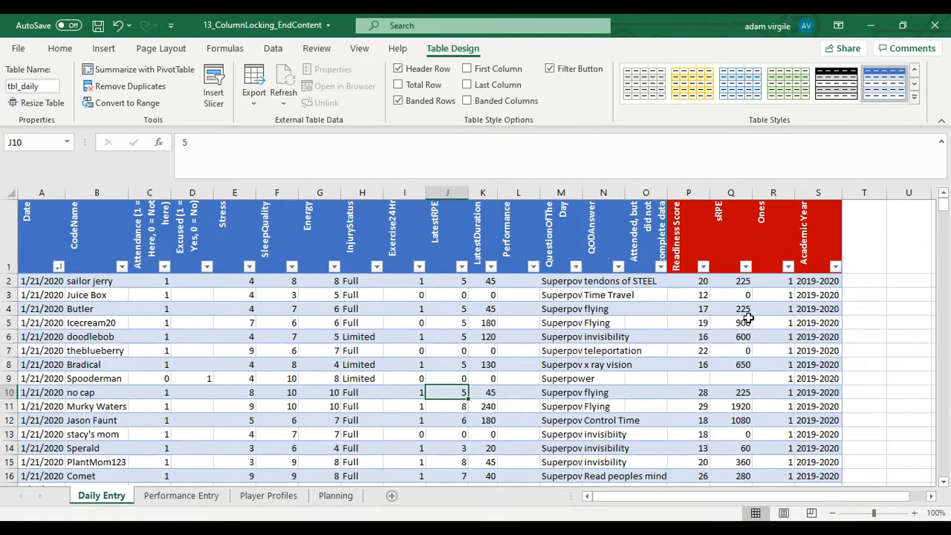
pyautogui.moveTo(641, 277)
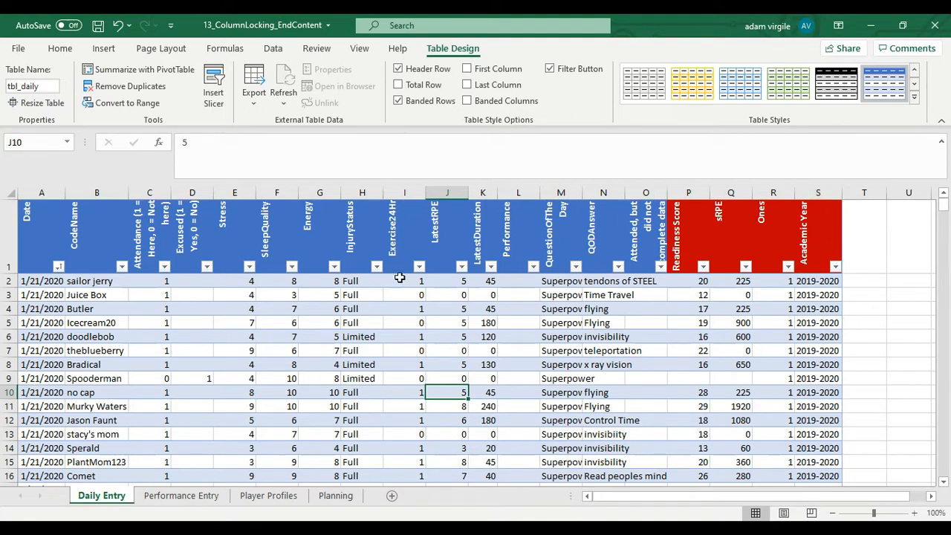
pyautogui.moveTo(443, 310)
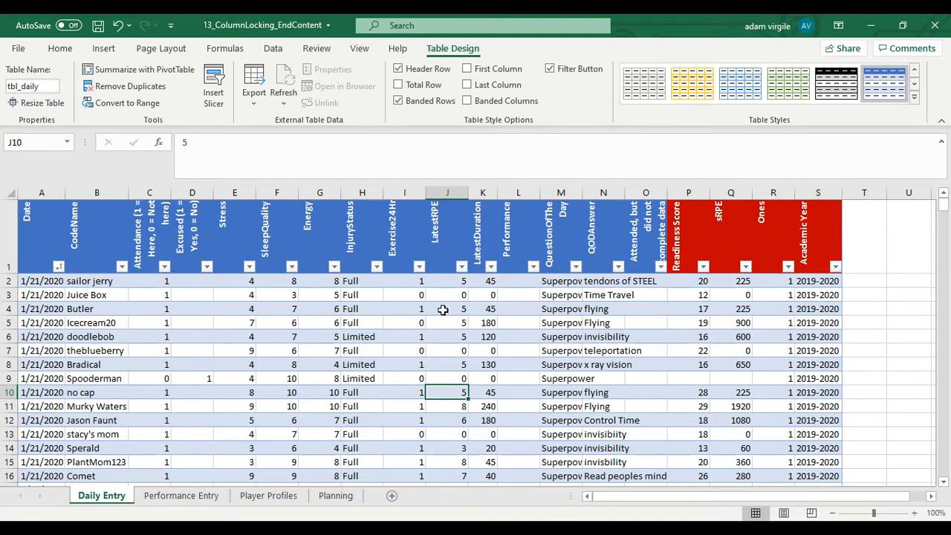
pyautogui.moveTo(466, 345)
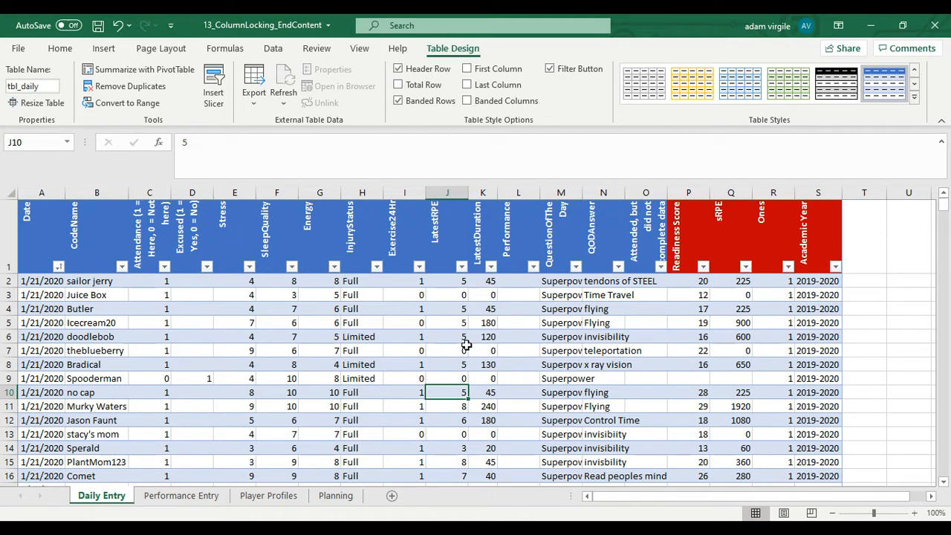
pyautogui.moveTo(508, 427)
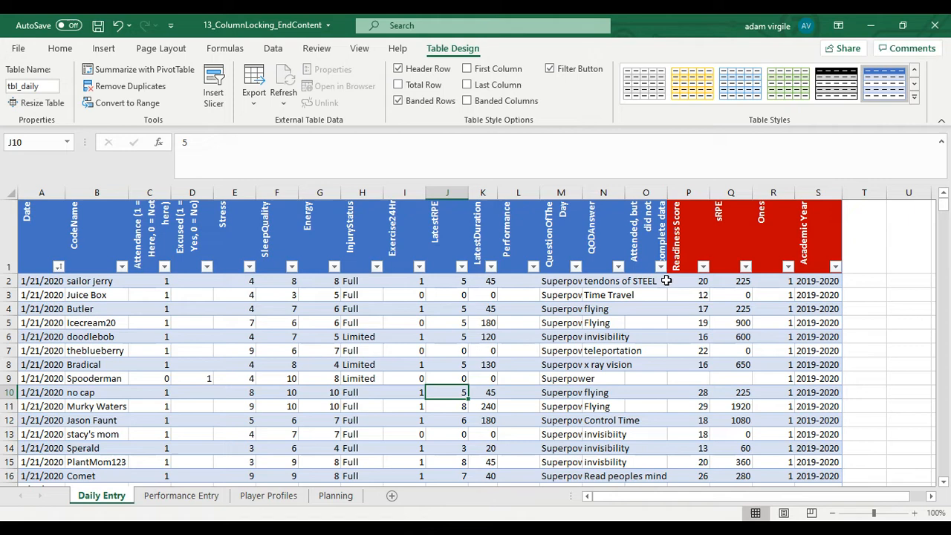
pyautogui.moveTo(138, 284)
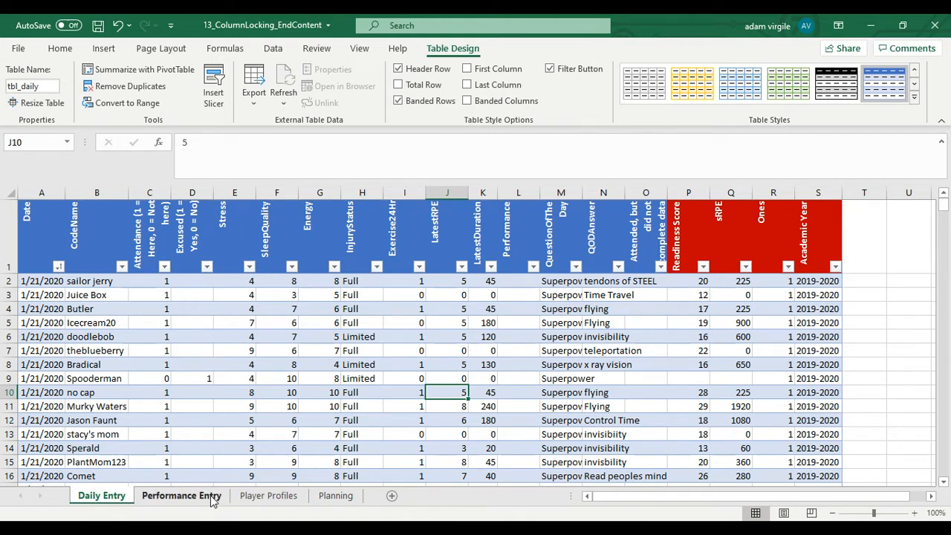
pyautogui.click(268, 496)
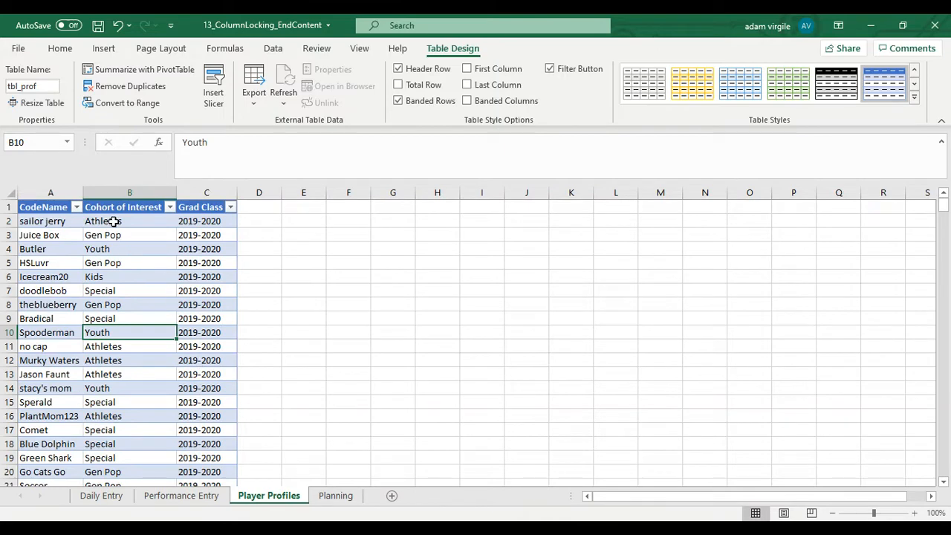
pyautogui.moveTo(144, 226)
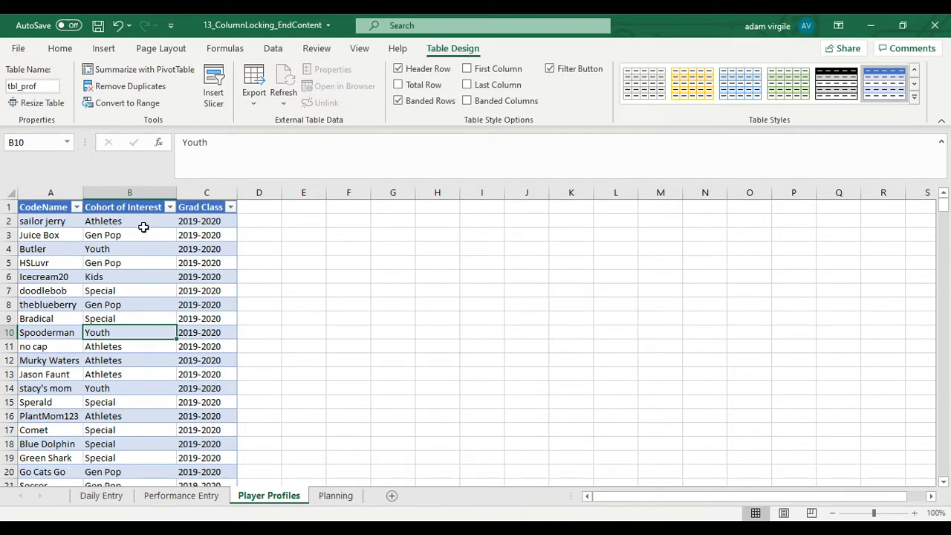
pyautogui.moveTo(137, 234)
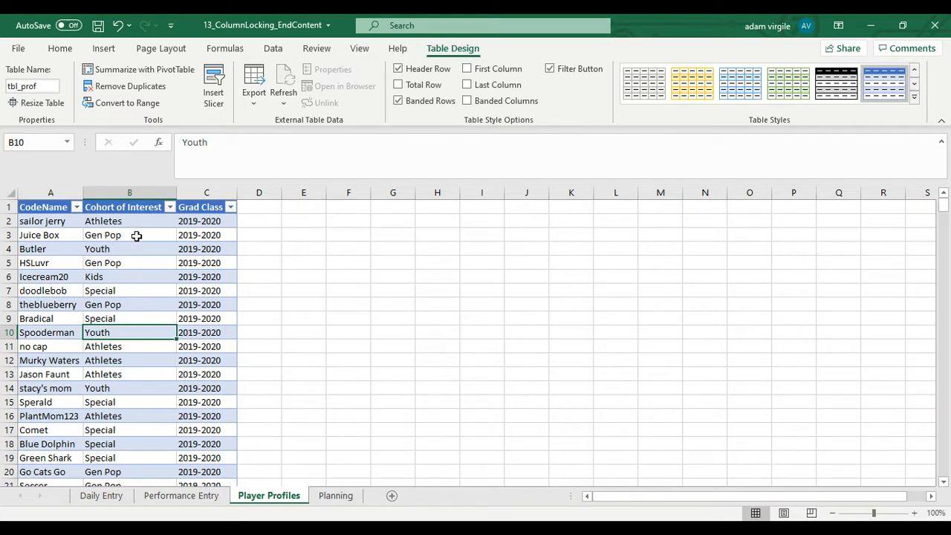
pyautogui.moveTo(147, 224)
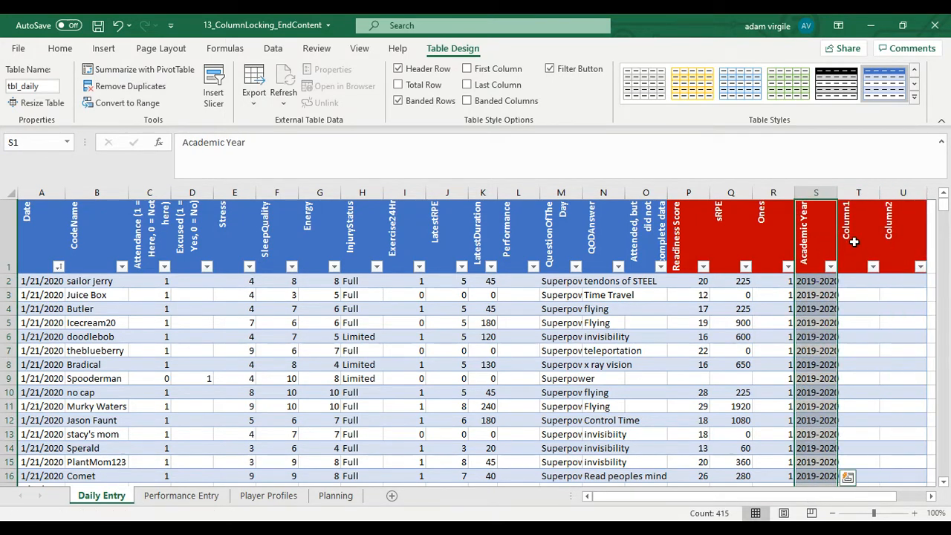
# Rename Column1 to Cohort of Interest and begin an =INDEX formula in T2.
pyautogui.click(858, 230)
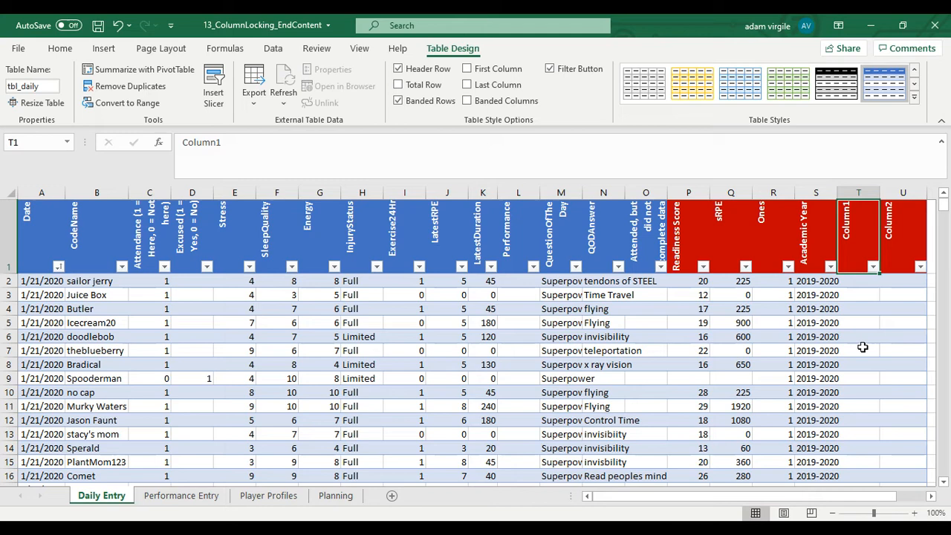
pyautogui.write('Cohort of Interest')
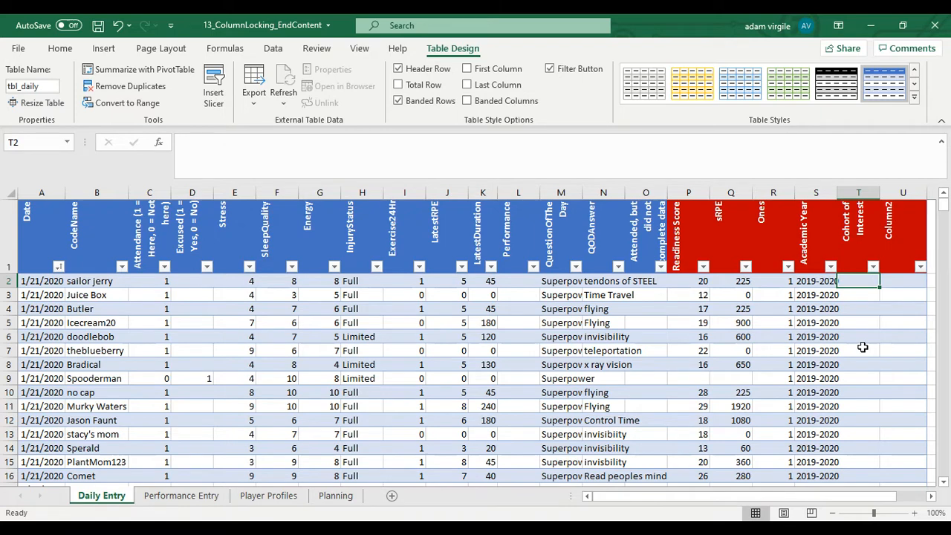
pyautogui.write('=INDEX')
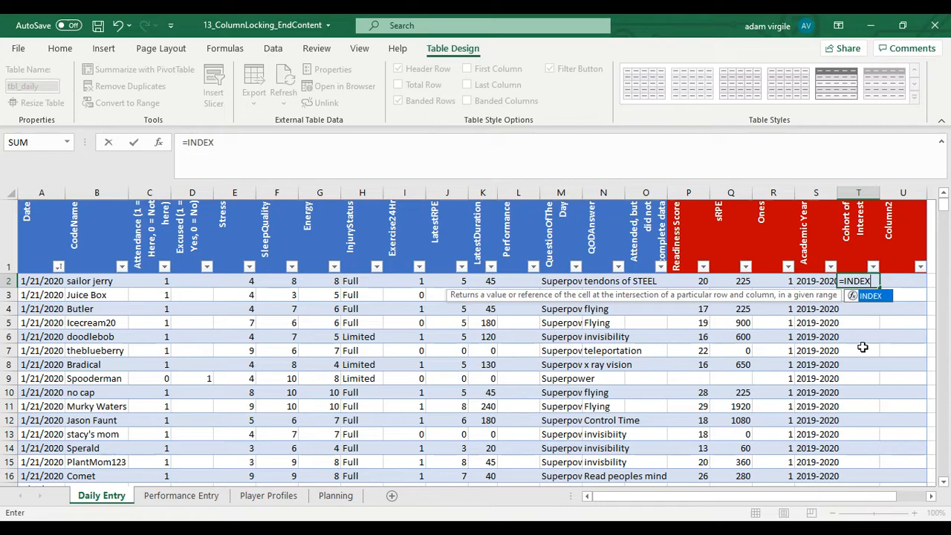
pyautogui.write('(')
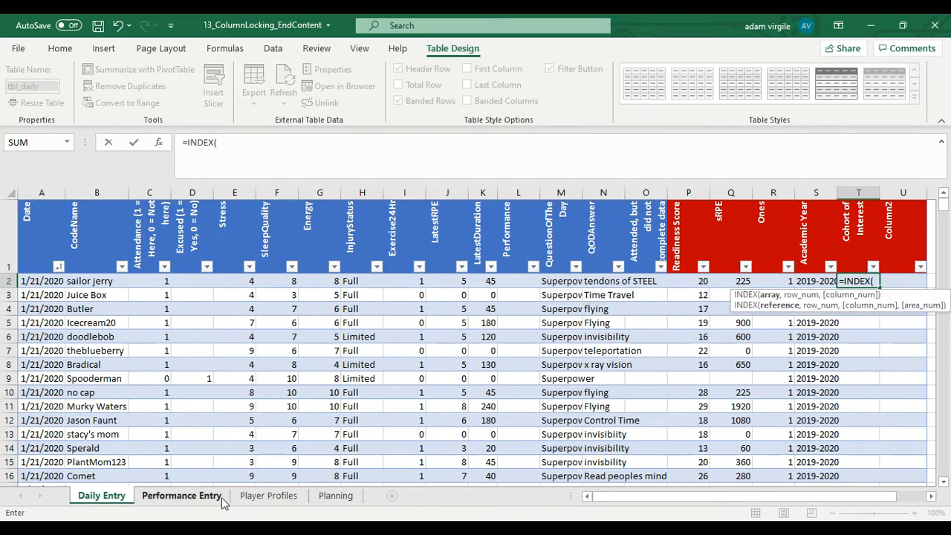
pyautogui.click(268, 496)
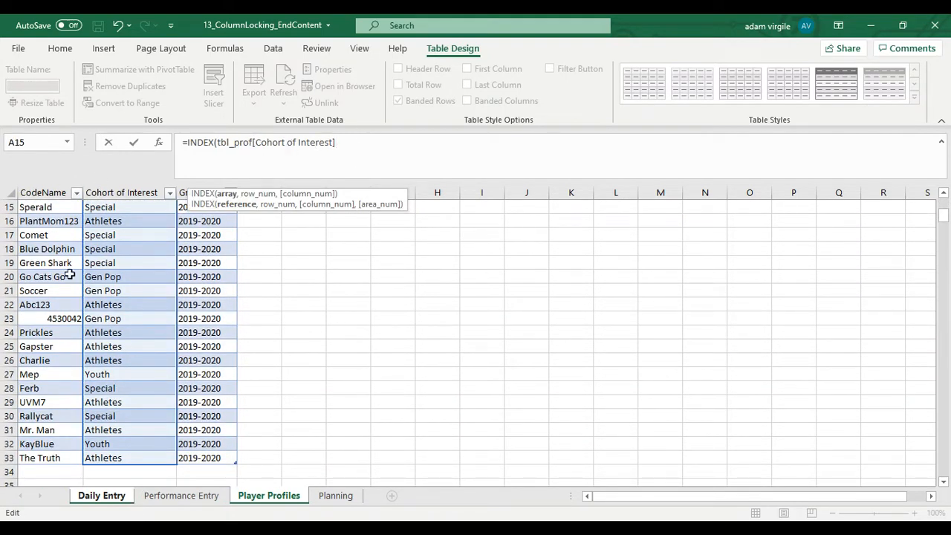
pyautogui.write(',')
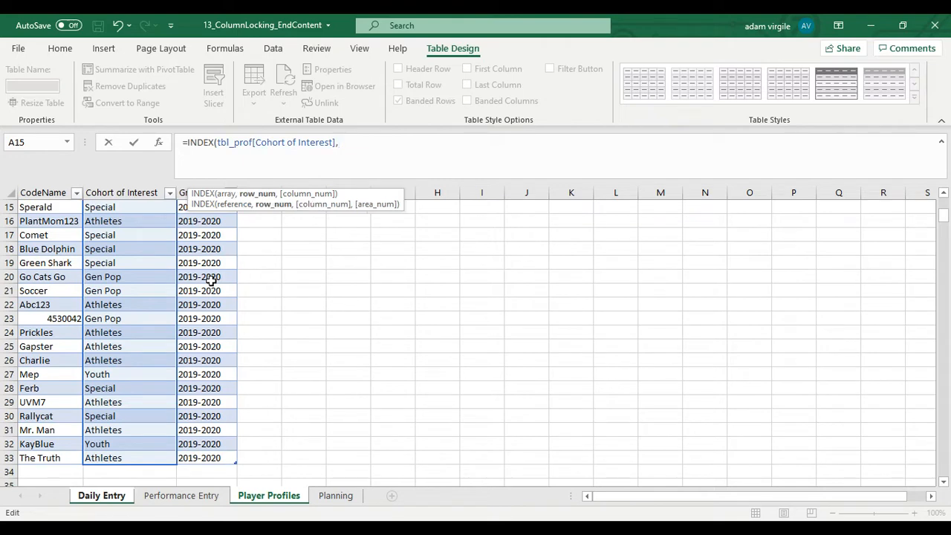
pyautogui.write('MATCH')
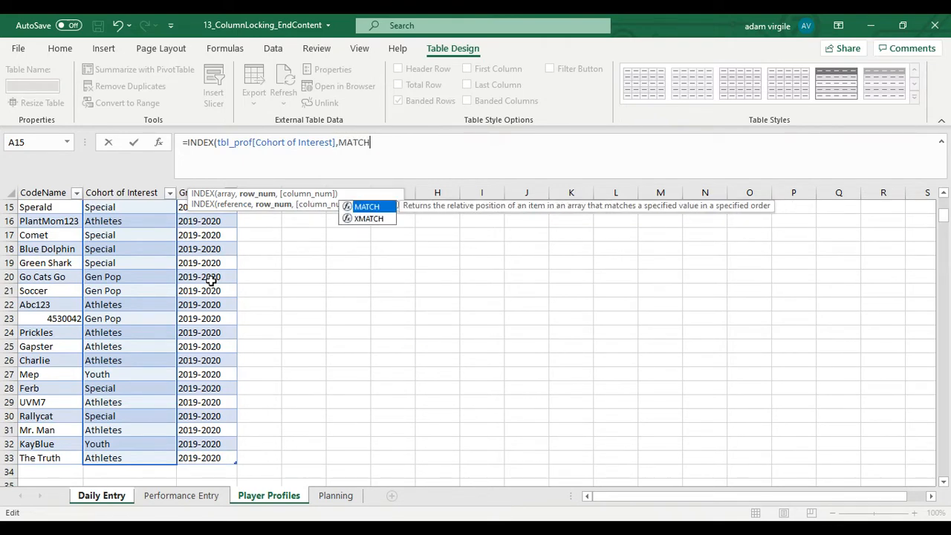
pyautogui.write('(')
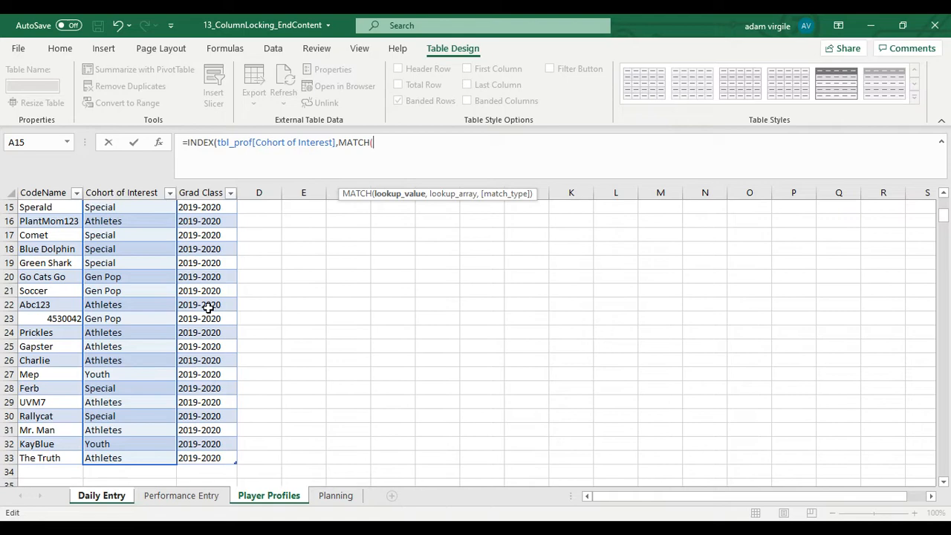
pyautogui.click(101, 496)
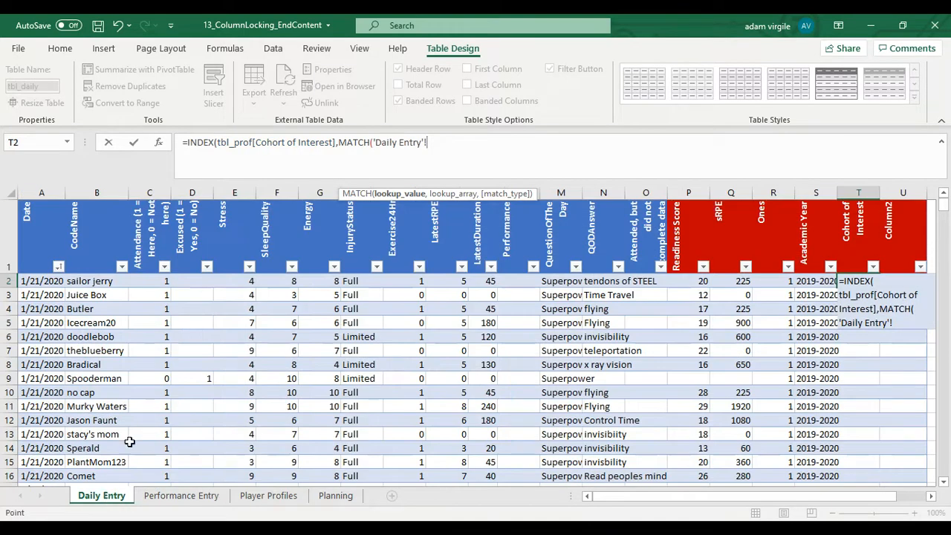
pyautogui.click(96, 280)
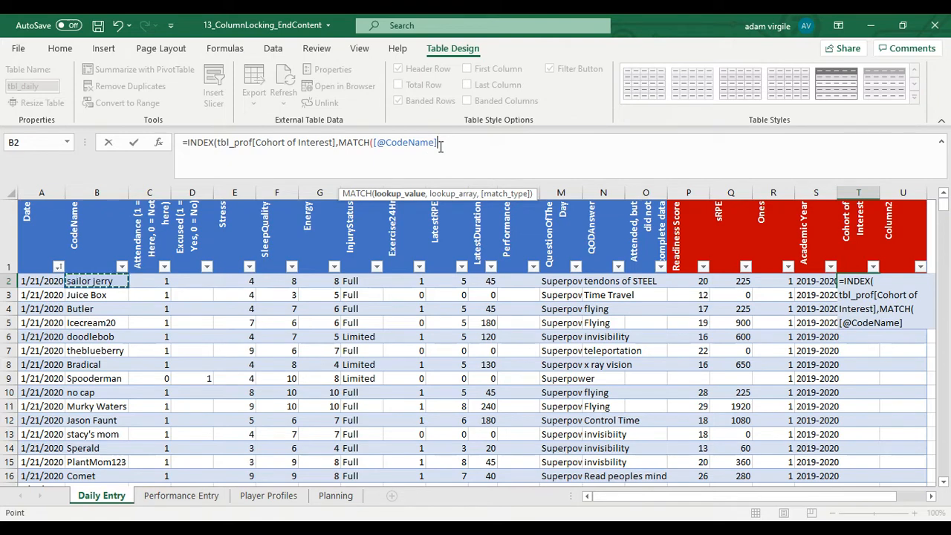
pyautogui.write(',')
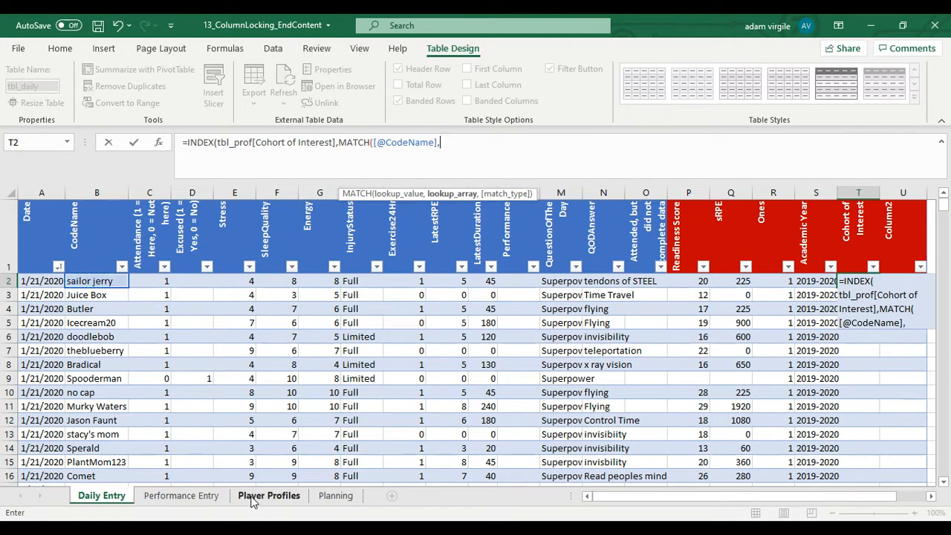
pyautogui.write('tbl_prof[CodeName')
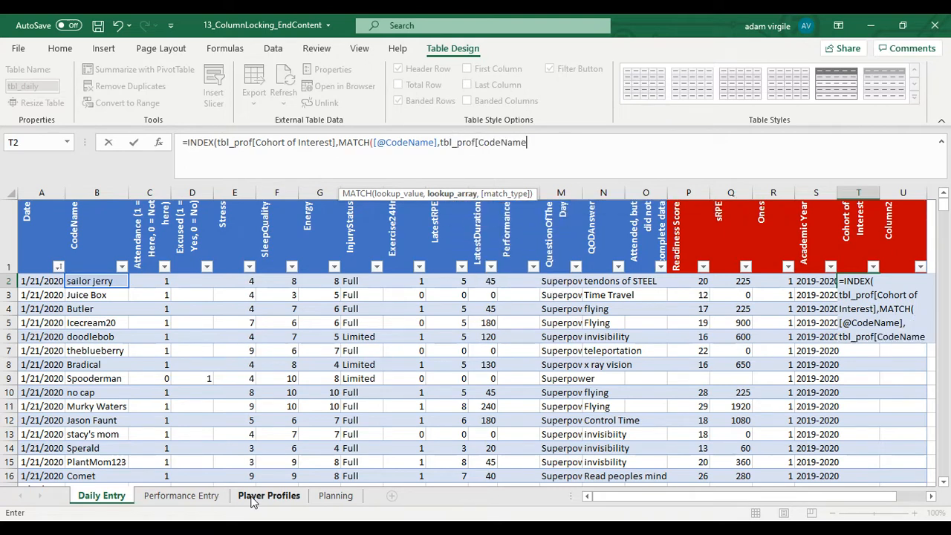
pyautogui.write('0))')
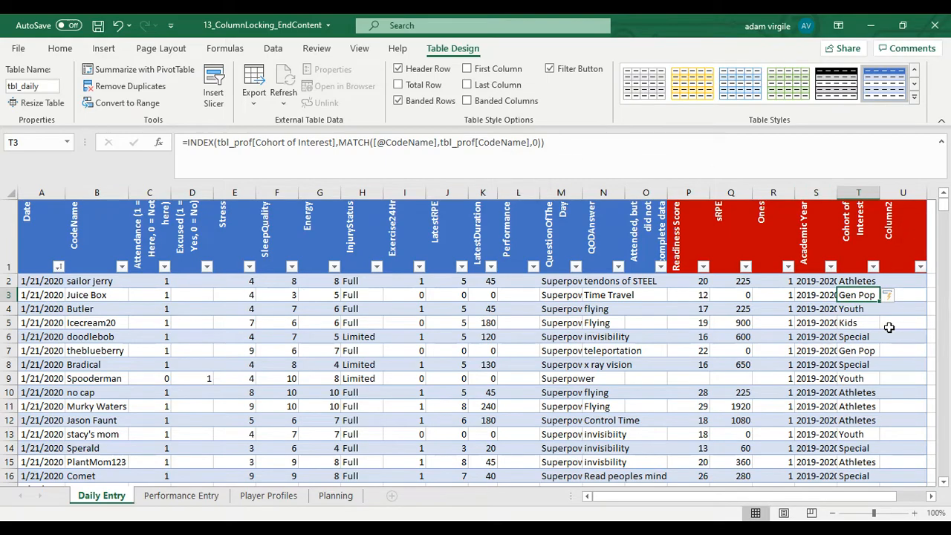
pyautogui.scroll(-3)
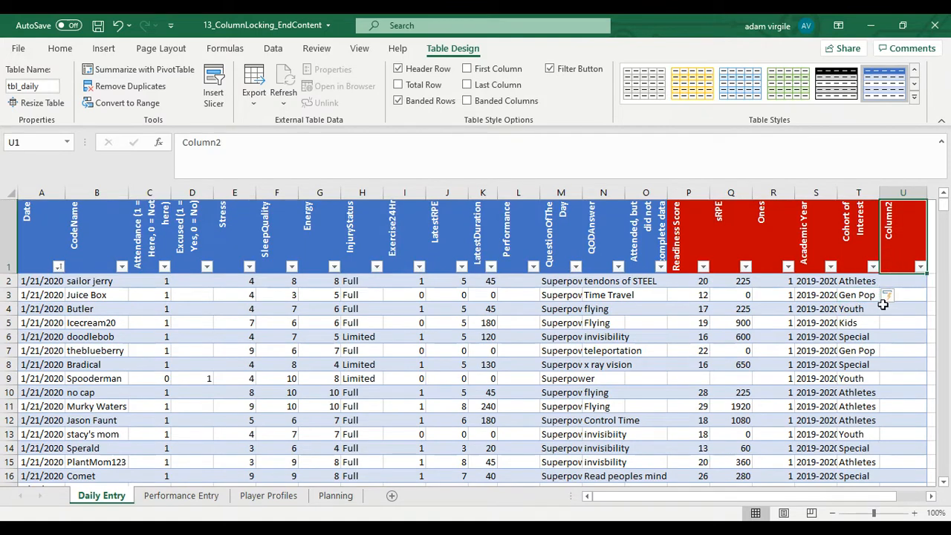
pyautogui.moveTo(860, 251)
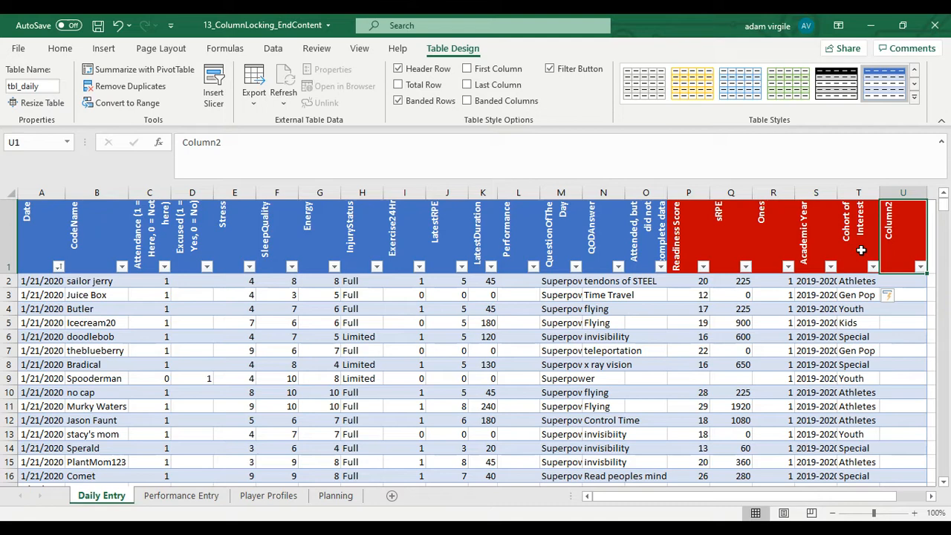
pyautogui.write('Grades')
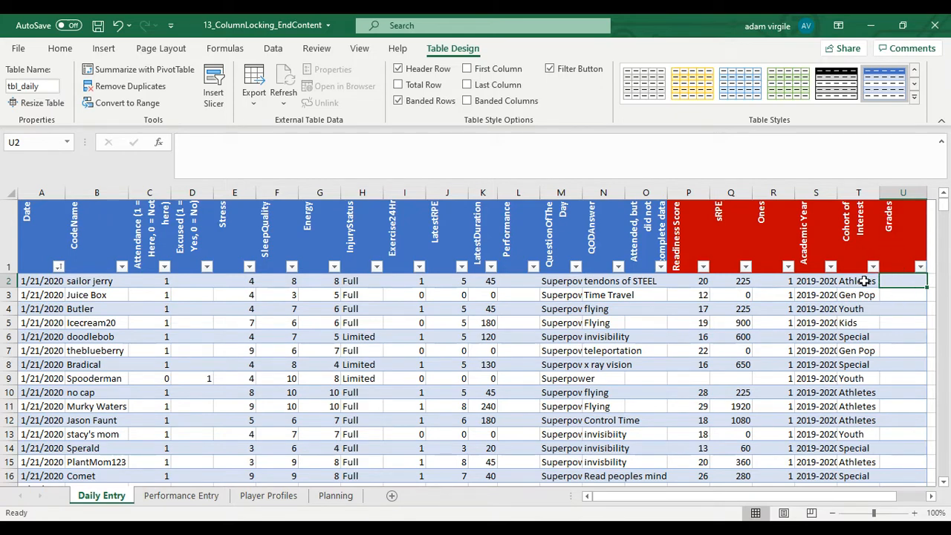
pyautogui.moveTo(857, 281)
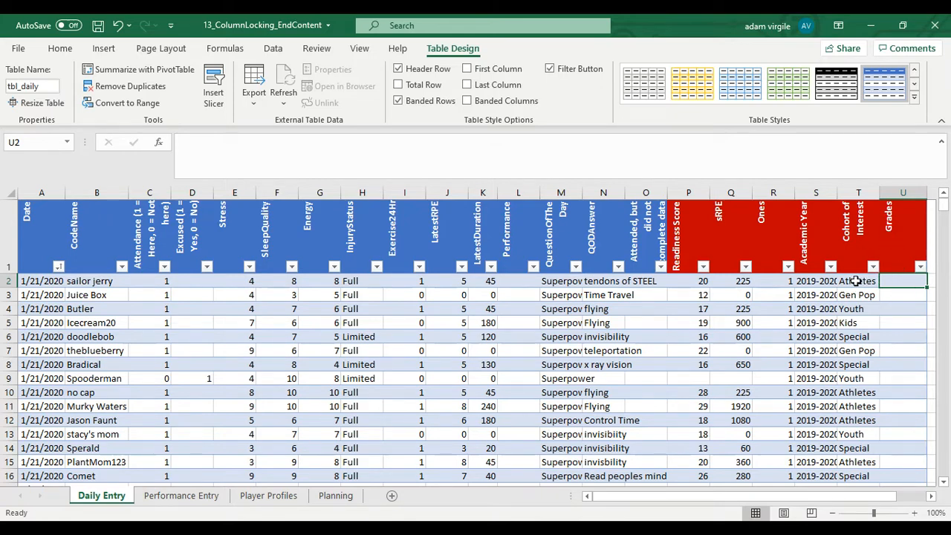
pyautogui.write('=')
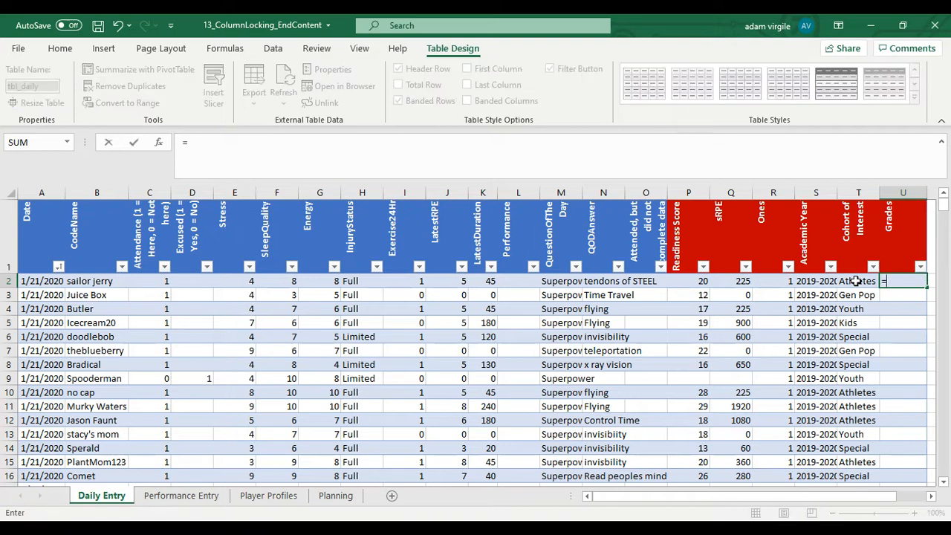
pyautogui.write('AVE')
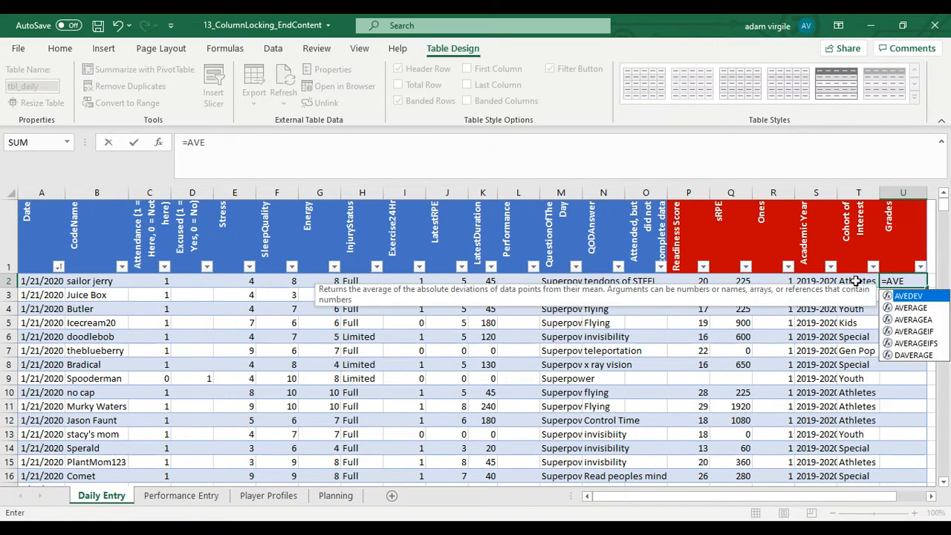
pyautogui.write('RAGEIFS(')
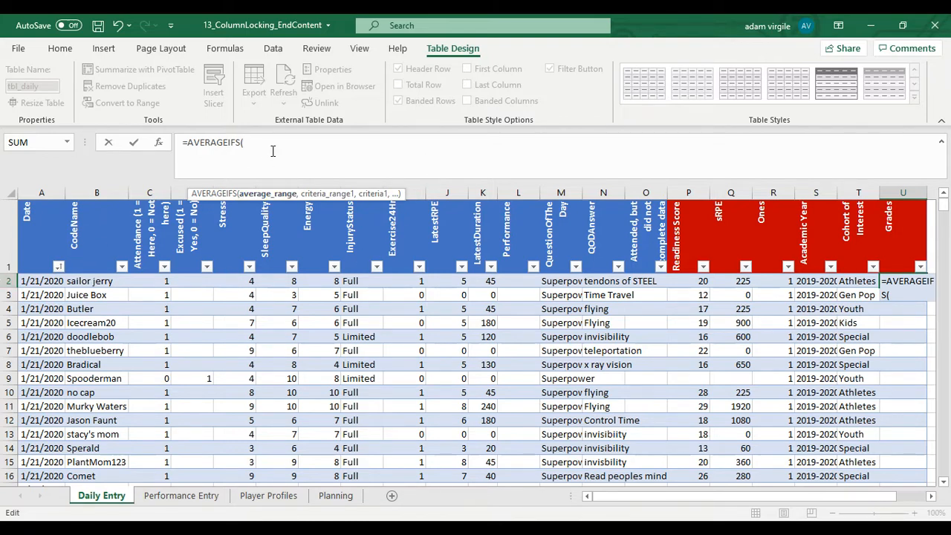
pyautogui.write('tbl_perf[Grade')
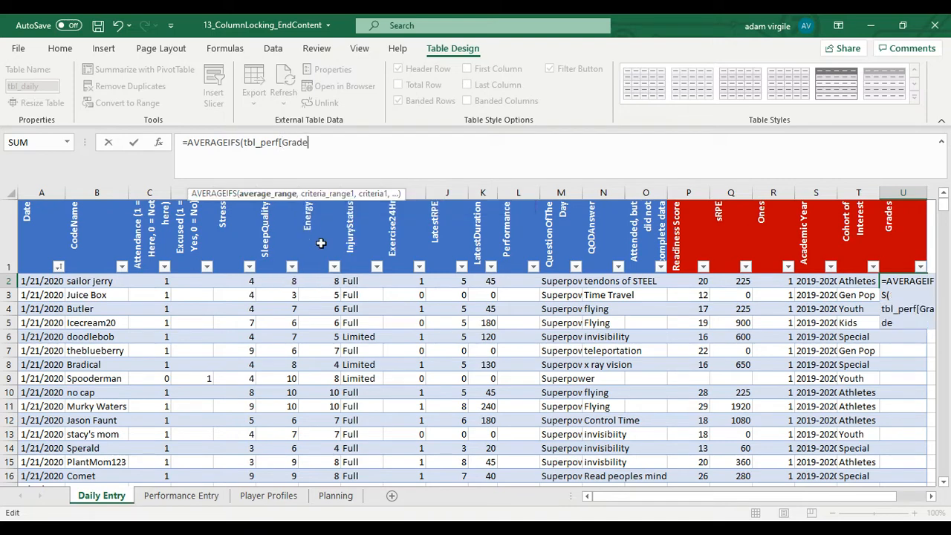
pyautogui.write('])')
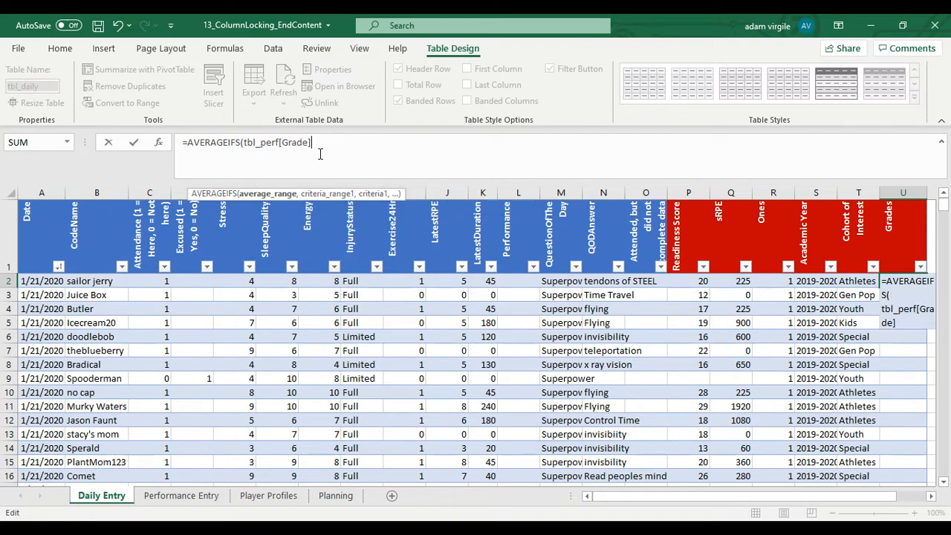
pyautogui.write(',')
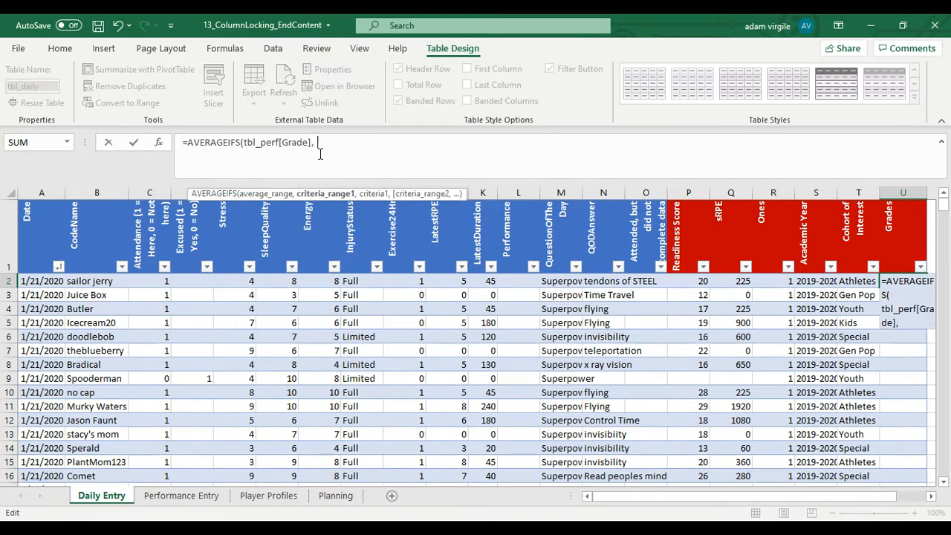
pyautogui.write('tbl_perf')
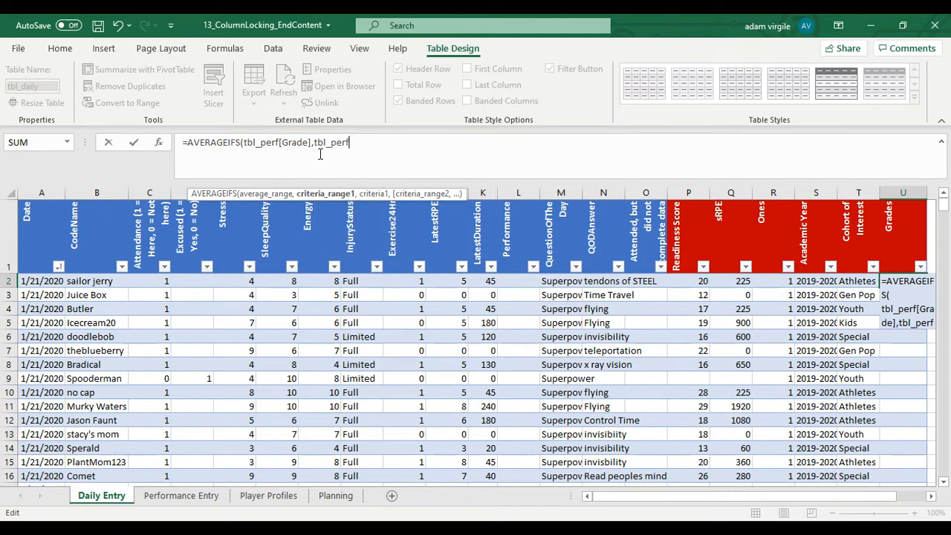
pyautogui.write('tbl_perf[CodeName]')
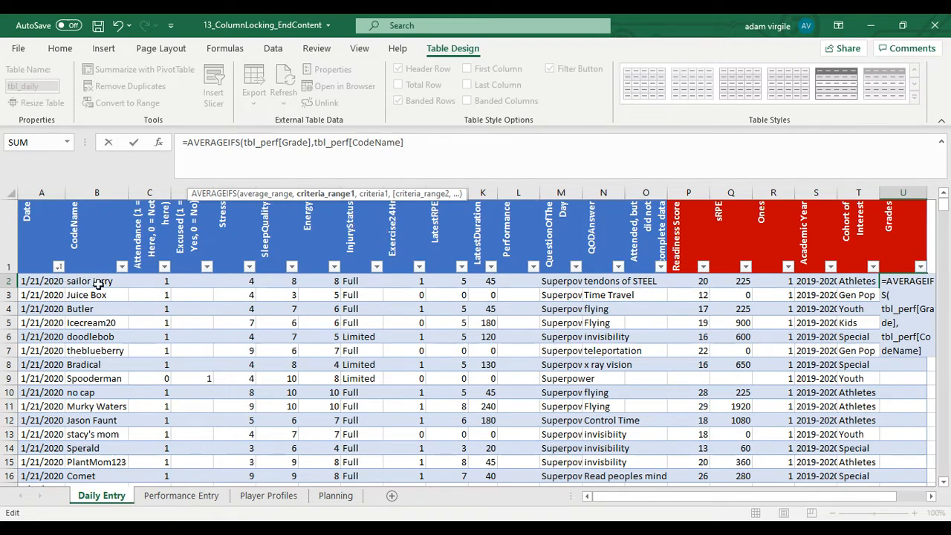
pyautogui.write(',[@CodeName')
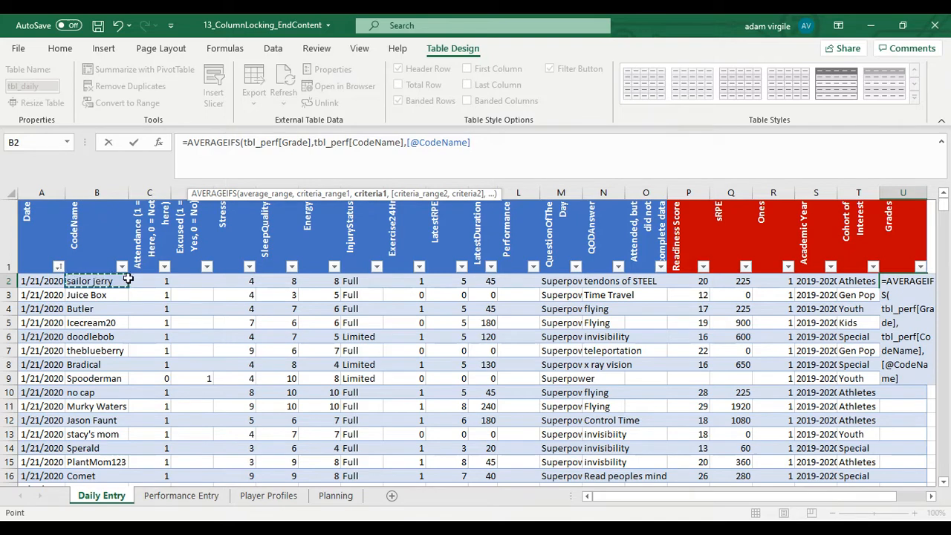
pyautogui.moveTo(188, 255)
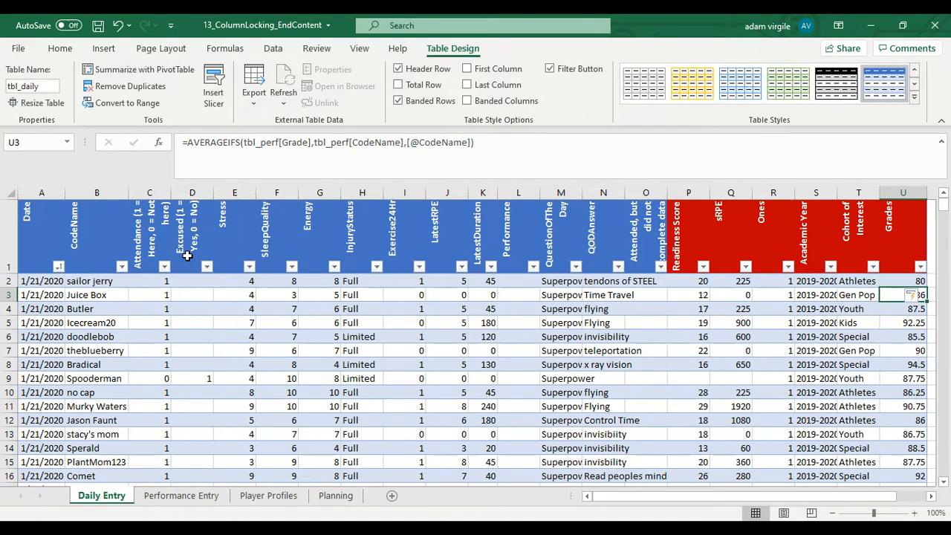
pyautogui.click(903, 281)
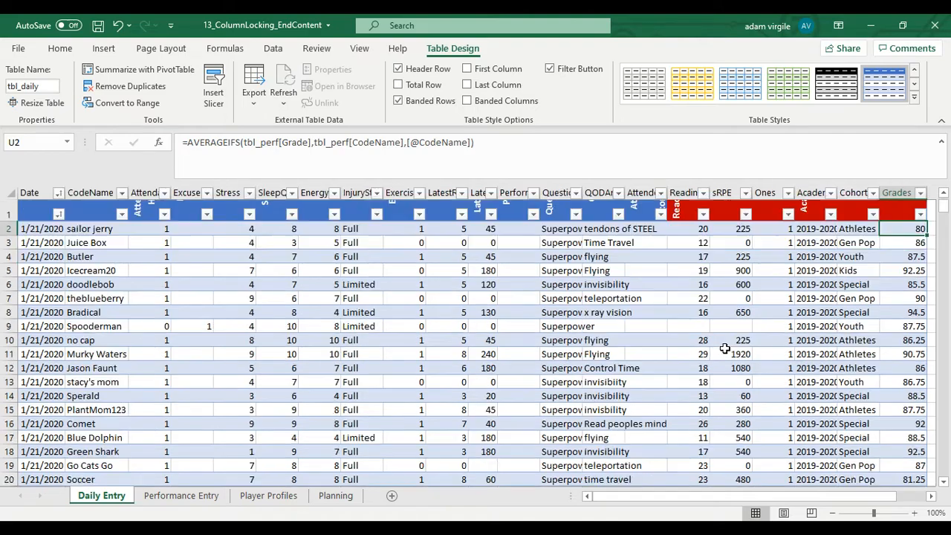
pyautogui.scroll(-3)
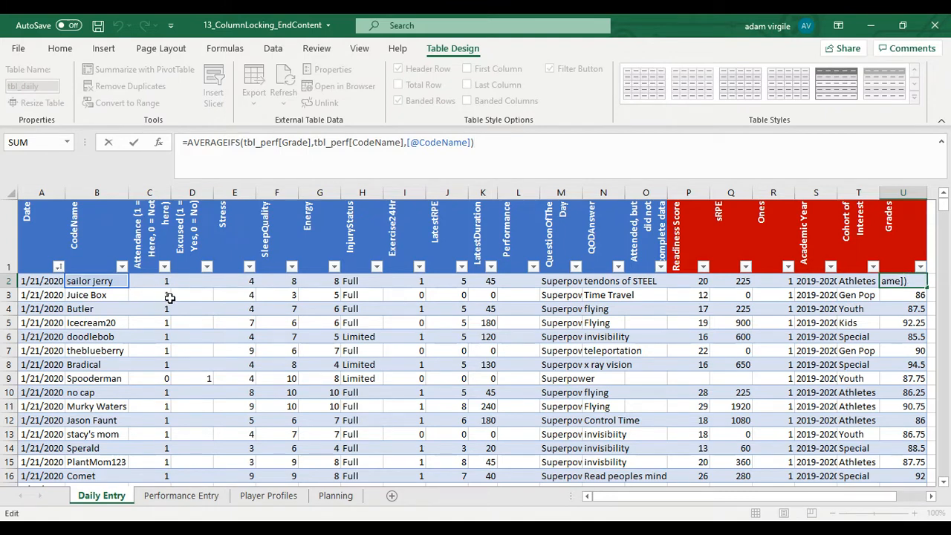
pyautogui.moveTo(170, 298)
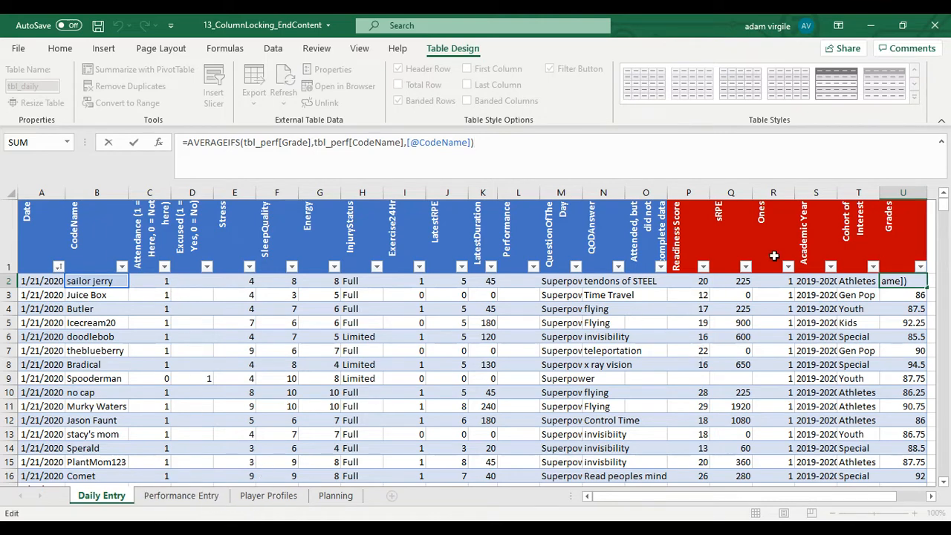
pyautogui.write(',')
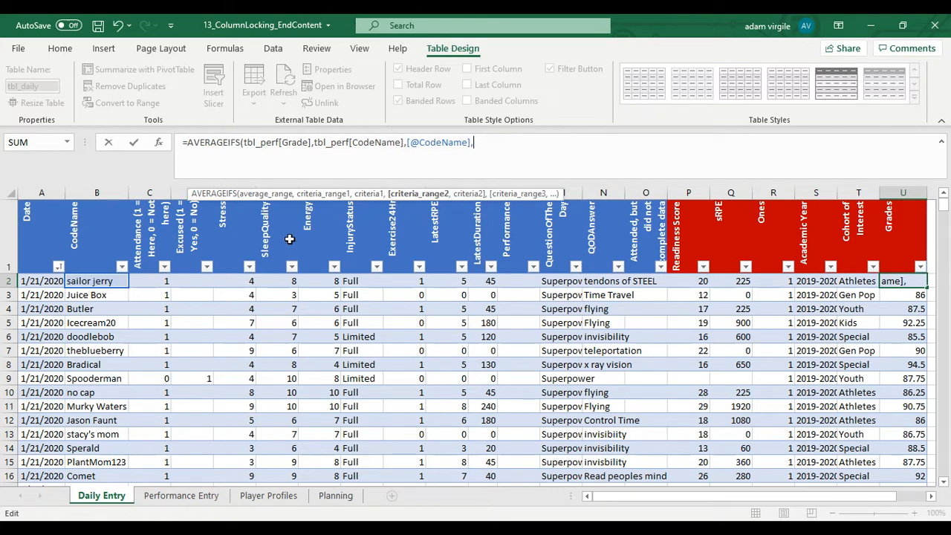
pyautogui.write('tbl_perf[Date')
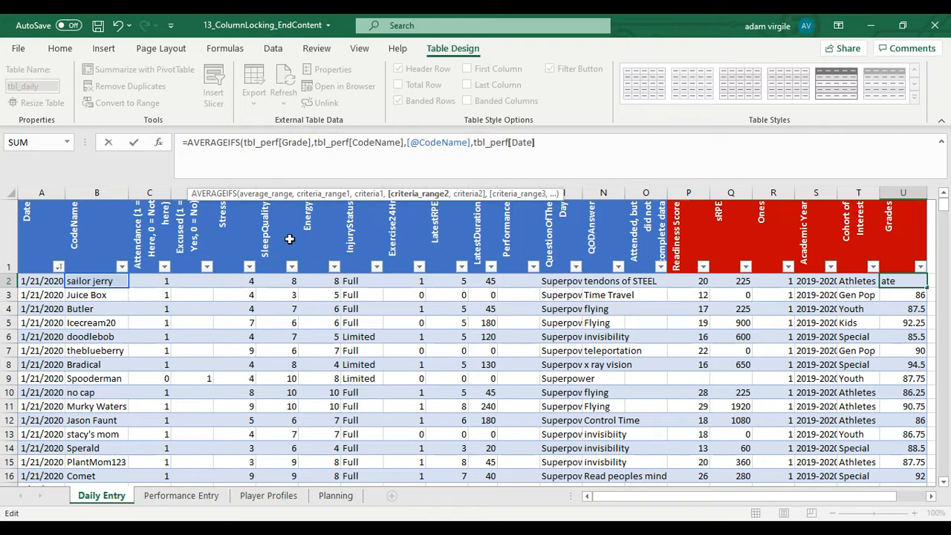
pyautogui.write(',[@Date])')
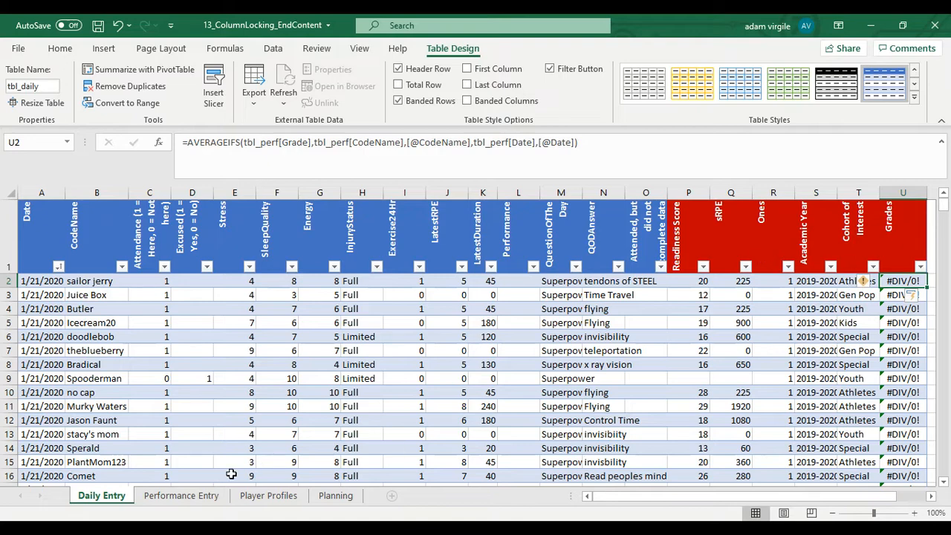
# Compare Performance Entry dates and grades with the 2/4/2020 Daily Entry rows, ending on Daily Entry.
pyautogui.click(181, 496)
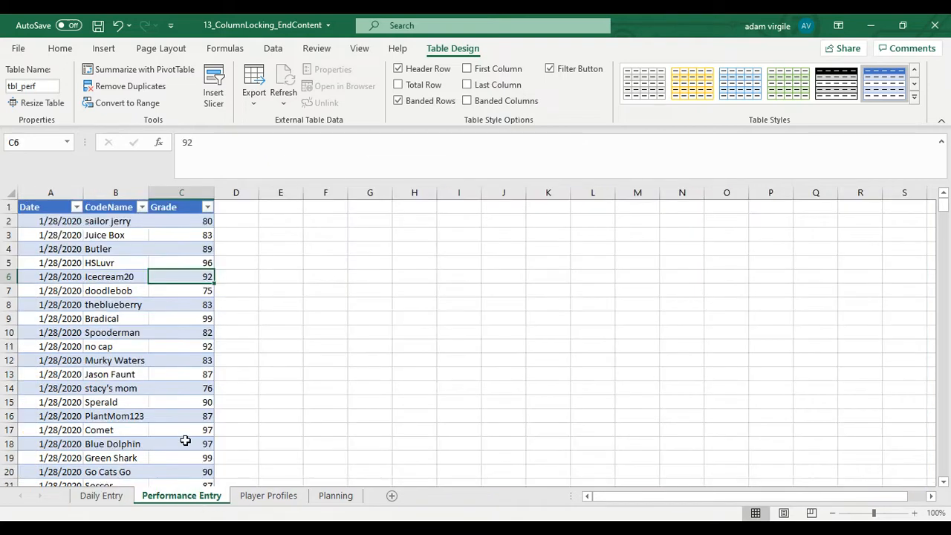
pyautogui.click(51, 221)
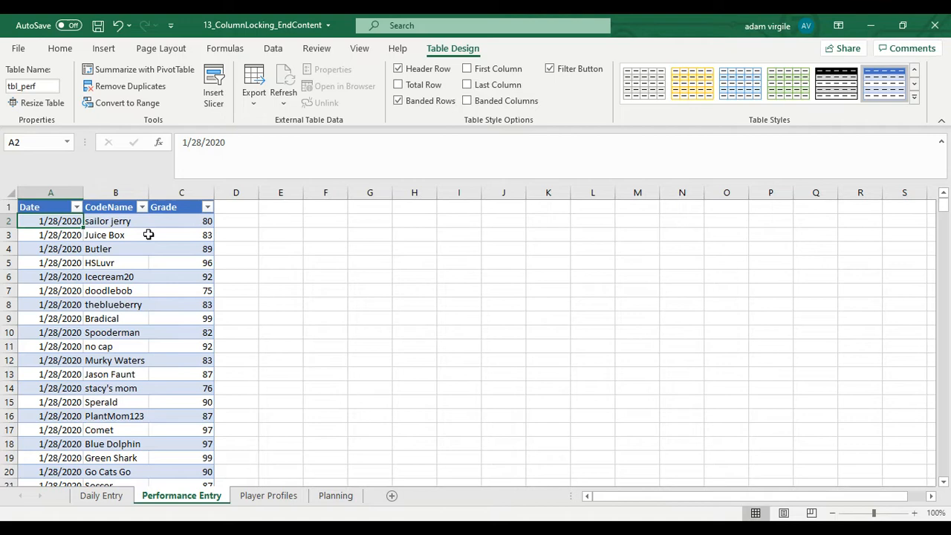
pyautogui.moveTo(182, 221)
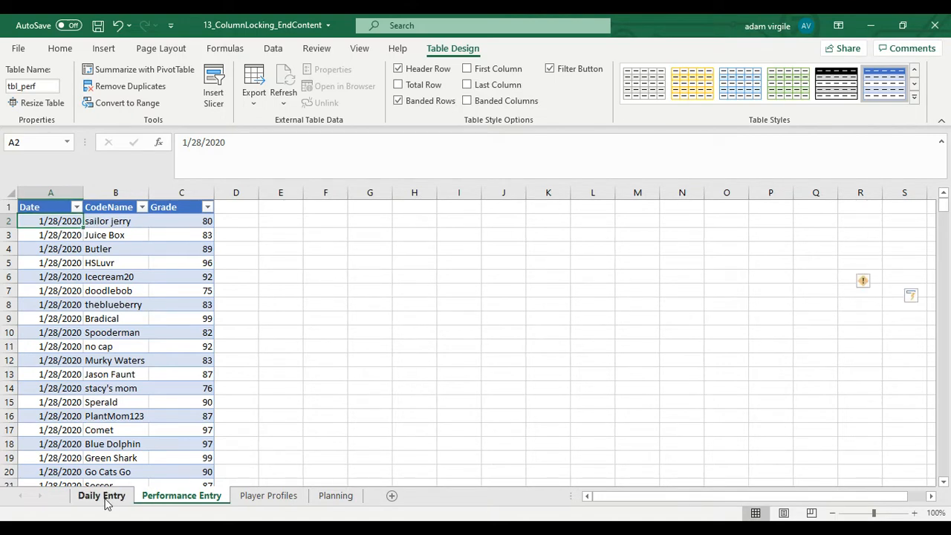
pyautogui.click(101, 495)
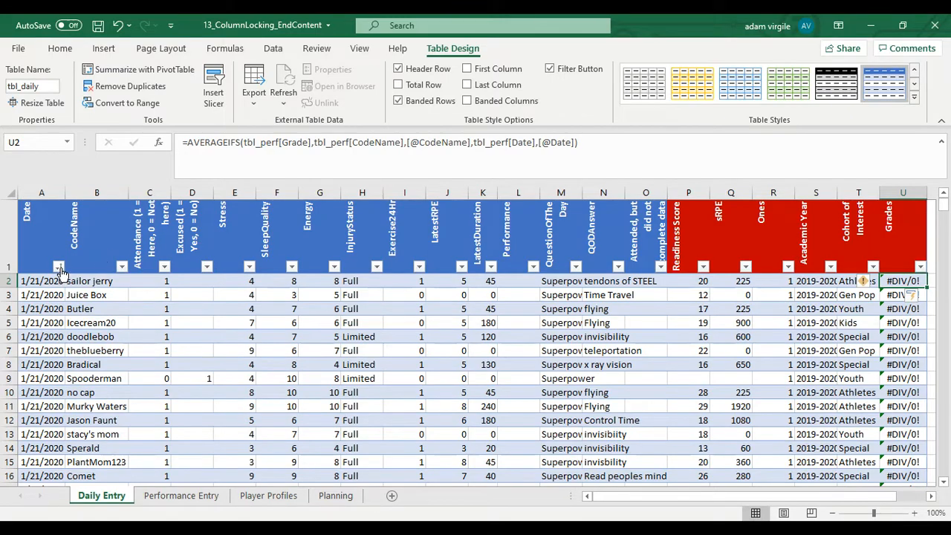
pyautogui.click(58, 267)
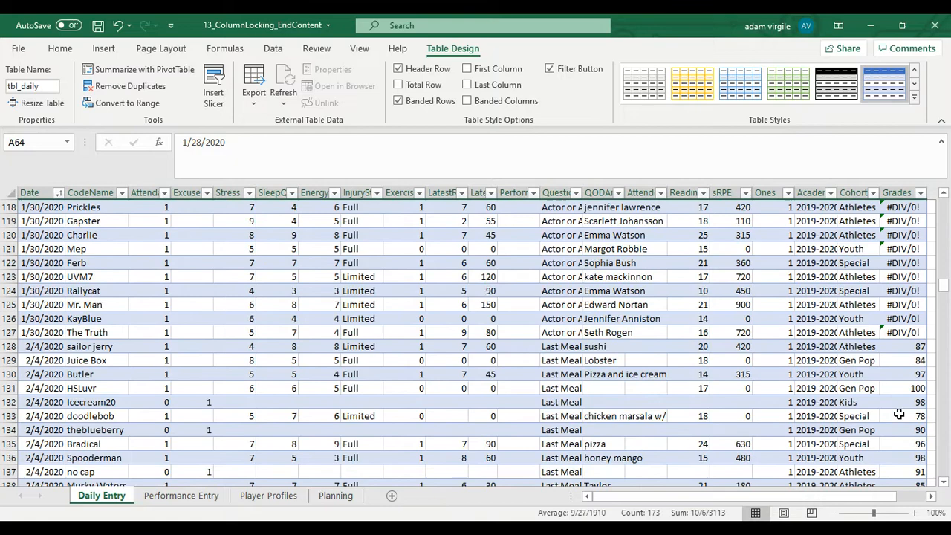
pyautogui.click(7, 346)
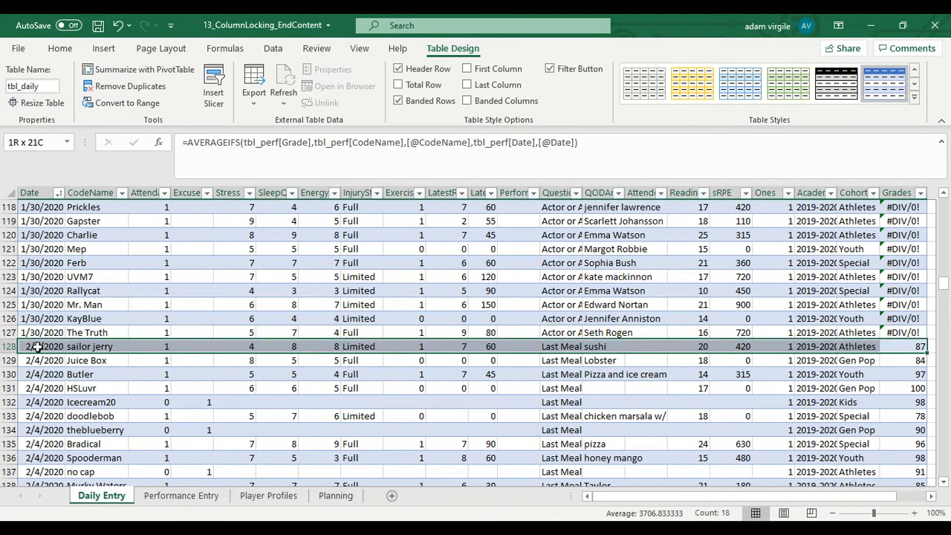
pyautogui.click(180, 496)
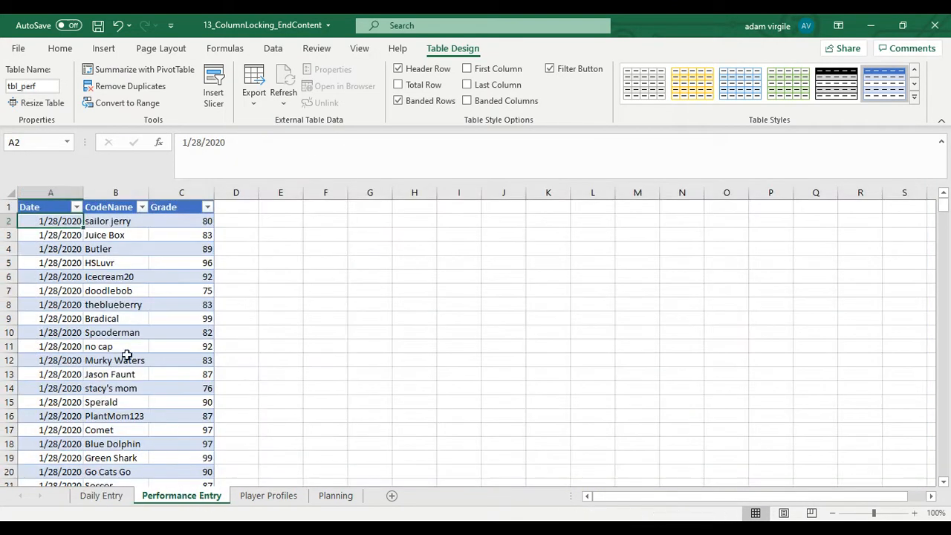
pyautogui.scroll(-3)
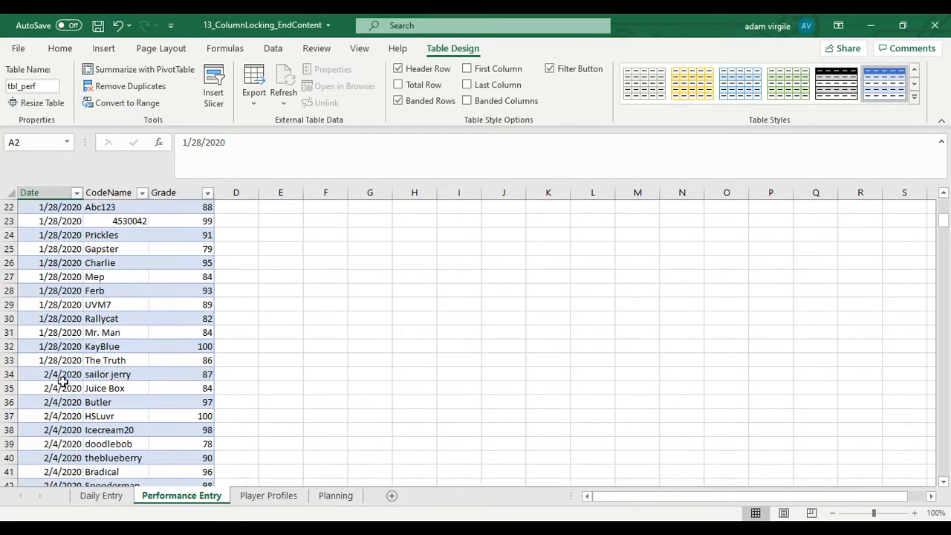
pyautogui.click(101, 496)
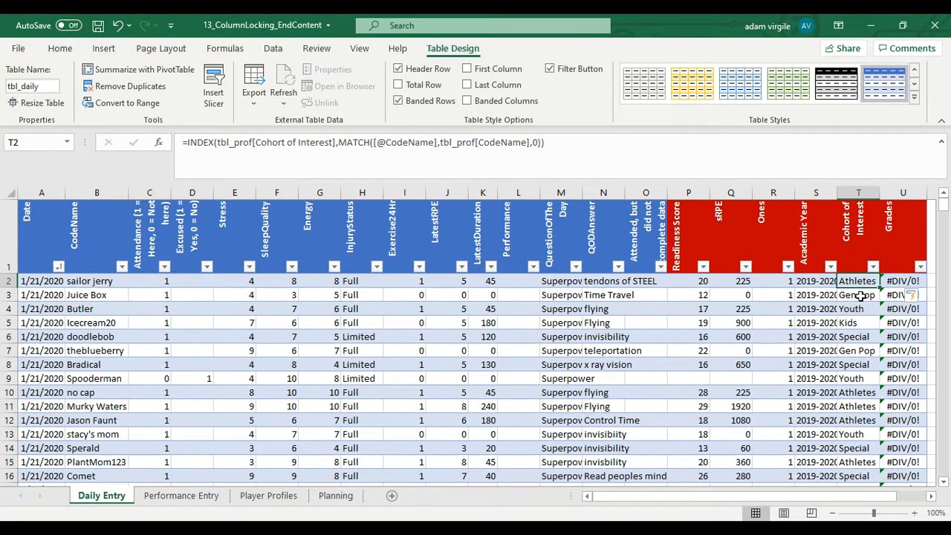
# Wrap the Cohort of Interest formula in IFERROR(...,"") so errors show blank.
pyautogui.click(404, 192)
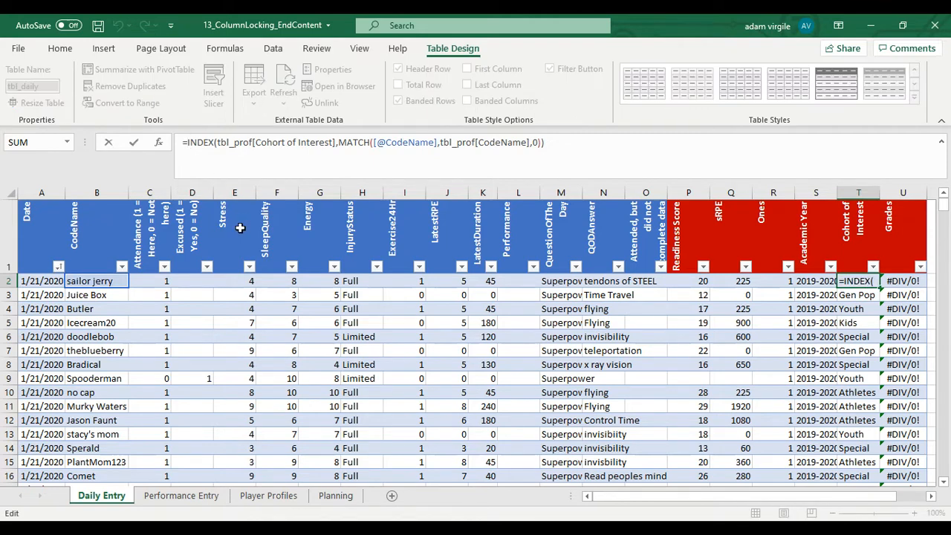
pyautogui.write('IFERROR(')
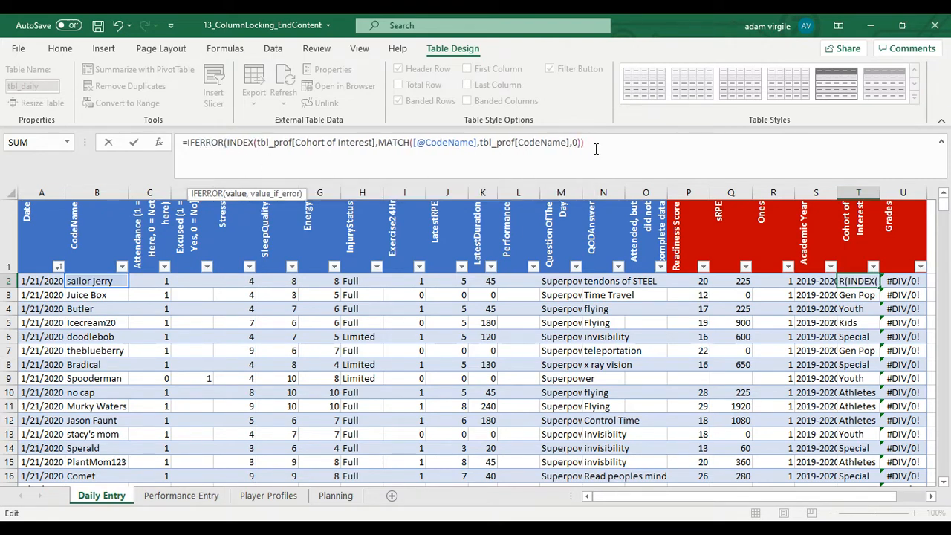
pyautogui.write(',""')
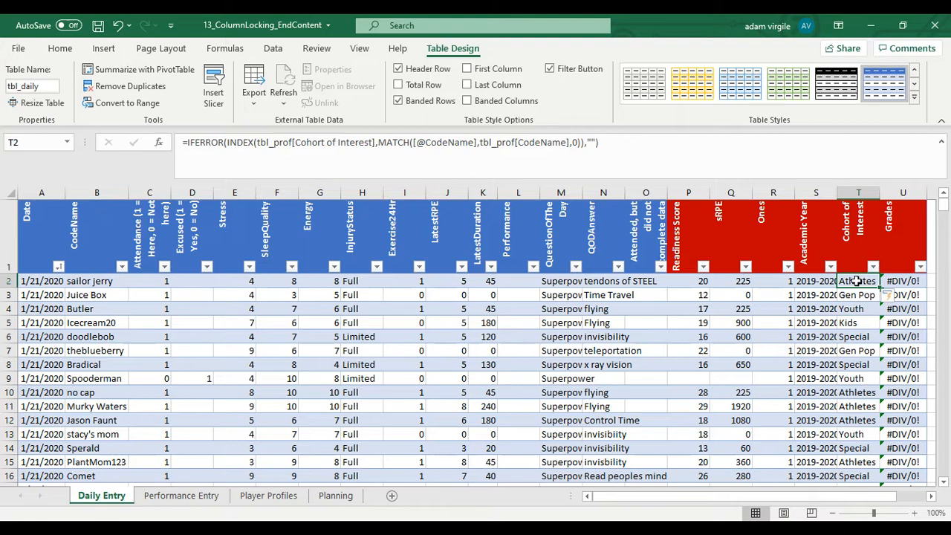
# Wrap the Grades formula in IFERROR(...,"") so unmatched rows show blank instead of #DIV/0!
pyautogui.click(903, 281)
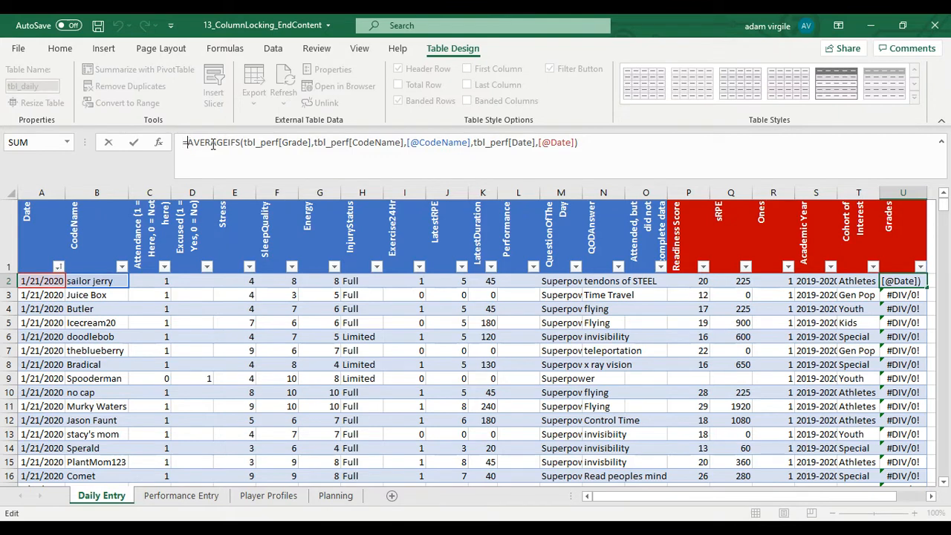
pyautogui.write('IFERROR(')
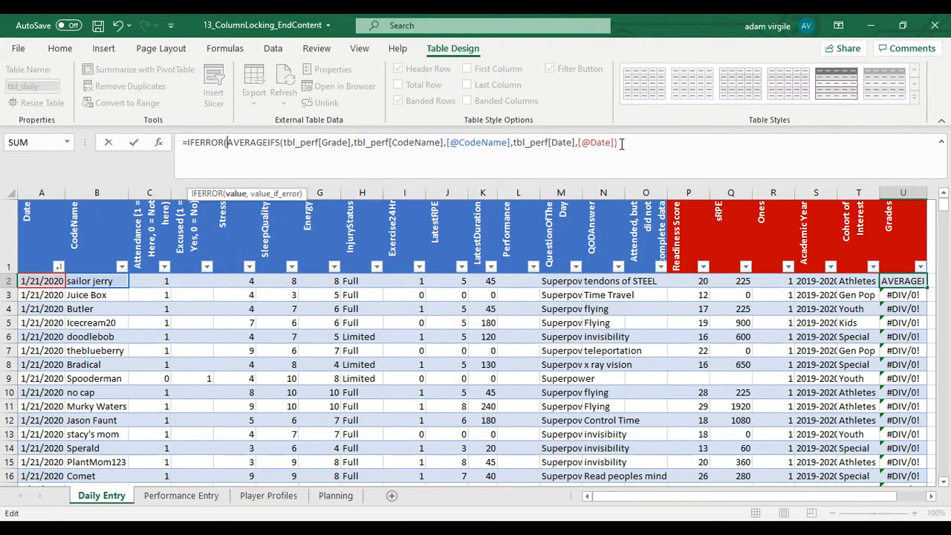
pyautogui.write(',""')
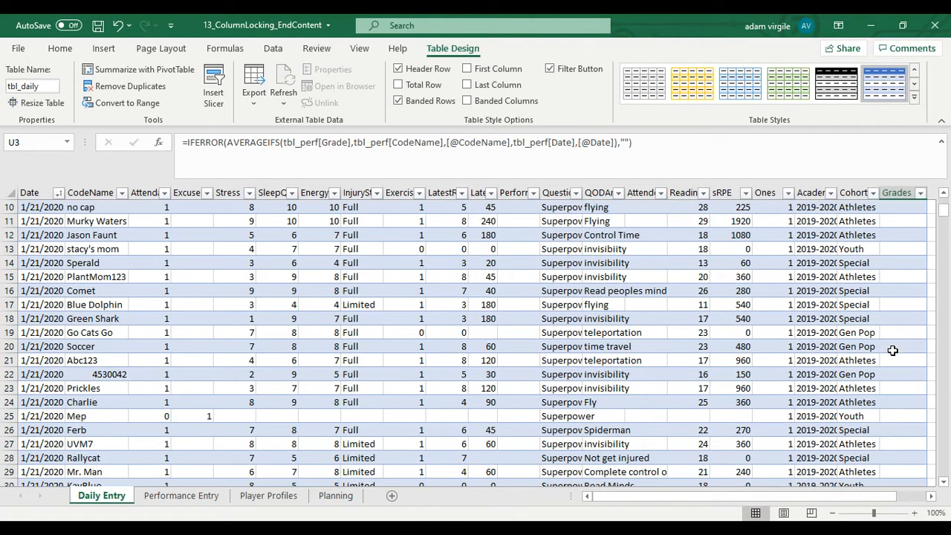
pyautogui.scroll(-3)
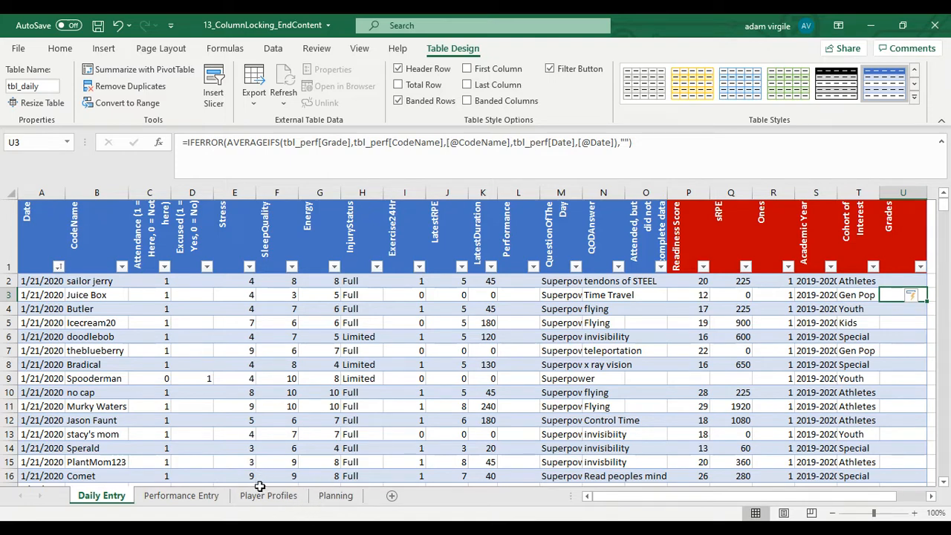
pyautogui.moveTo(252, 453)
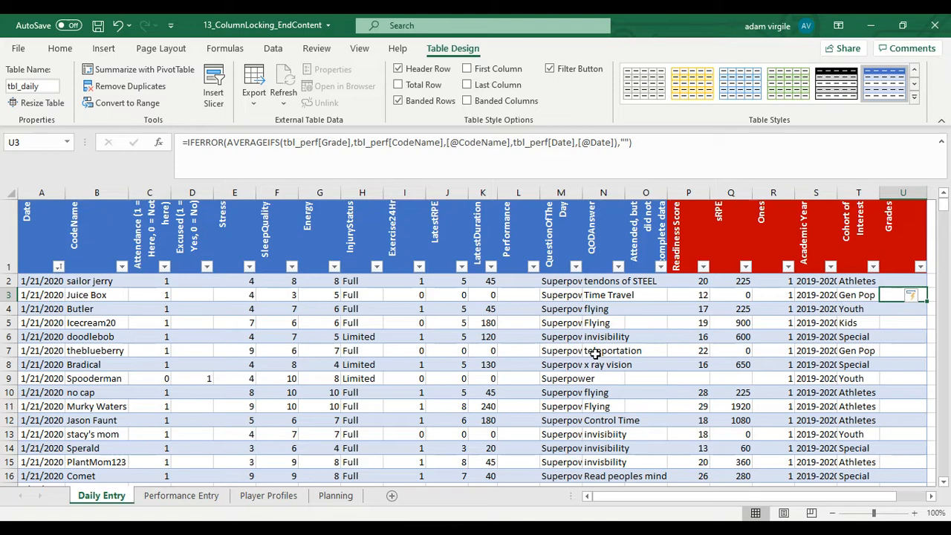
pyautogui.moveTo(392, 496)
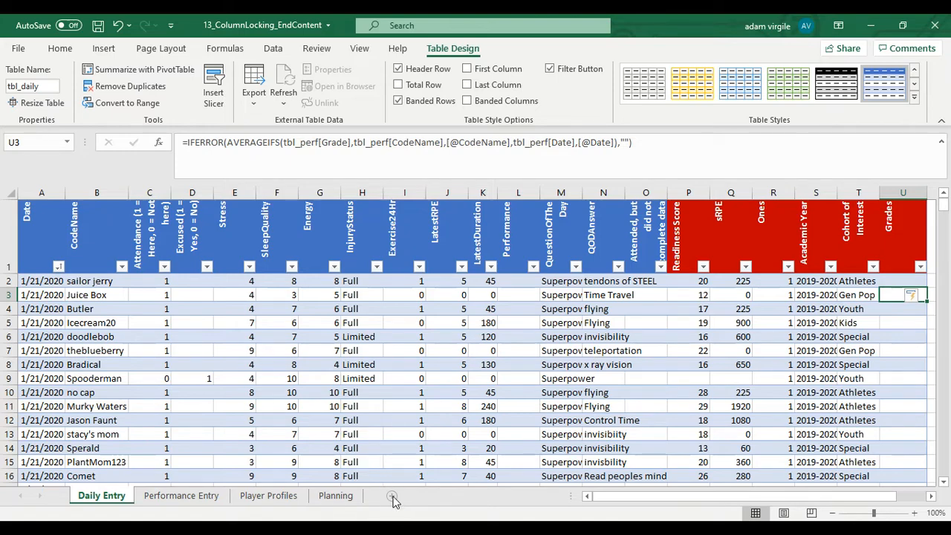
# Create a new sheet, move it to the end, name it Data Viz, then return to Player Profiles.
pyautogui.click(393, 495)
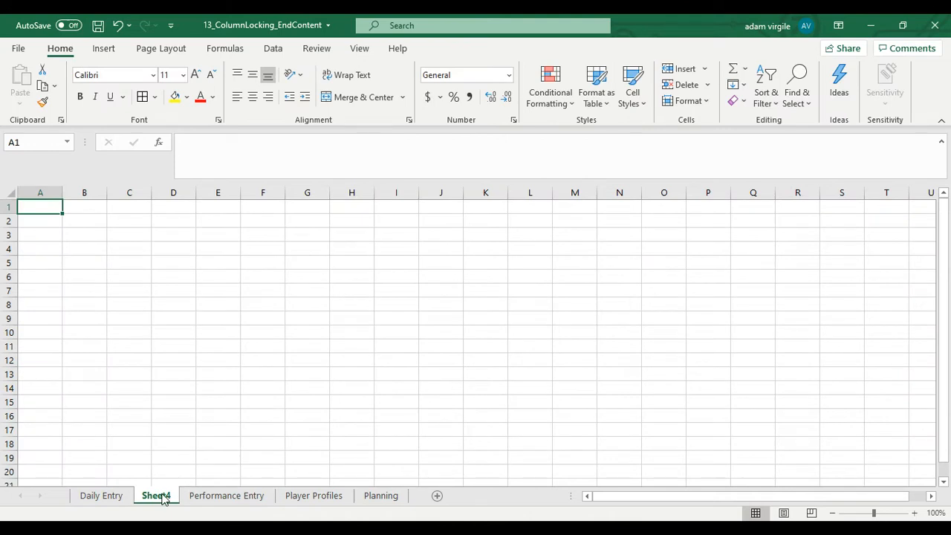
pyautogui.moveTo(156, 495); pyautogui.dragTo(385, 496)
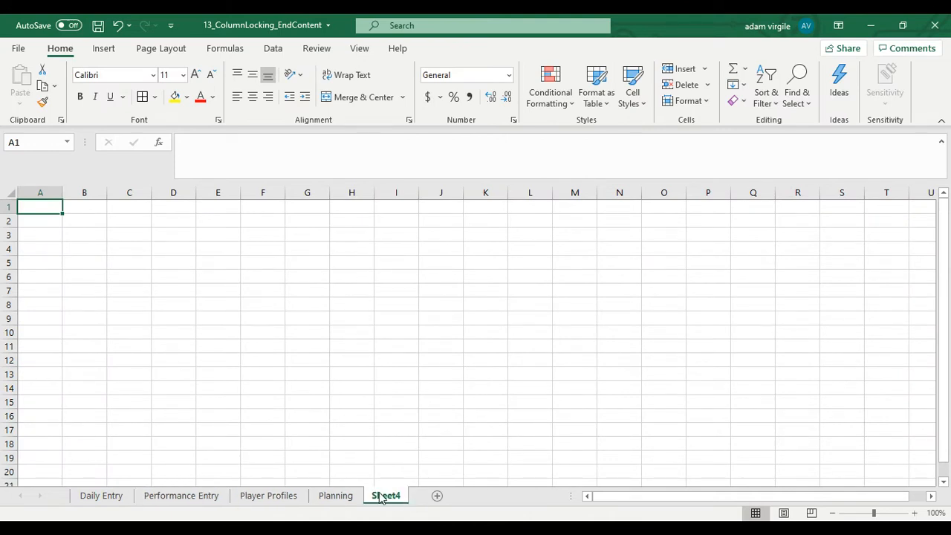
pyautogui.doubleClick(385, 495)
pyautogui.write('Data Viz')
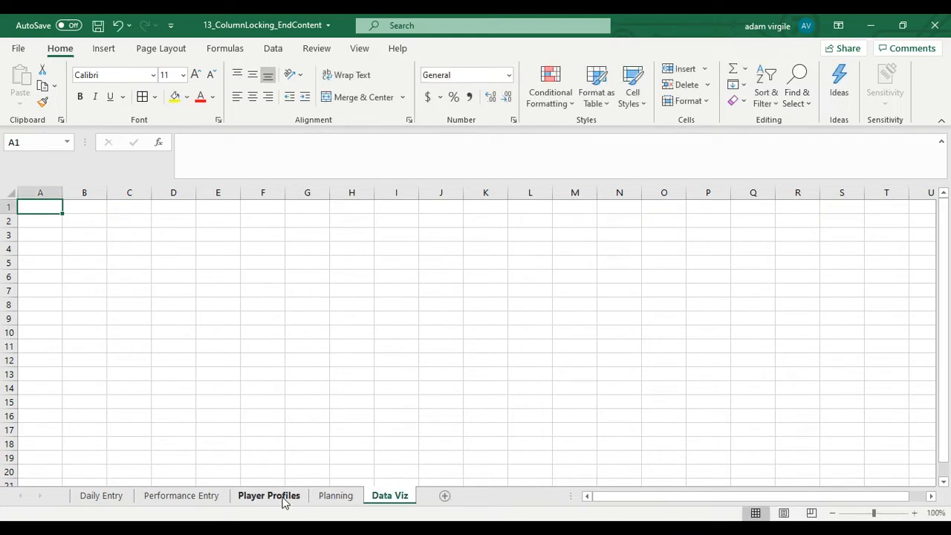
pyautogui.click(268, 496)
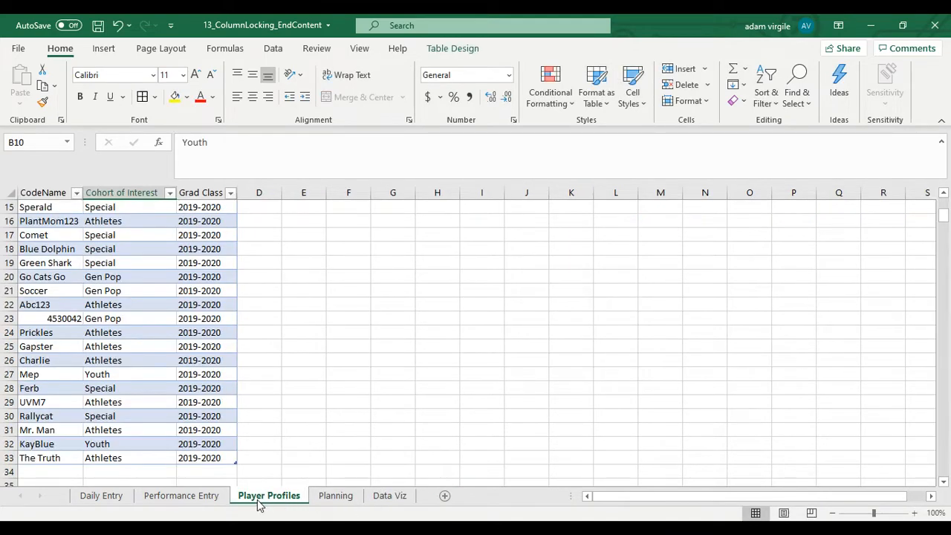
# Review the Planning sheet's Past X Days Selector and Athlete Filter cells.
pyautogui.click(335, 496)
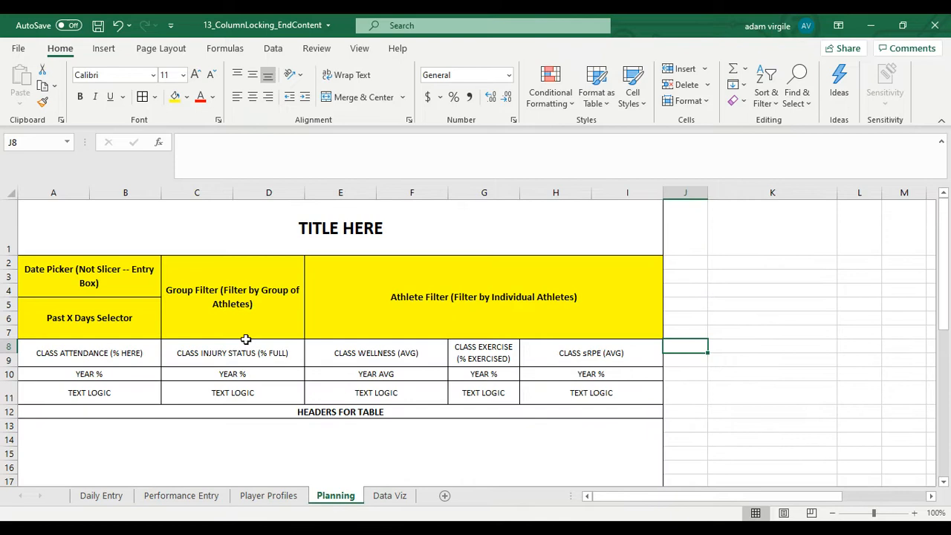
pyautogui.click(89, 317)
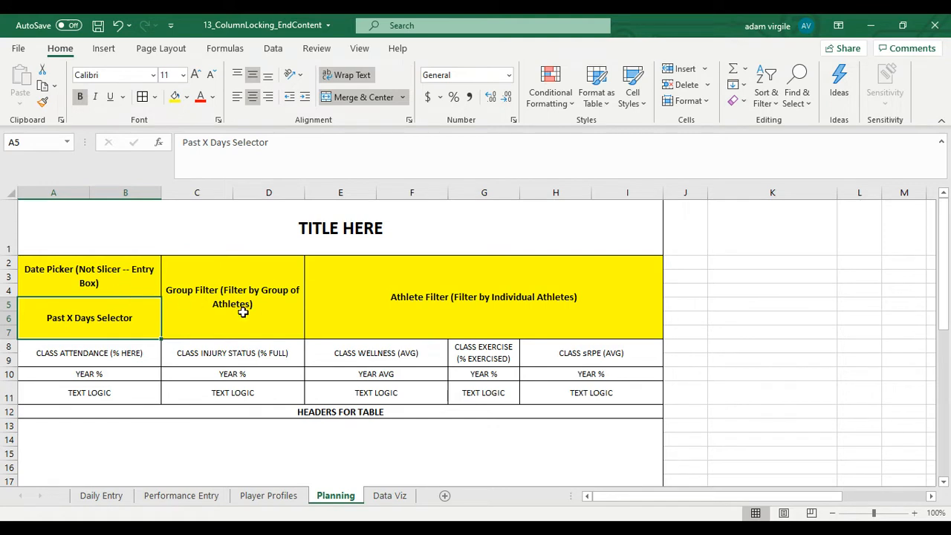
pyautogui.click(483, 297)
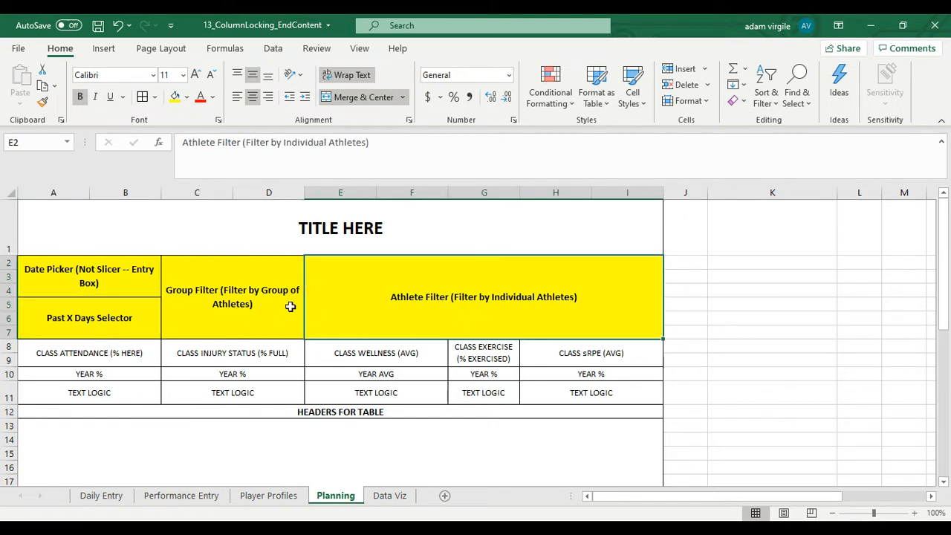
pyautogui.moveTo(273, 305)
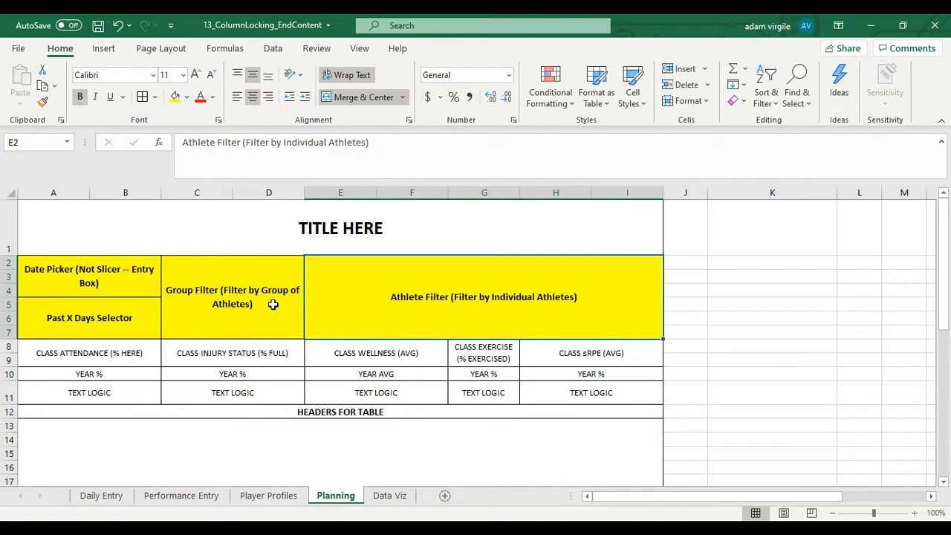
pyautogui.moveTo(319, 303)
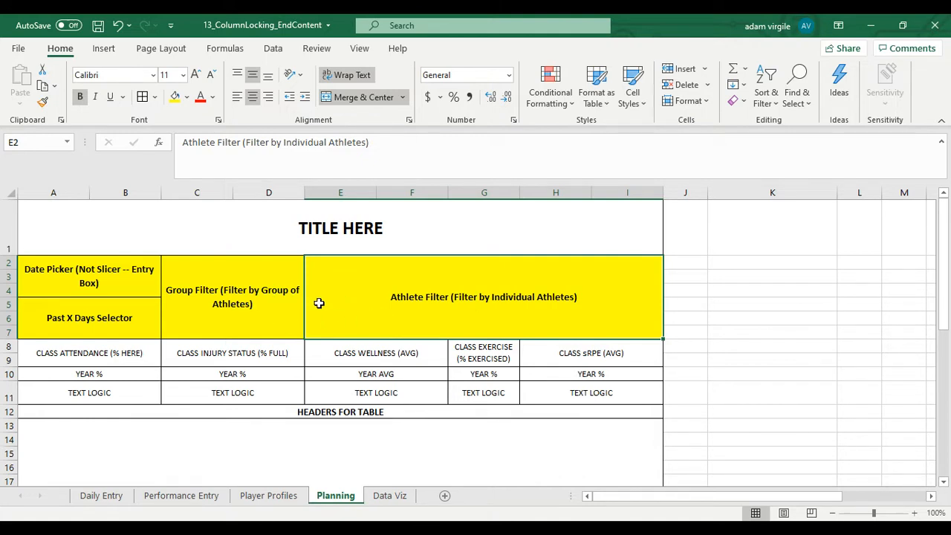
pyautogui.moveTo(250, 303)
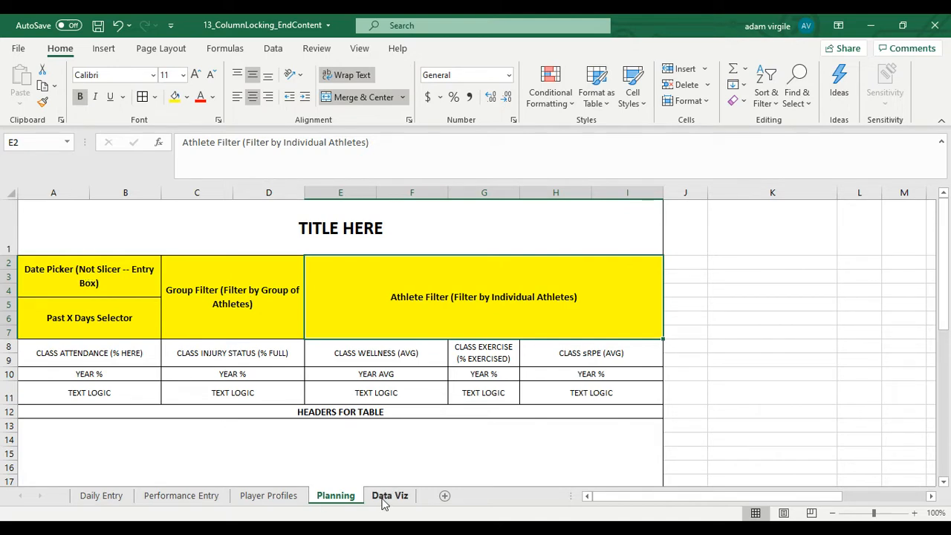
pyautogui.scroll(-3)
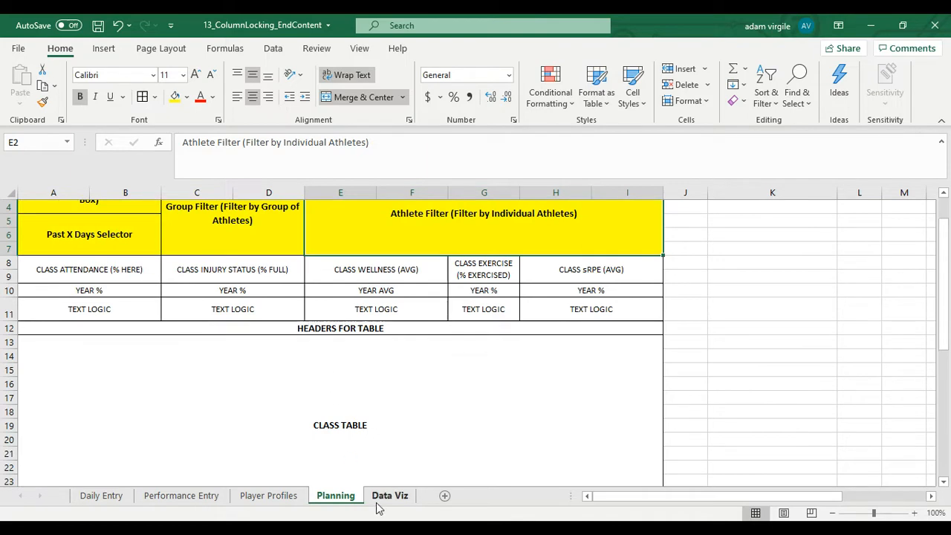
# Mark out A4:P18 on the blank Data Viz sheet, then return to Player Profiles.
pyautogui.click(390, 496)
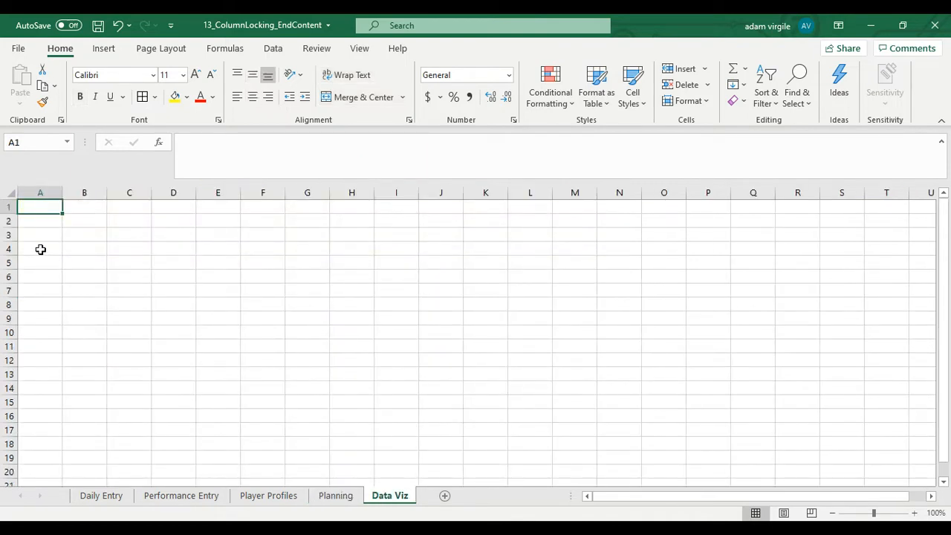
pyautogui.moveTo(40, 249); pyautogui.dragTo(619, 428)
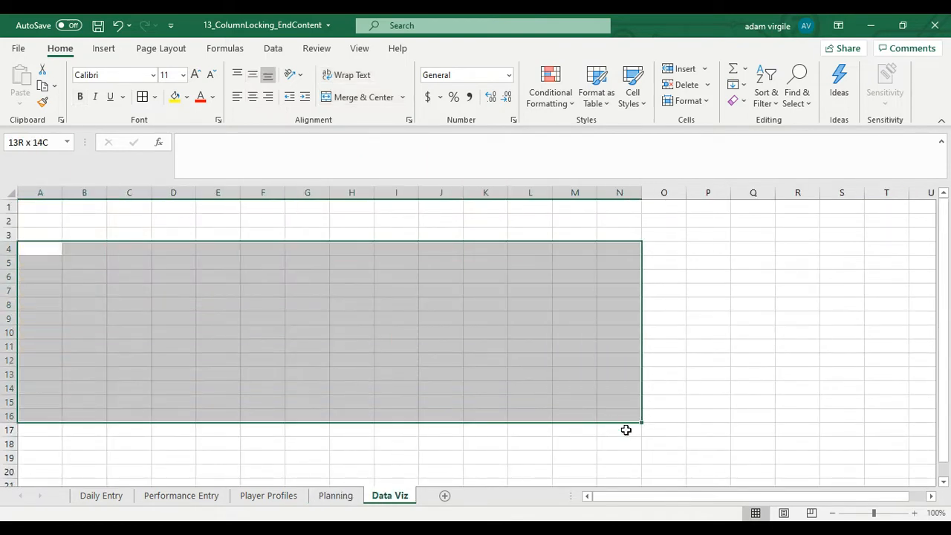
pyautogui.moveTo(626, 430); pyautogui.dragTo(708, 446)
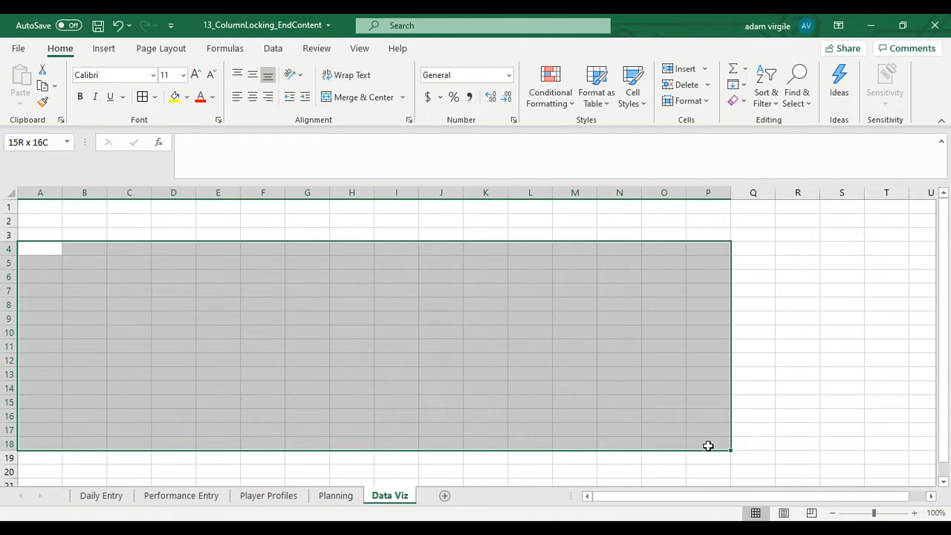
pyautogui.click(268, 496)
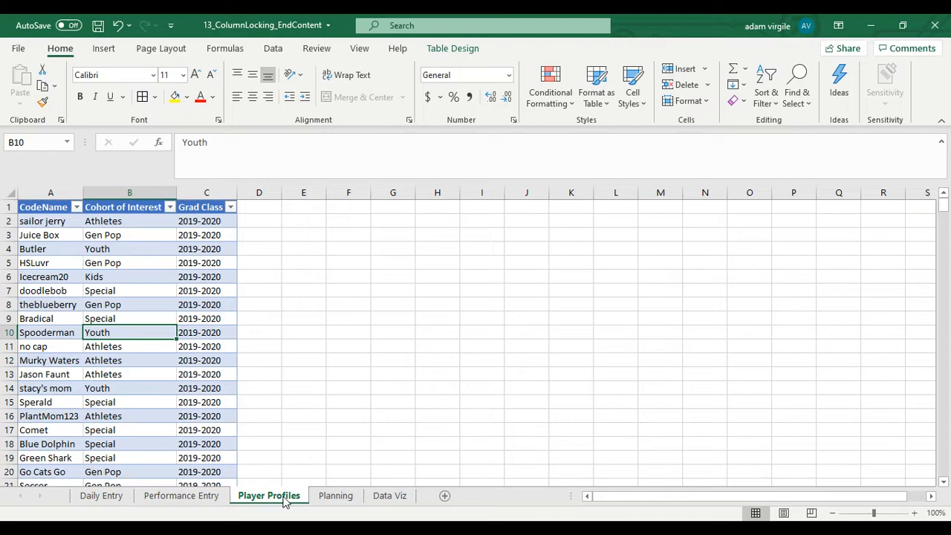
# Paste the Player Profiles code names into Data Viz from A4 and head A3 'Code Name'.
pyautogui.scroll(-3)
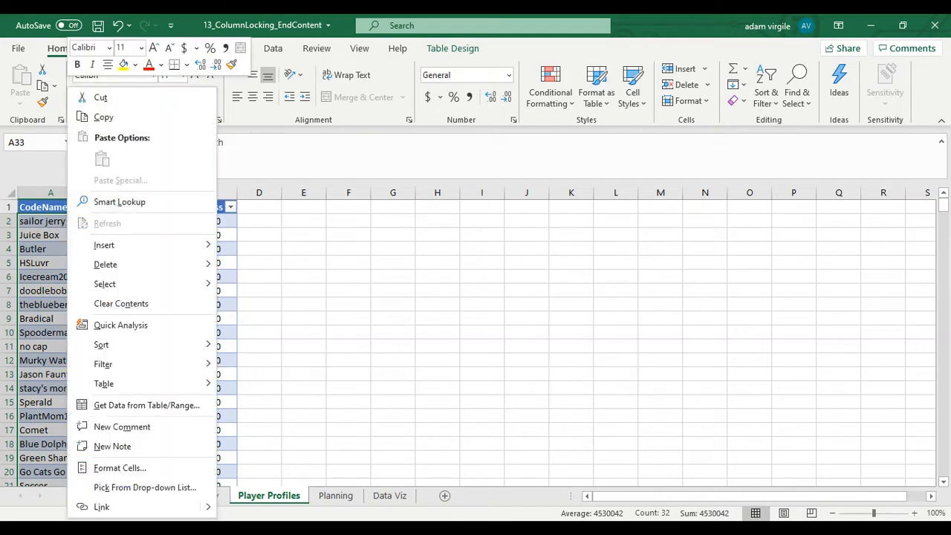
pyautogui.click(181, 495)
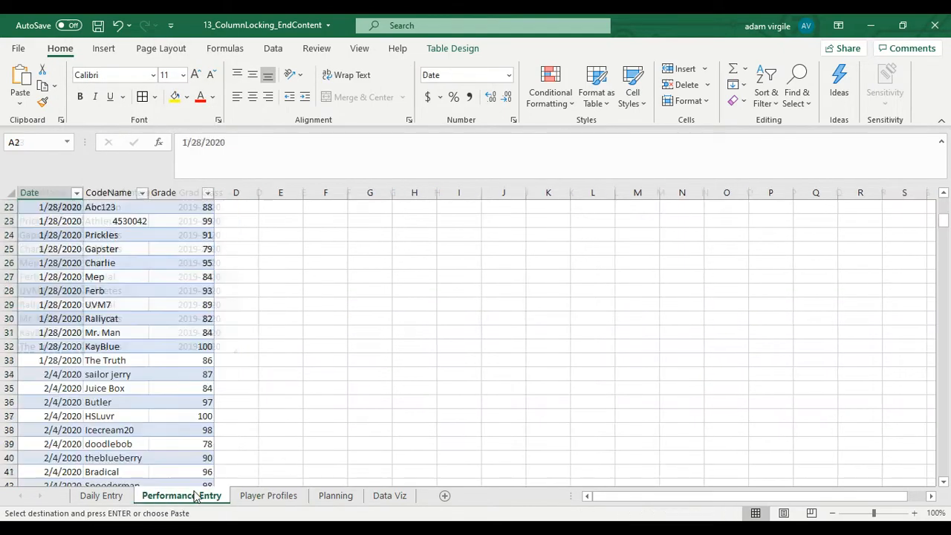
pyautogui.scroll(-3)
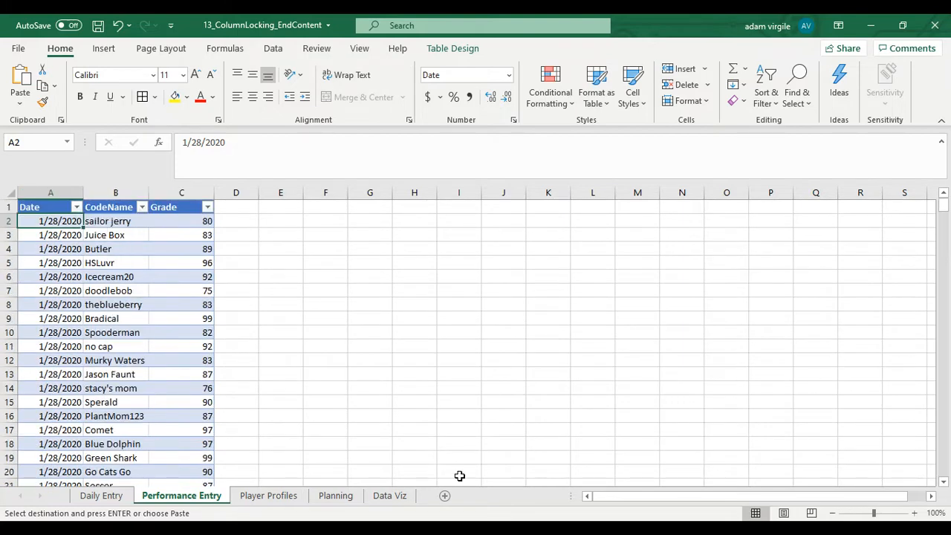
pyautogui.click(389, 495)
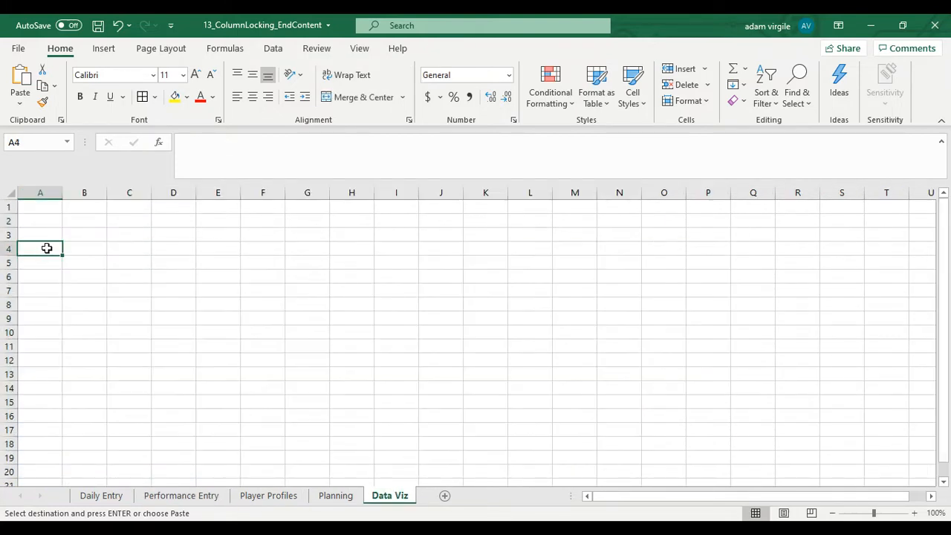
pyautogui.press('ctrl+v')
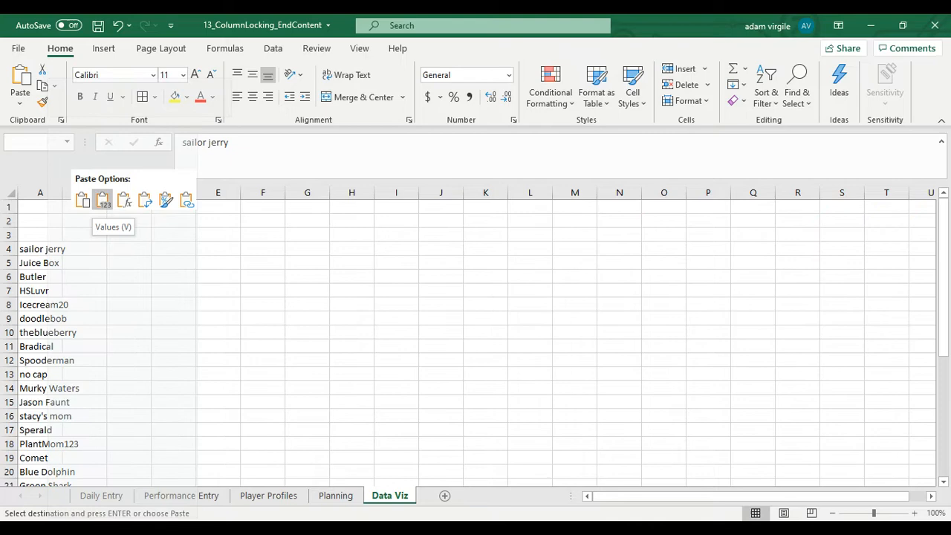
pyautogui.click(40, 235)
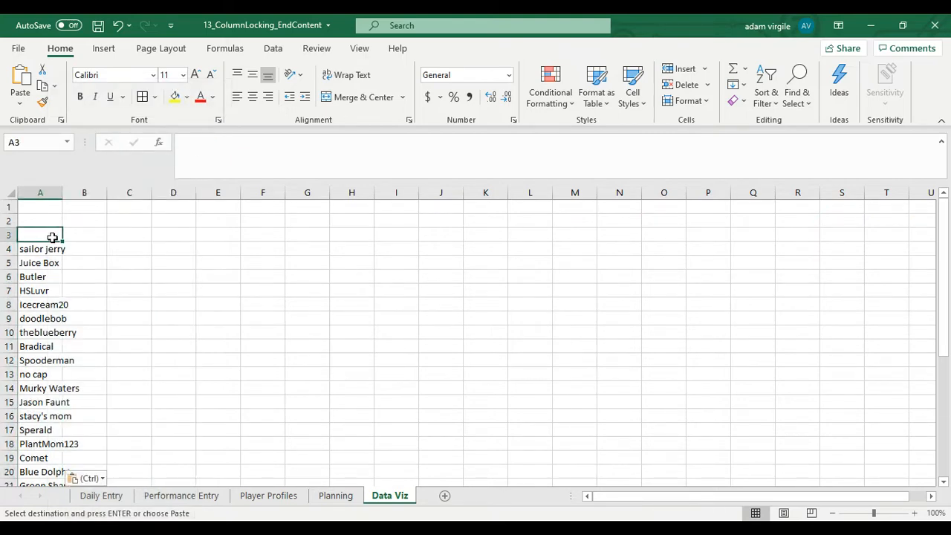
pyautogui.write('Code Name')
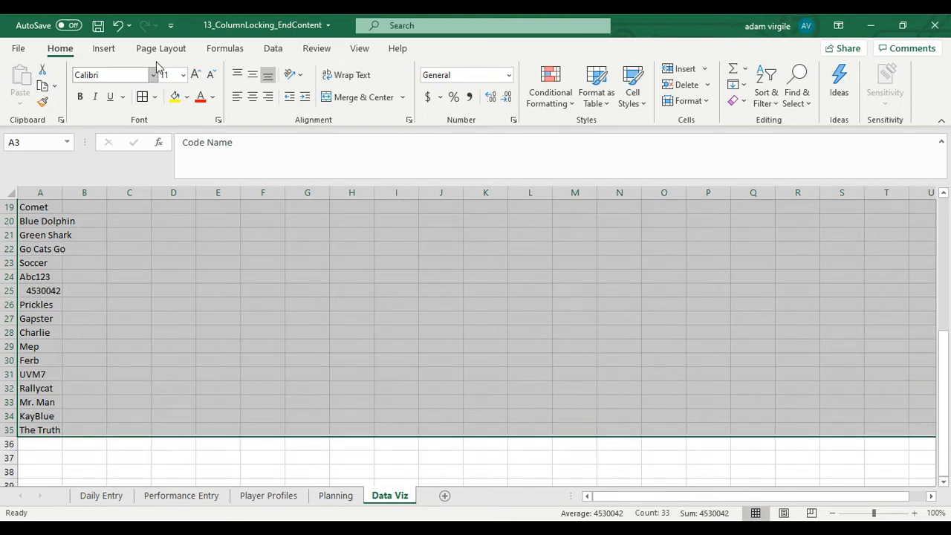
# Convert the Code Name range into a table with headers, select B2, and reopen Player Profiles.
pyautogui.click(120, 82)
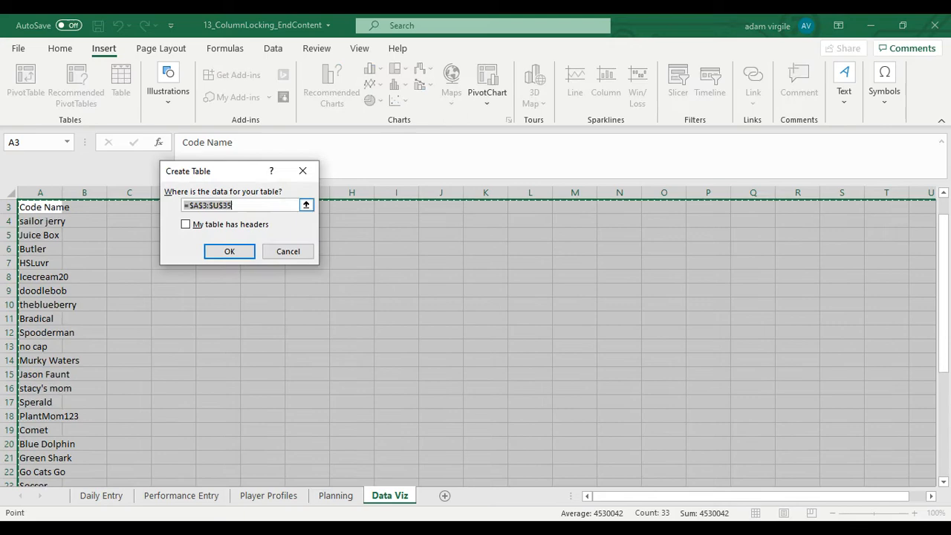
pyautogui.click(186, 224)
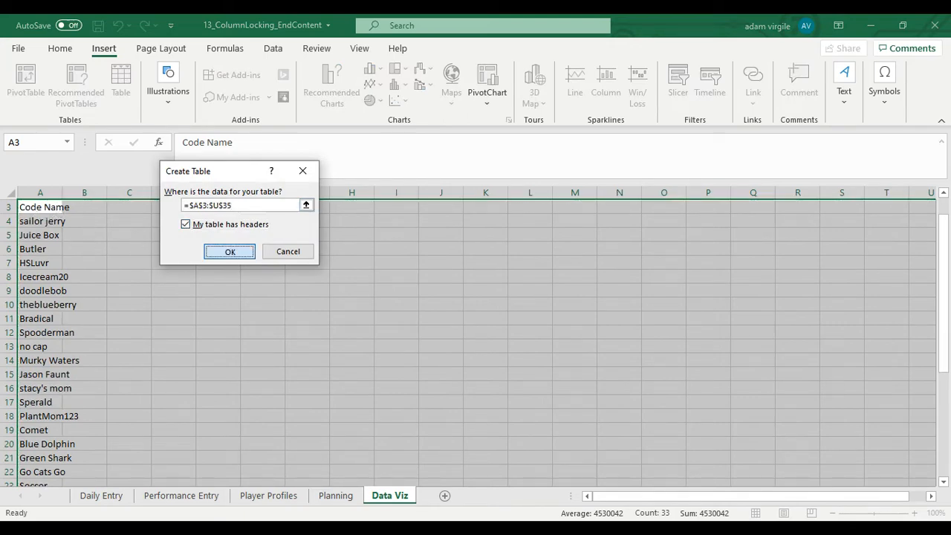
pyautogui.click(230, 251)
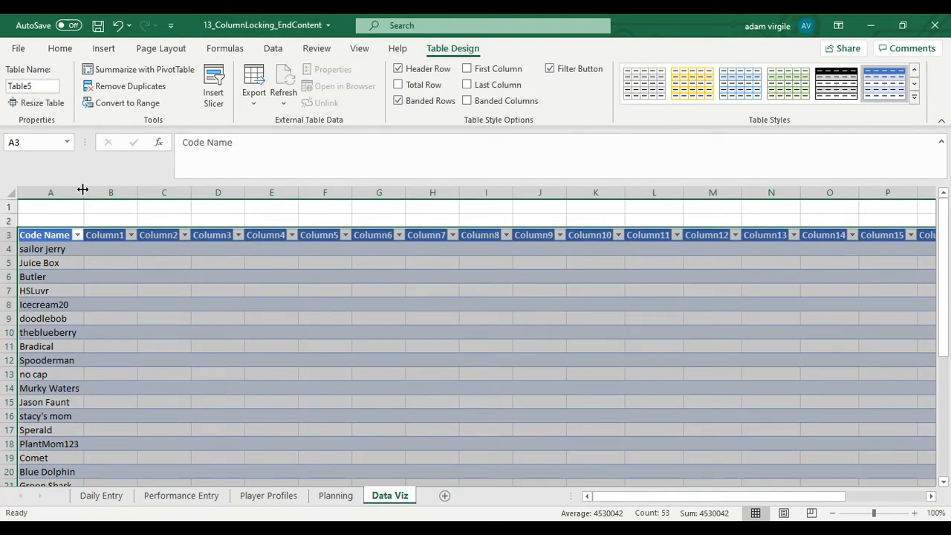
pyautogui.click(111, 248)
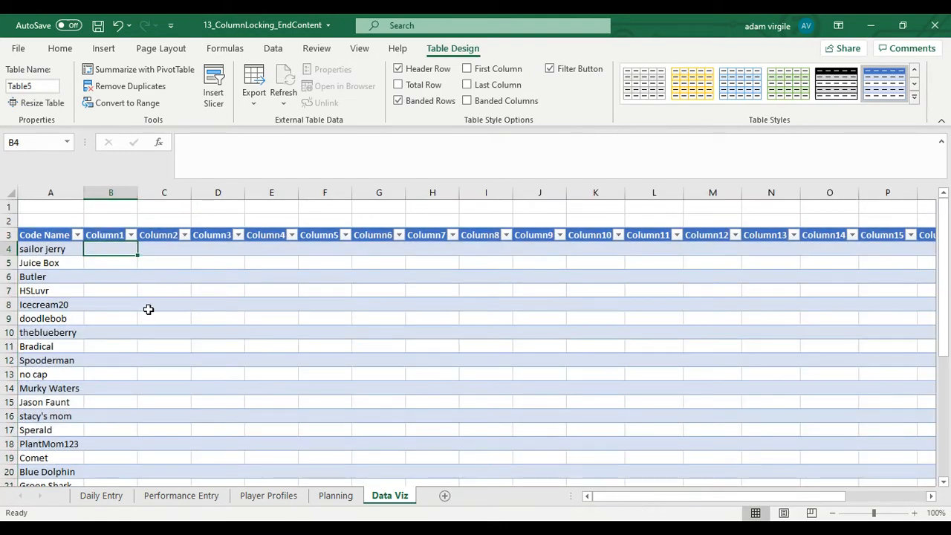
pyautogui.moveTo(136, 261)
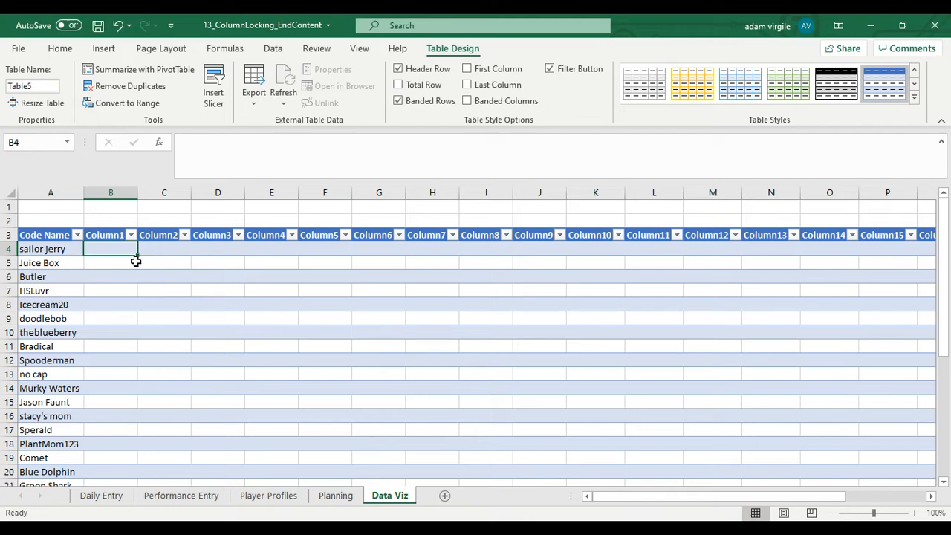
pyautogui.moveTo(112, 221)
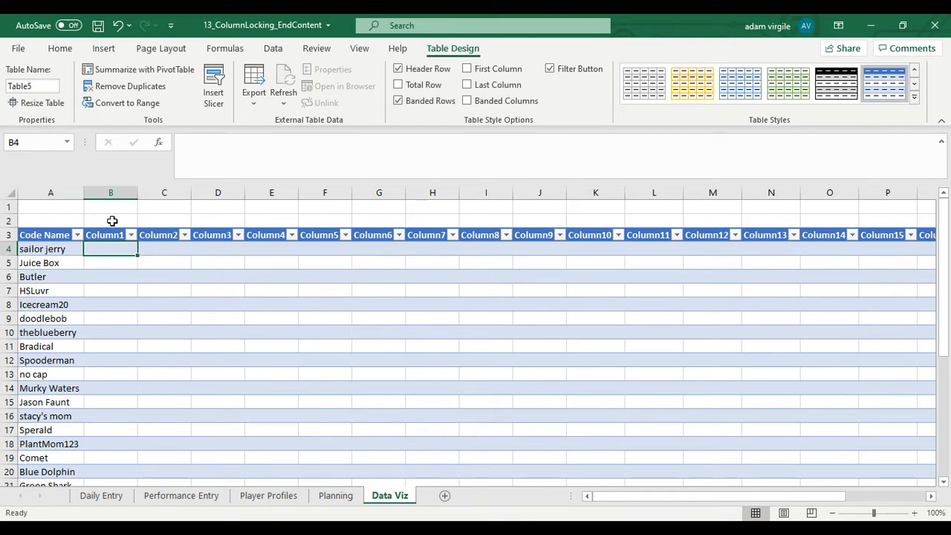
pyautogui.click(110, 220)
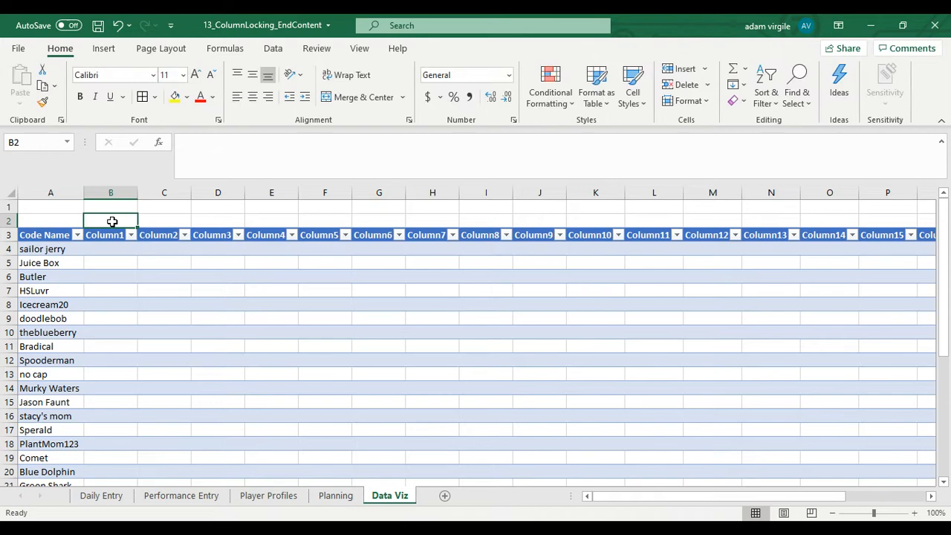
pyautogui.moveTo(460, 222)
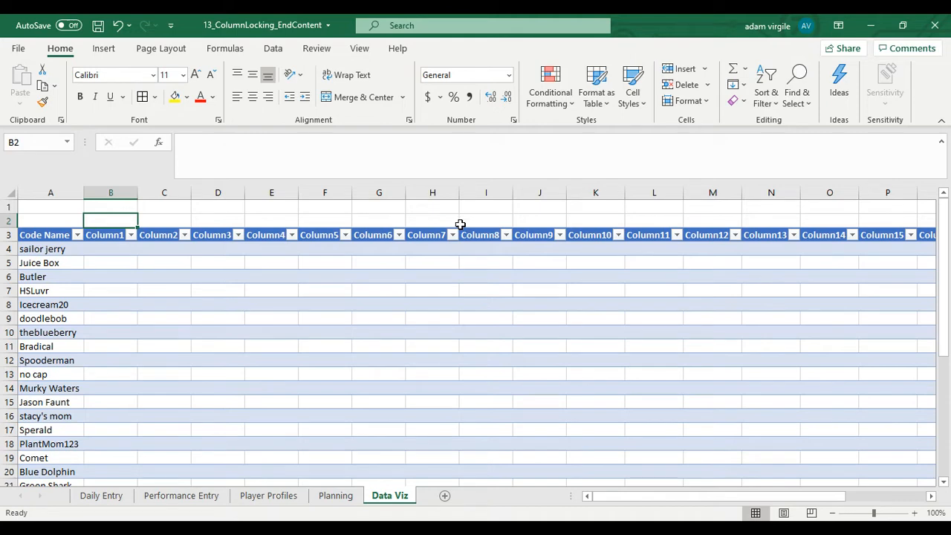
pyautogui.moveTo(335, 496)
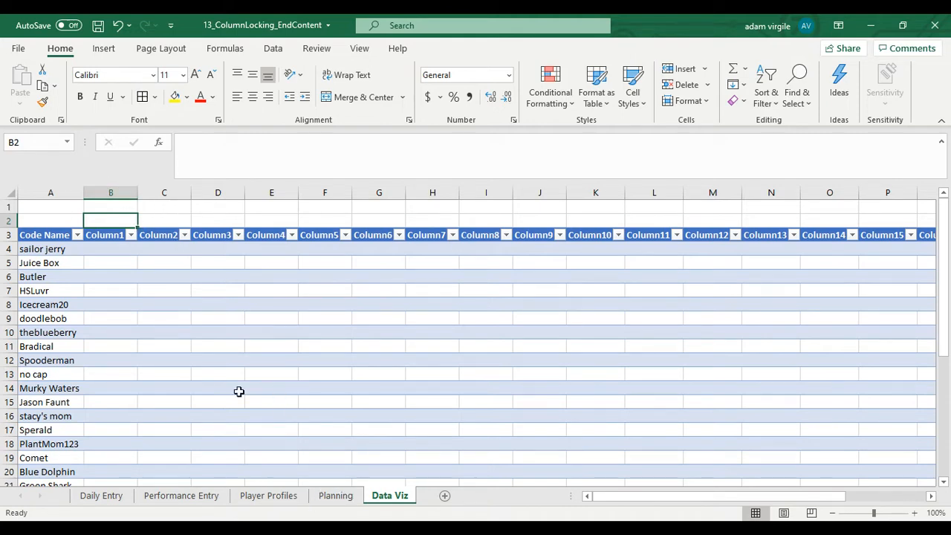
pyautogui.click(268, 496)
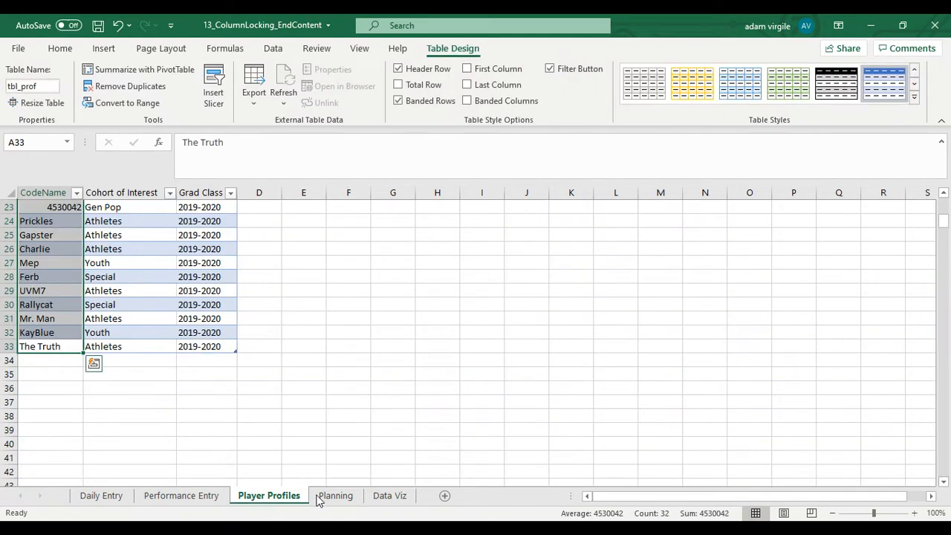
# Copy the Daily Entry header row, Attendance through Grades, into Data Viz B1.
pyautogui.click(335, 496)
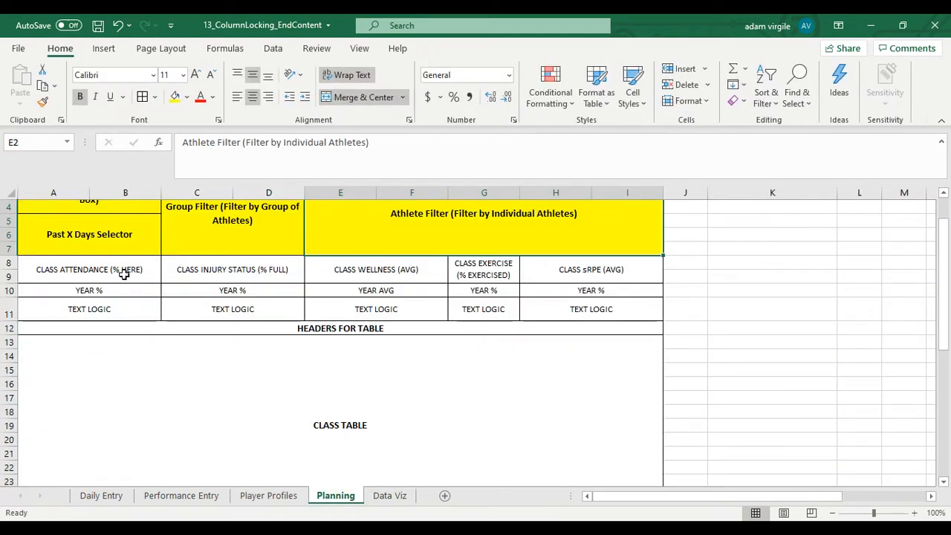
pyautogui.moveTo(245, 281)
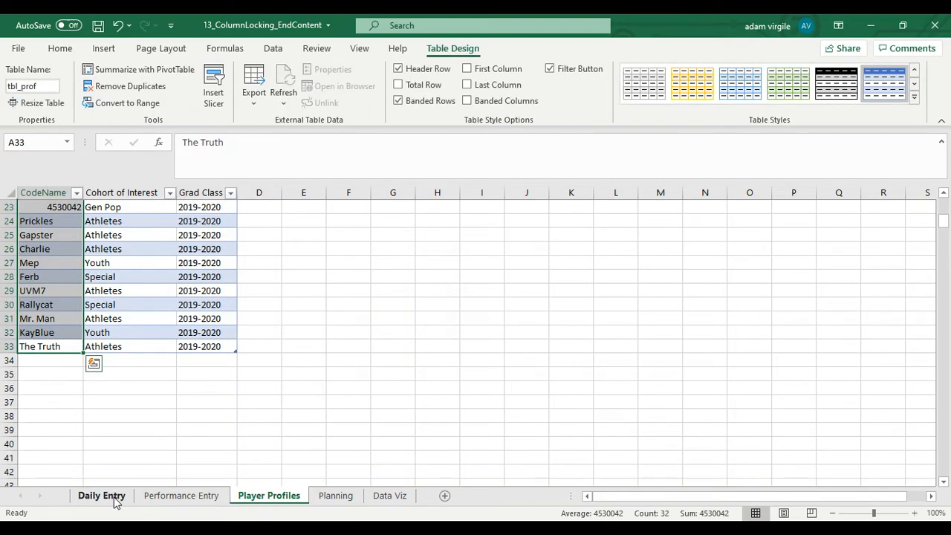
pyautogui.click(101, 495)
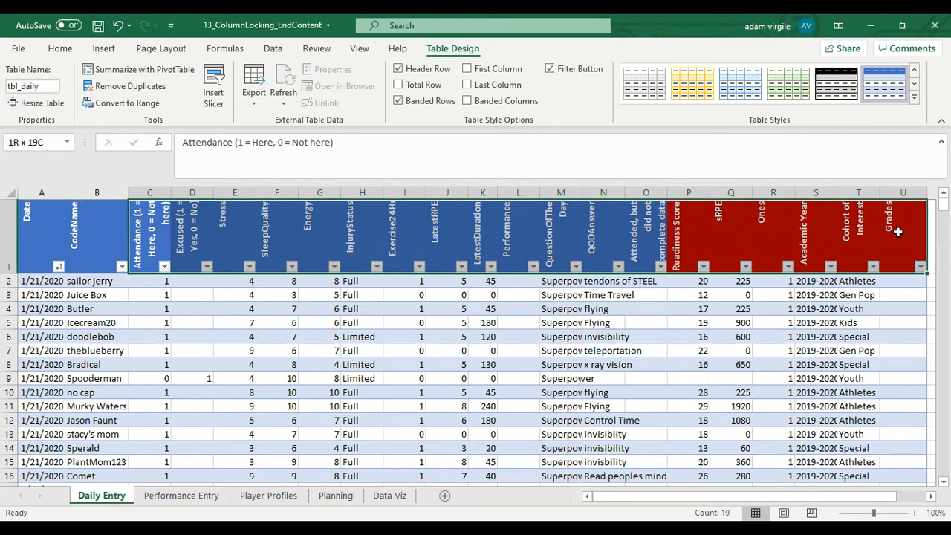
pyautogui.rightClick(898, 231)
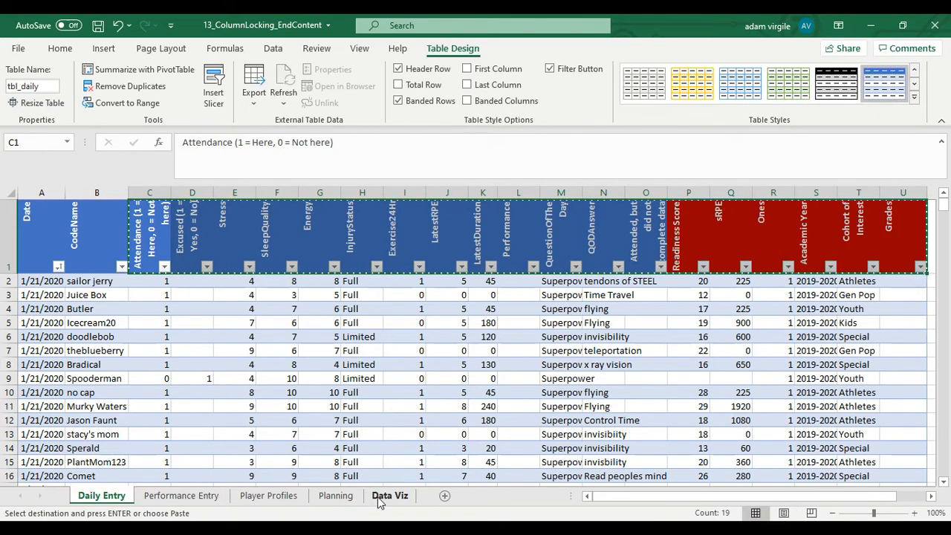
pyautogui.rightClick(110, 206)
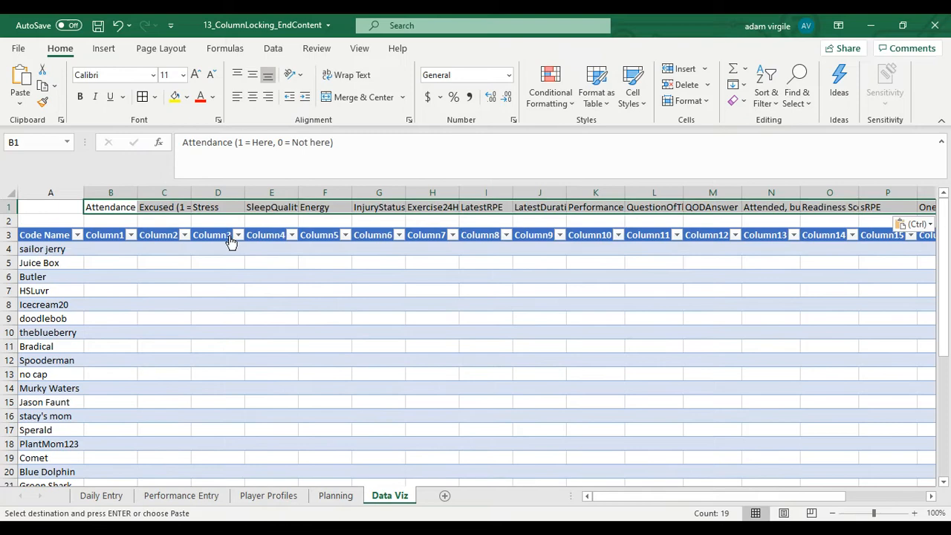
# Insert a blank row above the table and label the first columns Att. and Inj.
pyautogui.rightClick(51, 235)
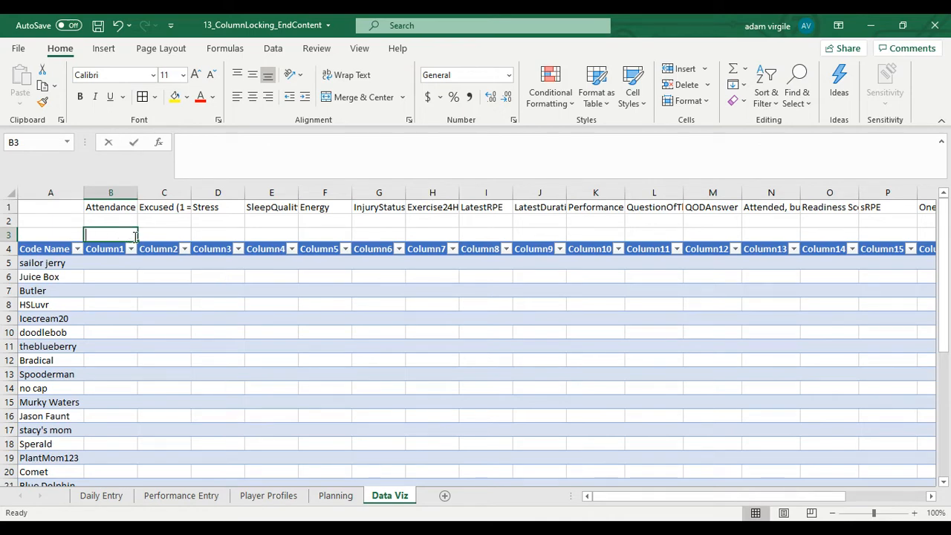
pyautogui.write('Att.')
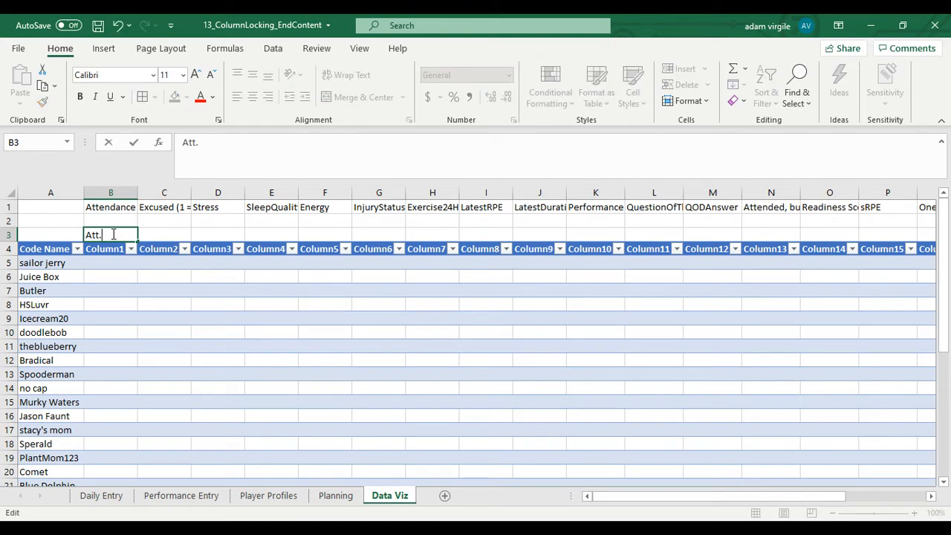
pyautogui.write('Inj.')
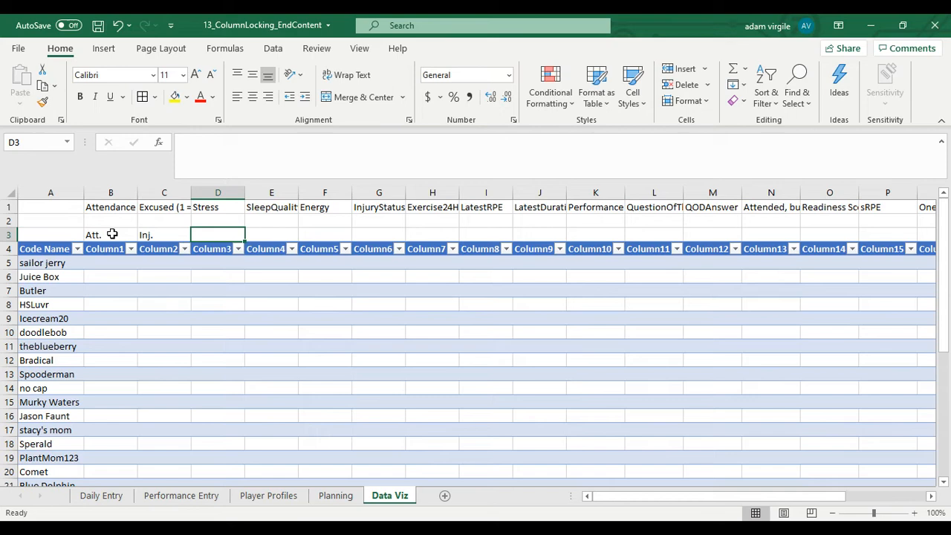
pyautogui.moveTo(264, 218)
pyautogui.write('Ex.')
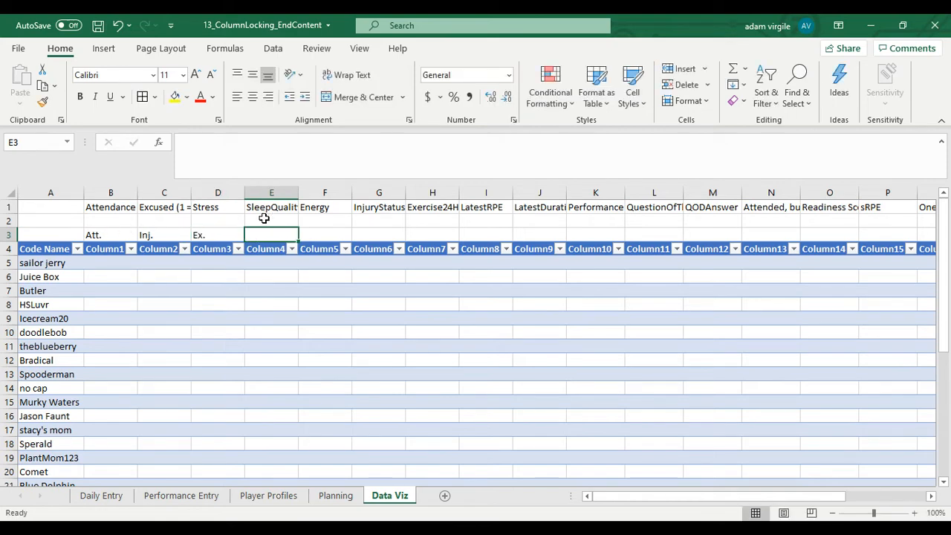
pyautogui.moveTo(176, 294)
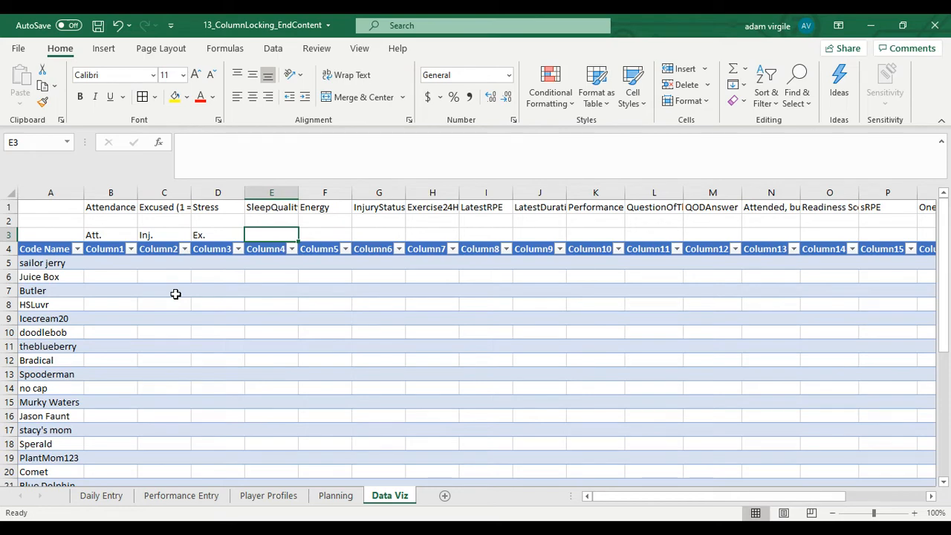
pyautogui.moveTo(189, 323)
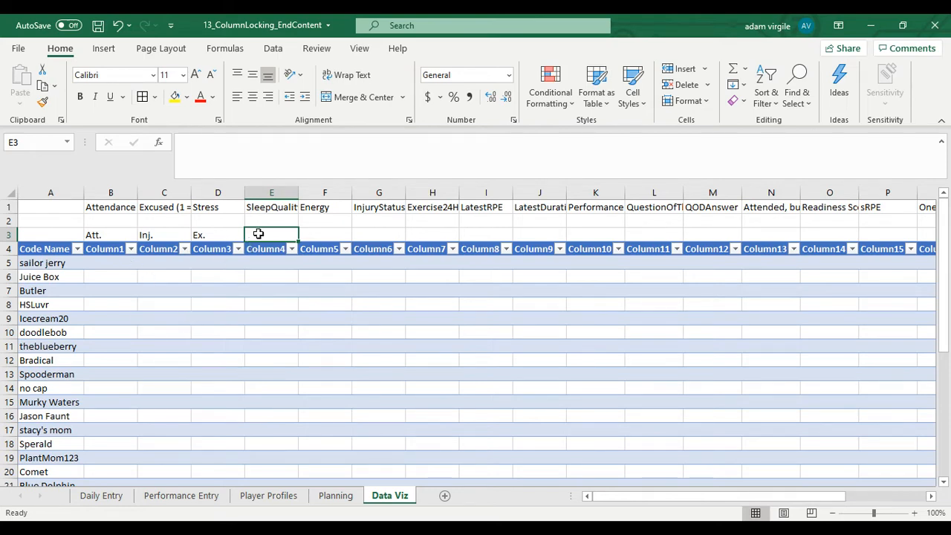
# Add the Readiness group label and the Sleep Quality metric label.
pyautogui.click(271, 221)
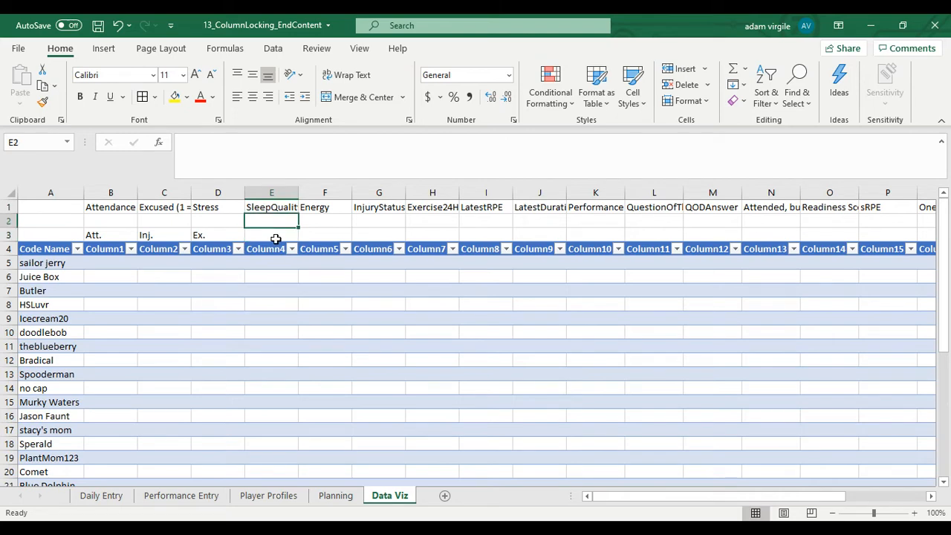
pyautogui.write('Readiness')
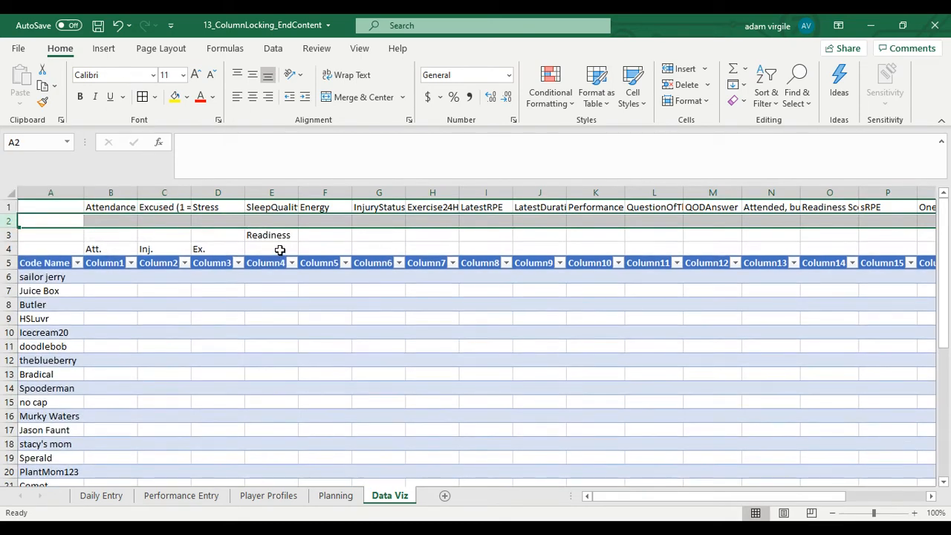
pyautogui.click(271, 249)
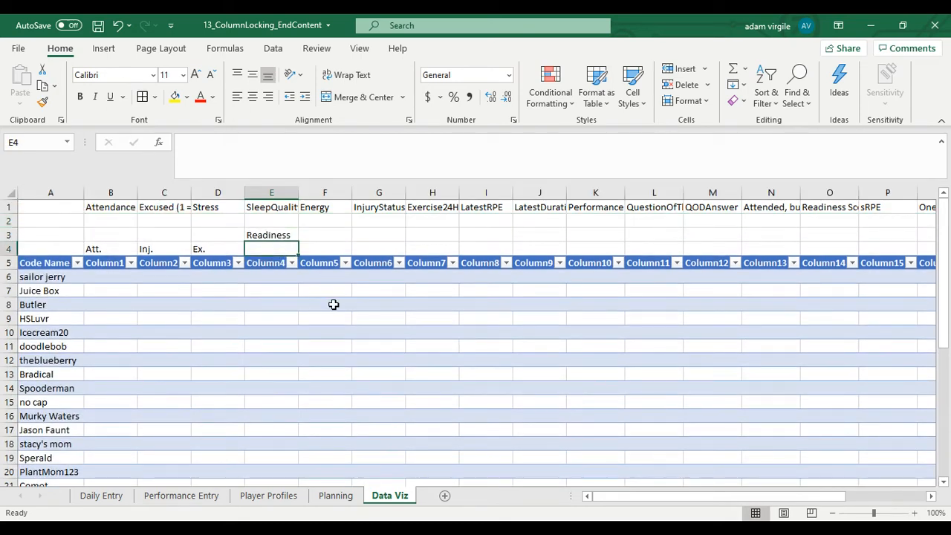
pyautogui.write('Sleep Qualit')
pyautogui.click(326, 249)
pyautogui.write('Energy')
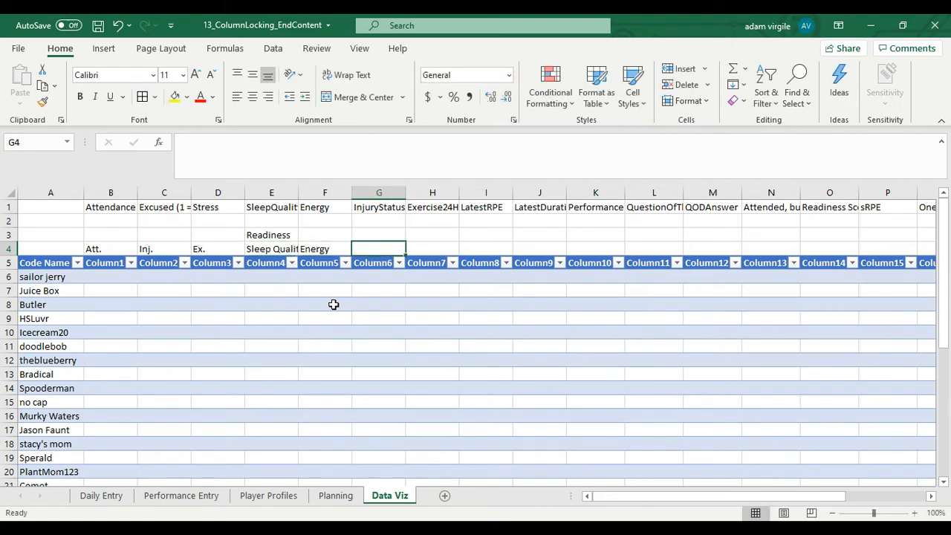
pyautogui.moveTo(262, 231)
pyautogui.write('Sleep Q')
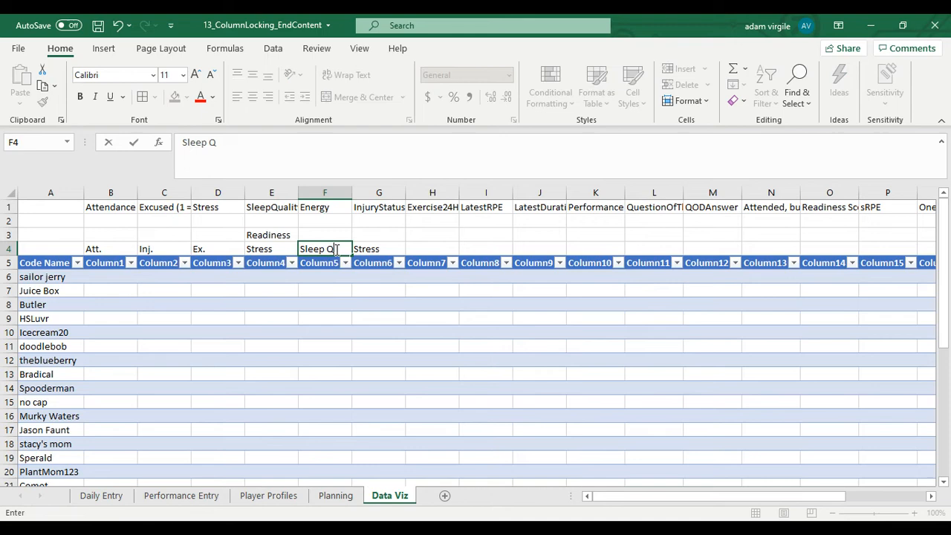
# Label the remaining columns Energy, Readiness Score, RPE, Duration and sRPE.
pyautogui.click(378, 248)
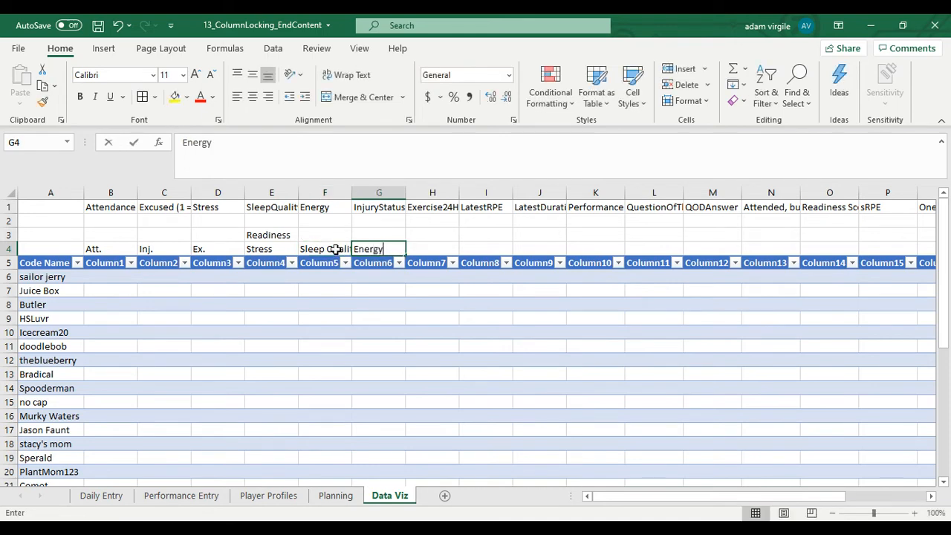
pyautogui.write('Readiness Score')
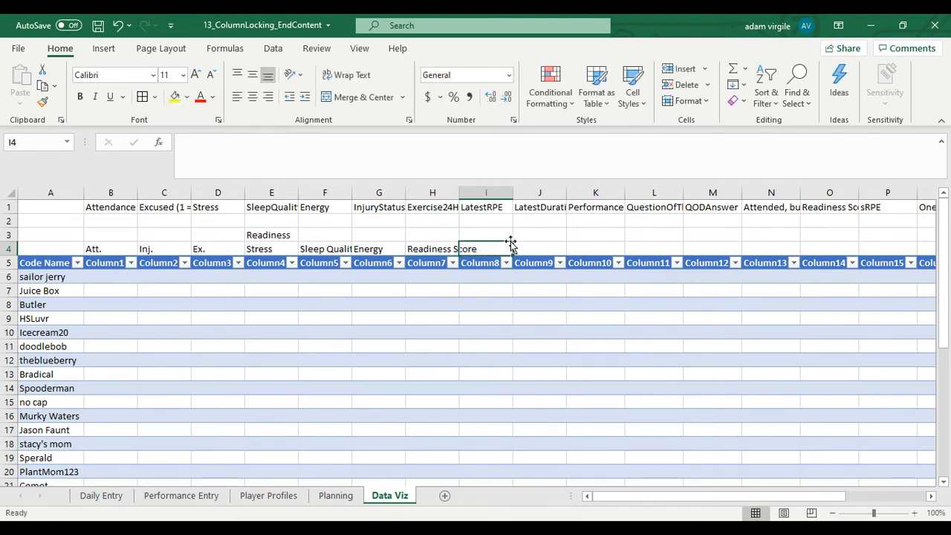
pyautogui.write('L')
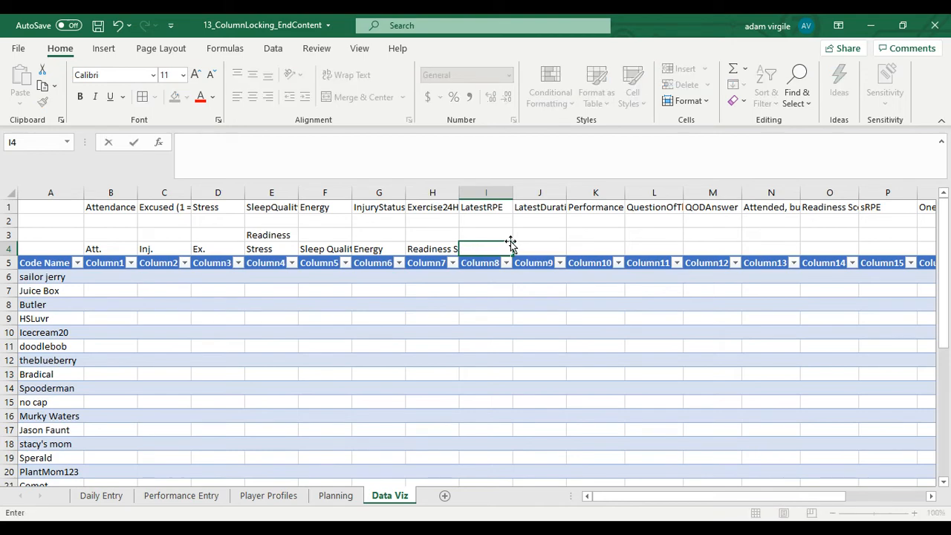
pyautogui.write('RPE')
pyautogui.click(486, 235)
pyautogui.write('Exercise')
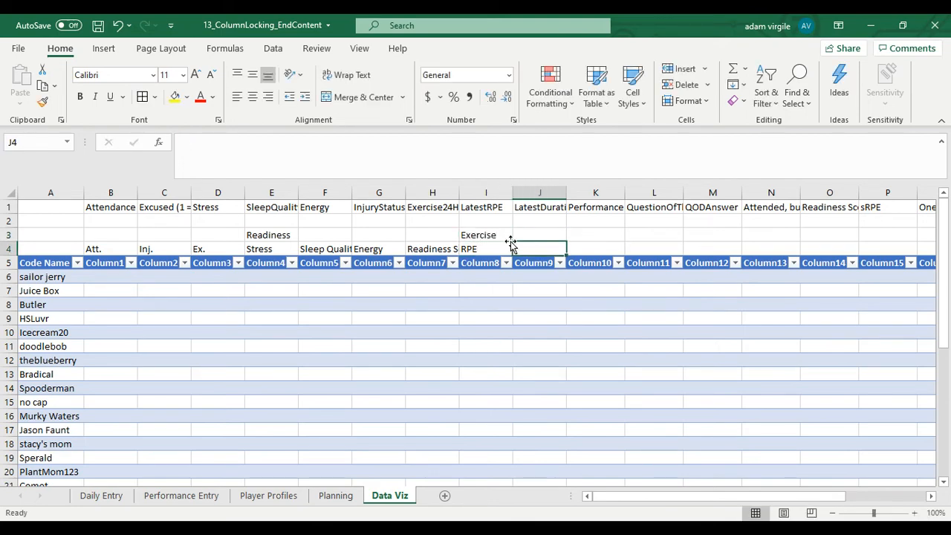
pyautogui.write('Duration')
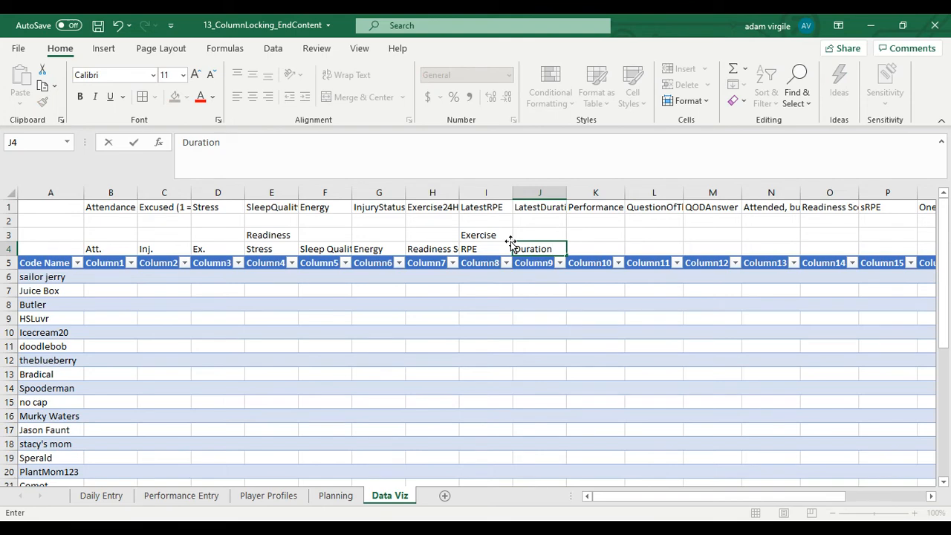
pyautogui.click(595, 248)
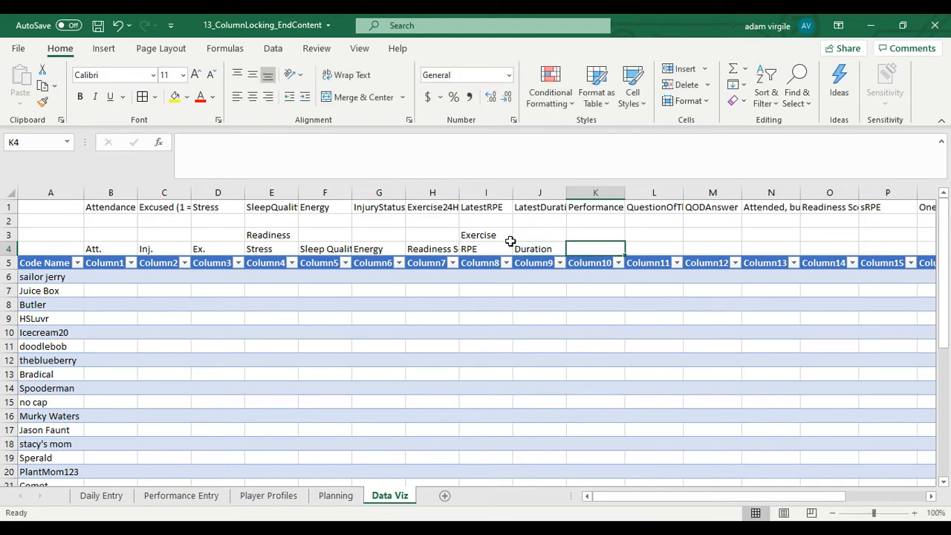
pyautogui.write('sRPE')
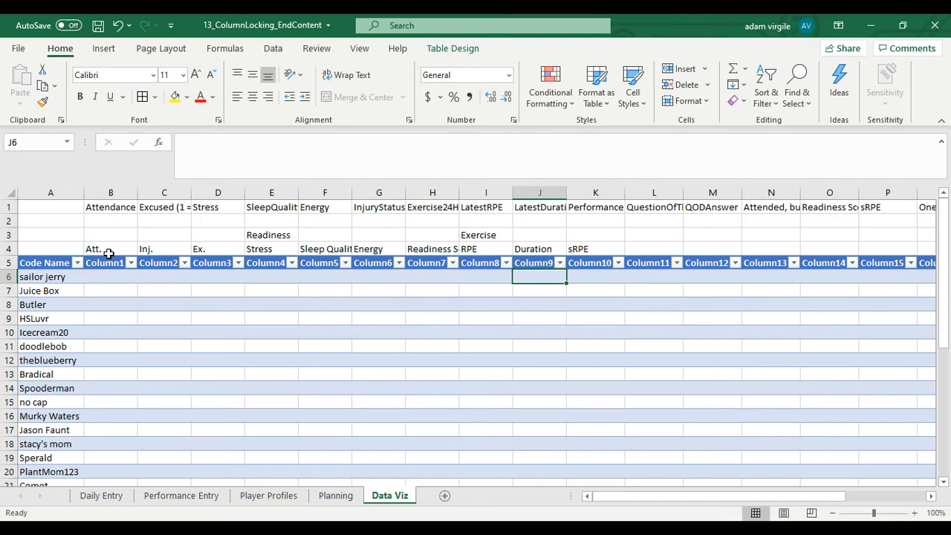
pyautogui.click(110, 277)
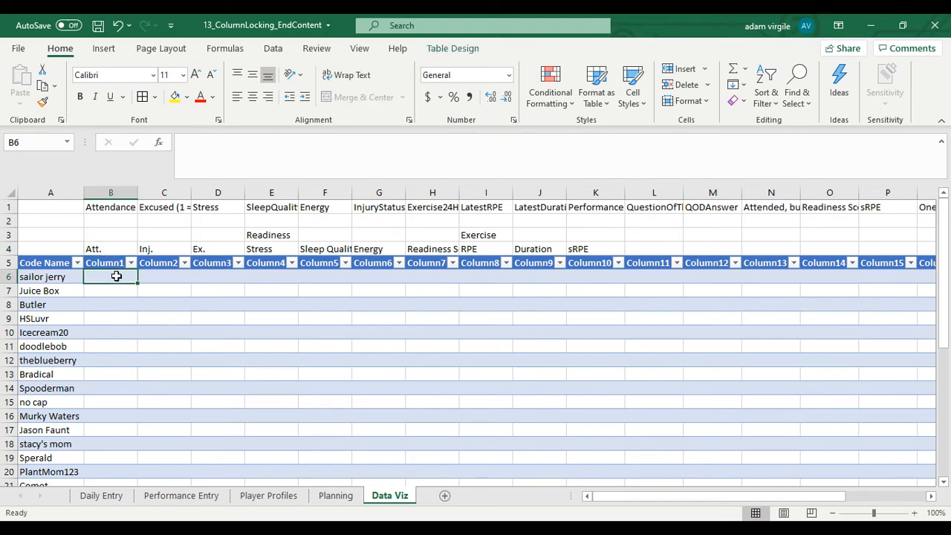
pyautogui.click(164, 276)
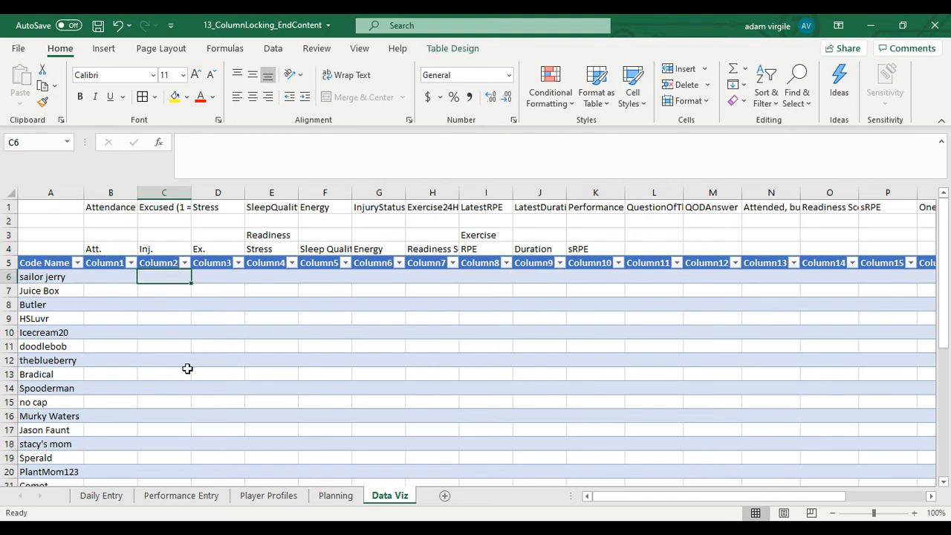
pyautogui.click(217, 276)
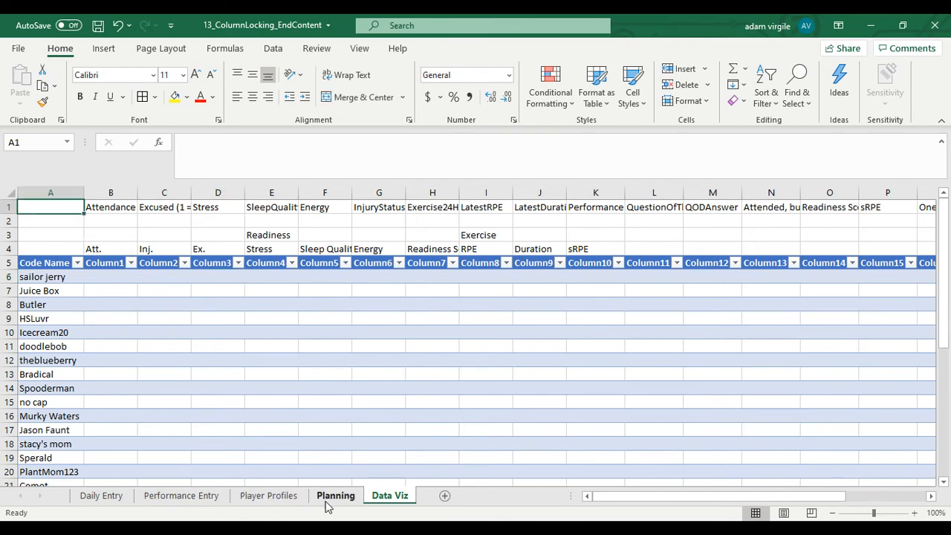
# Type 'Past X Days' into Data Viz A2 and highlight A1:A2 in yellow.
pyautogui.click(335, 496)
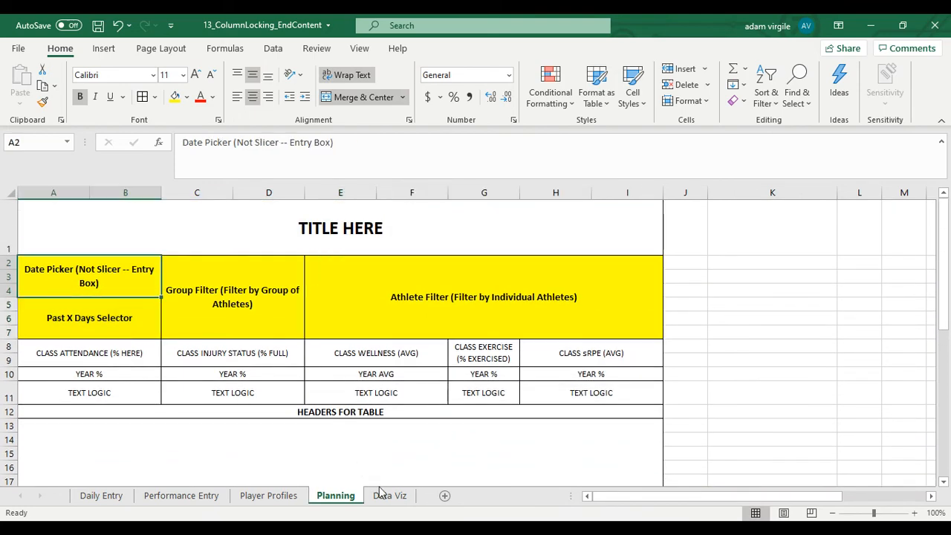
pyautogui.click(389, 496)
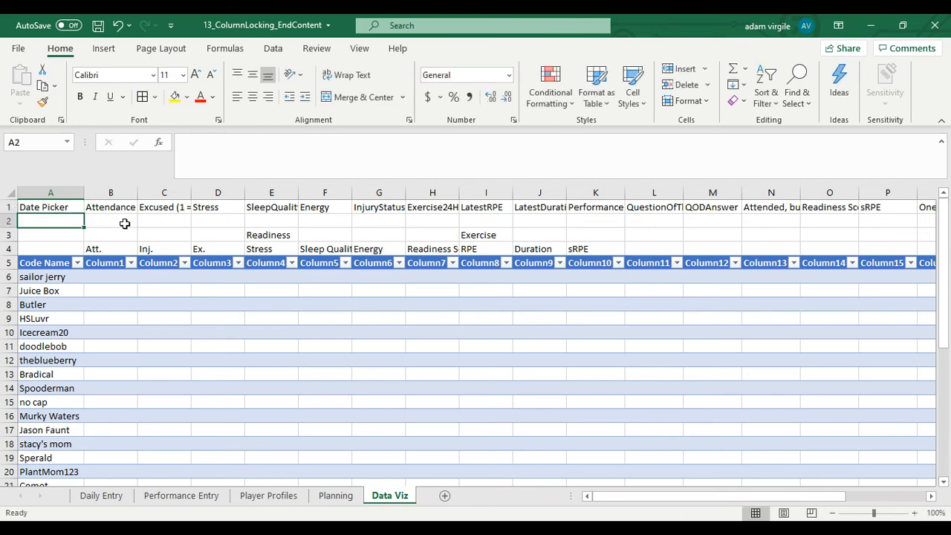
pyautogui.write('Pst')
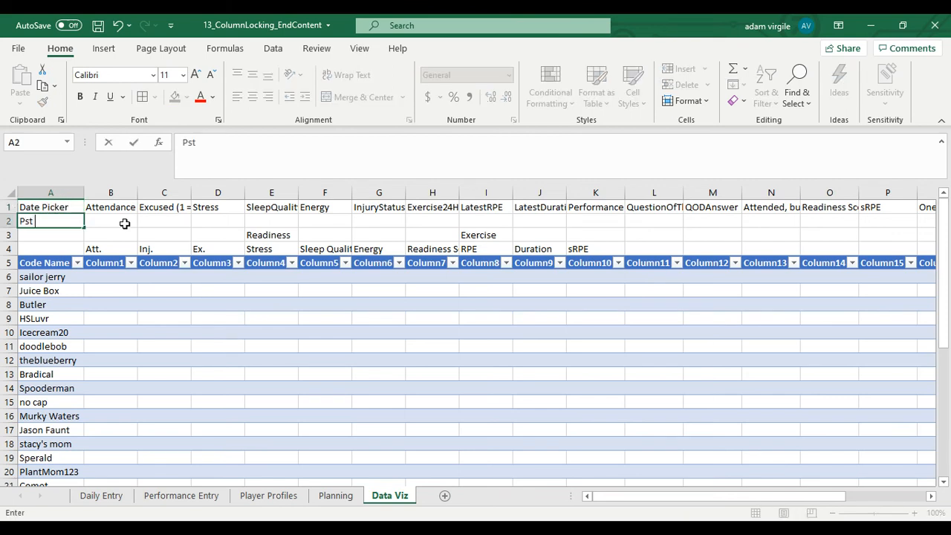
pyautogui.write('ast X')
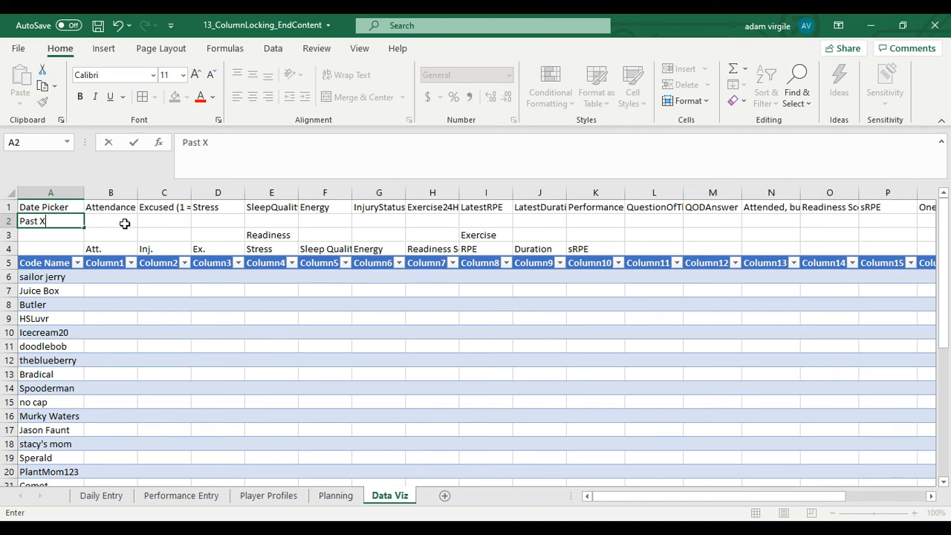
pyautogui.write('Days')
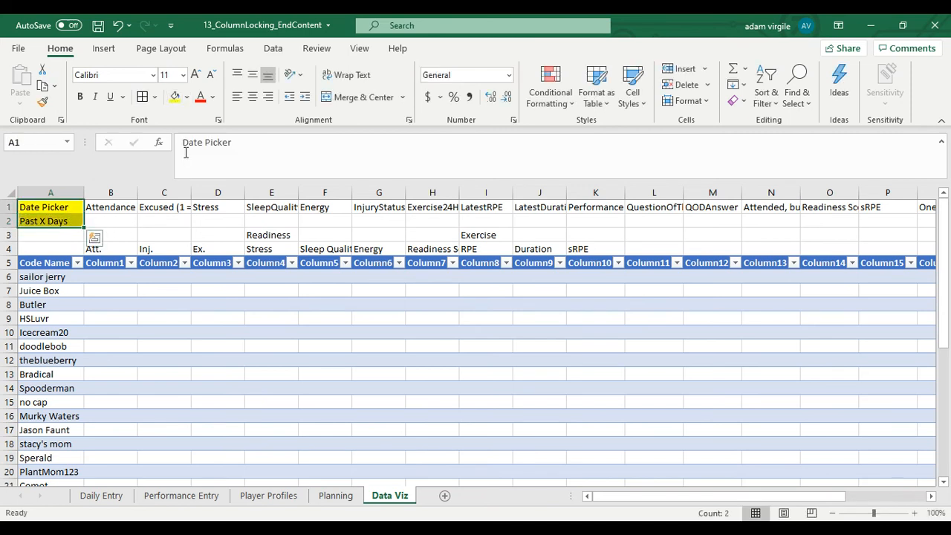
pyautogui.click(218, 235)
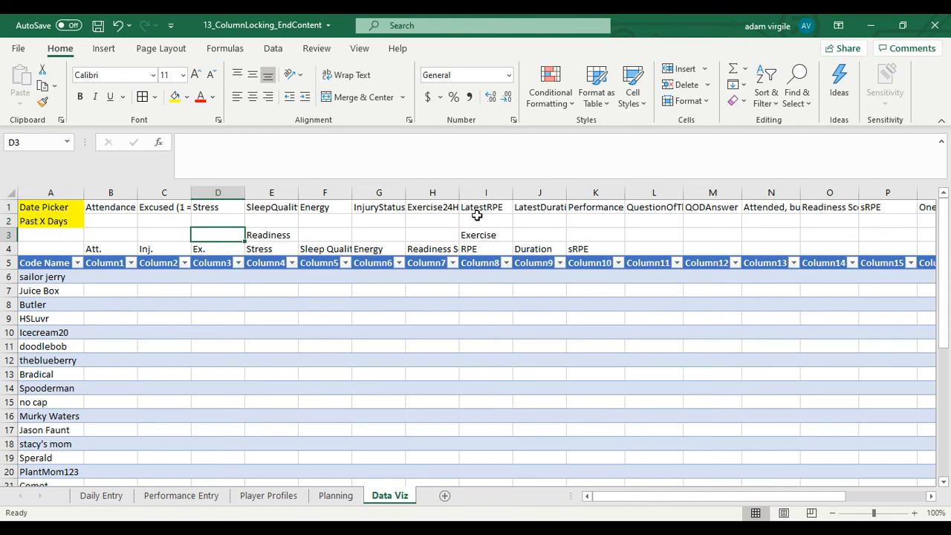
pyautogui.click(654, 235)
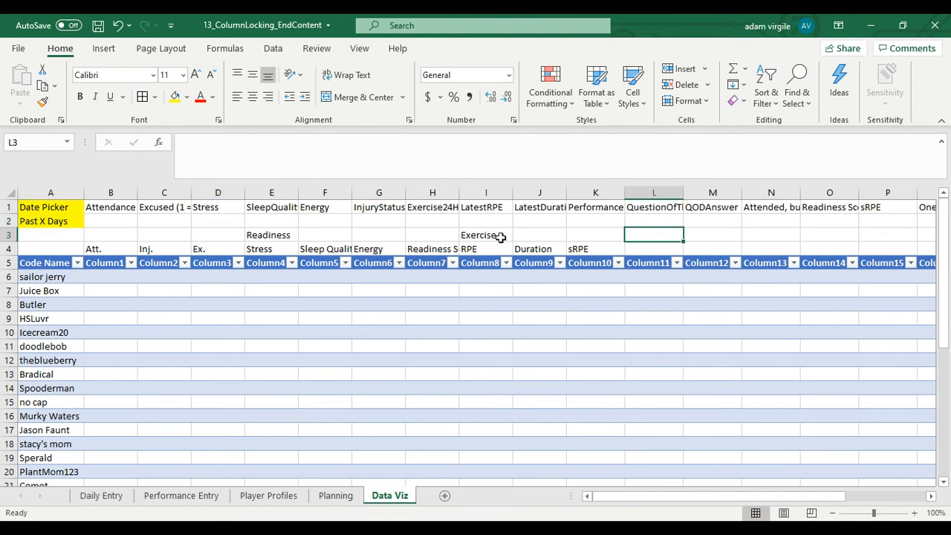
pyautogui.moveTo(429, 238)
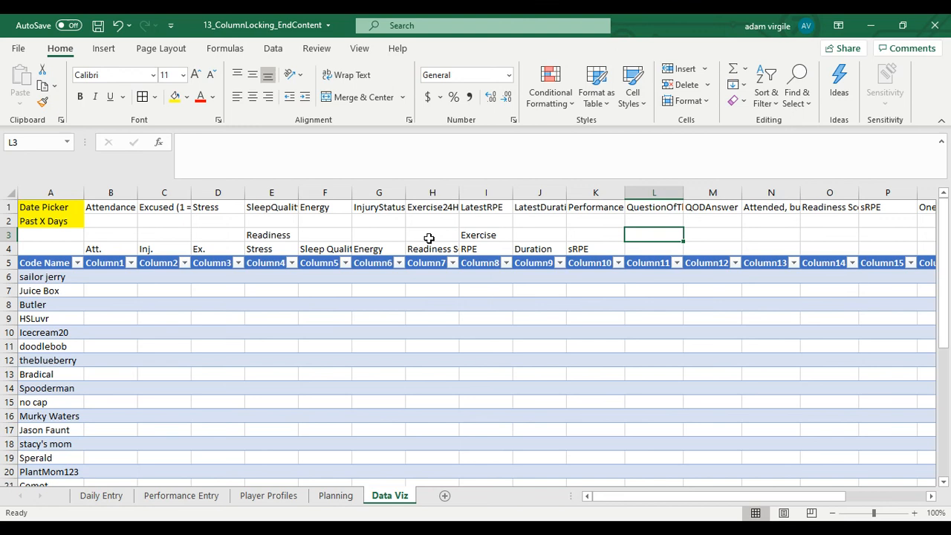